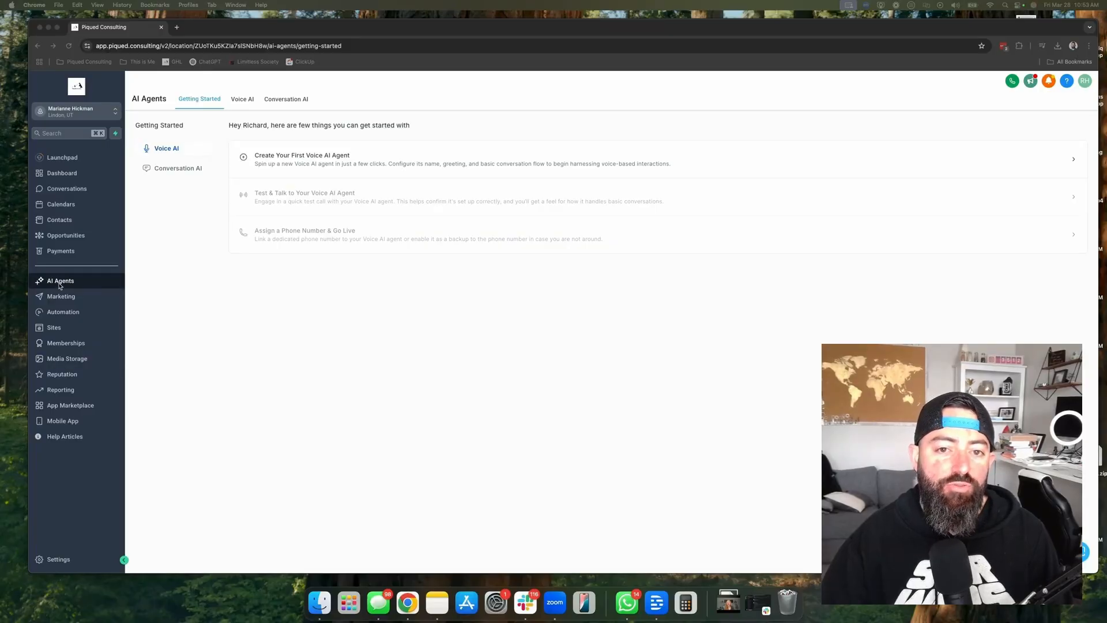
mouse_move(60, 281)
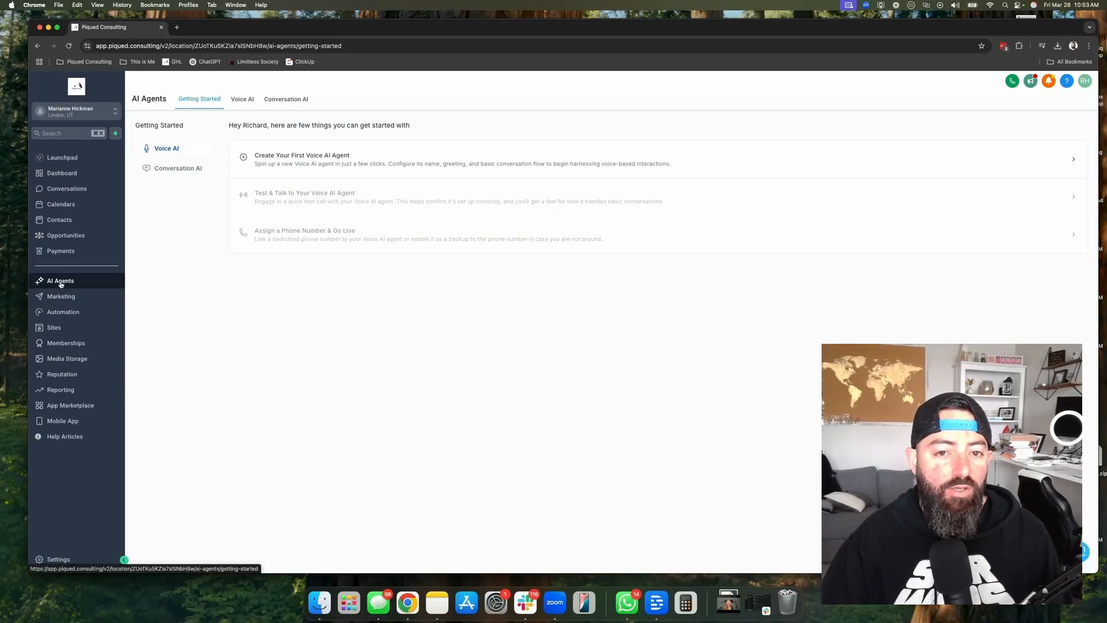
mouse_move(279, 164)
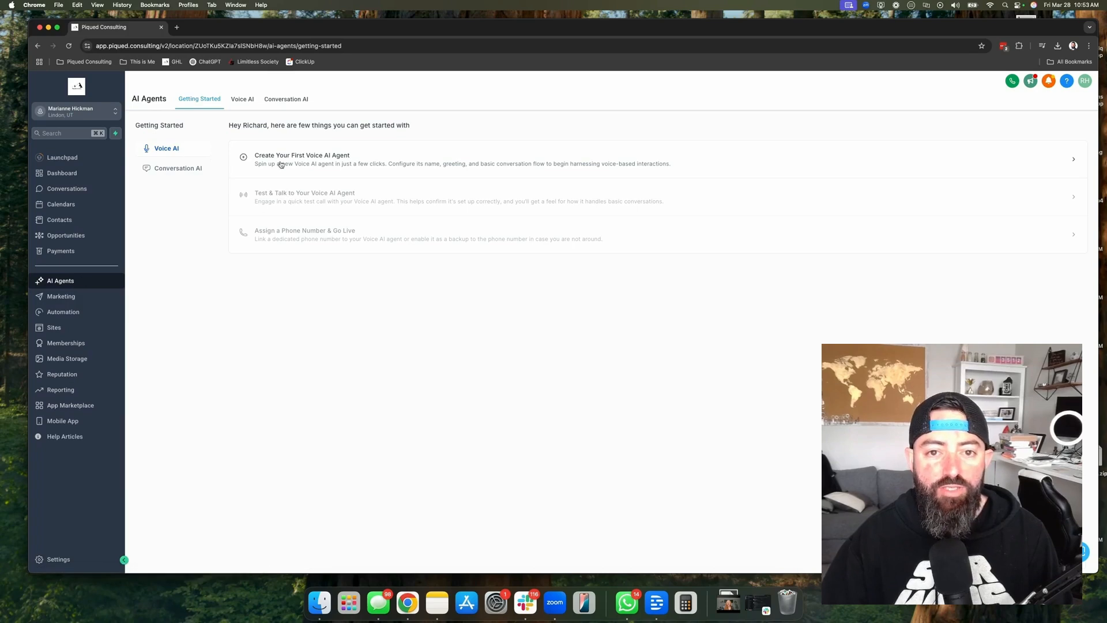
- Go from the getting-started overview into the account Settings
click(242, 100)
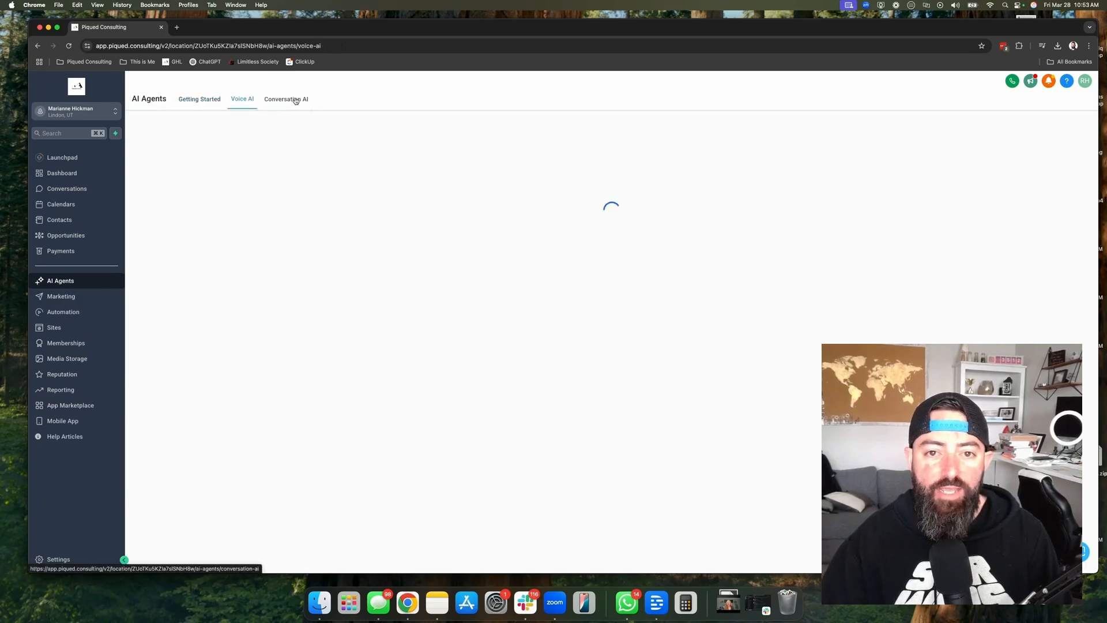
click(200, 99)
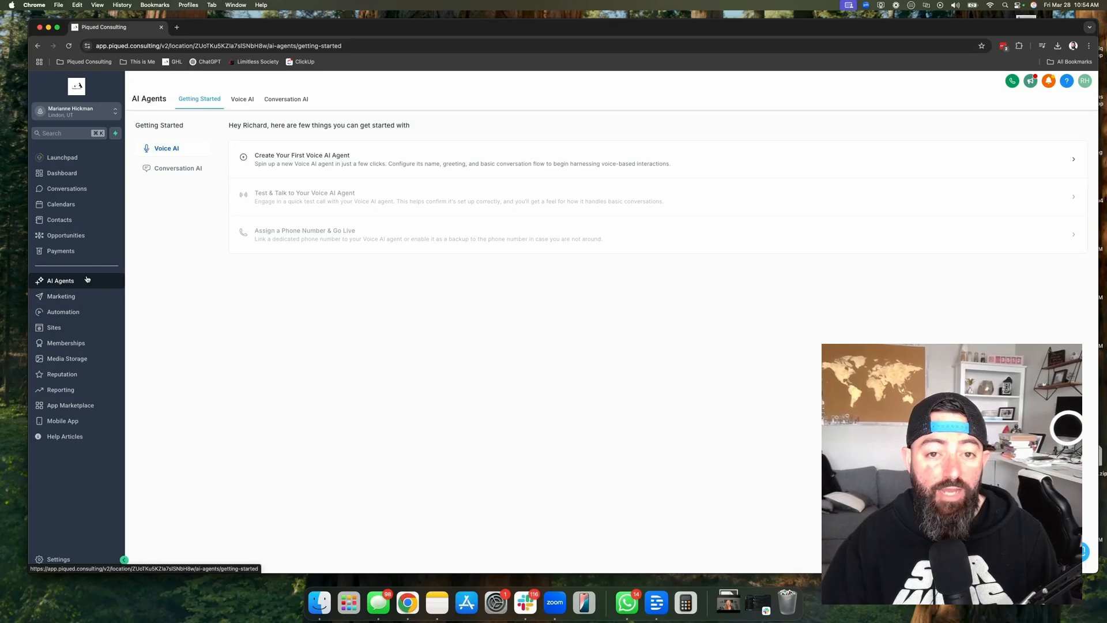
click(58, 558)
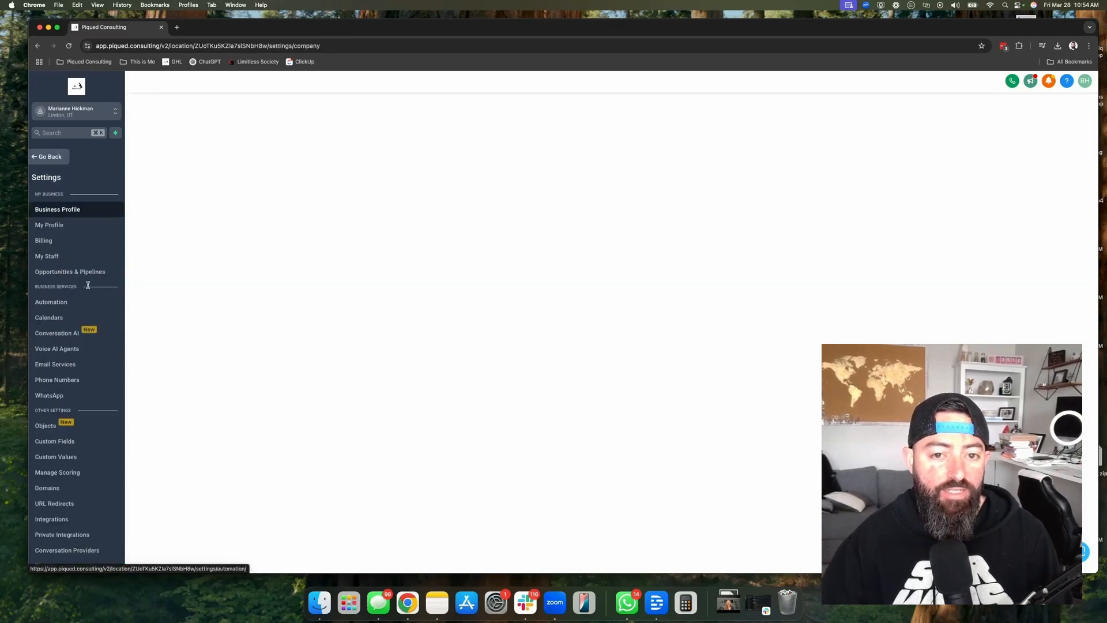
click(58, 209)
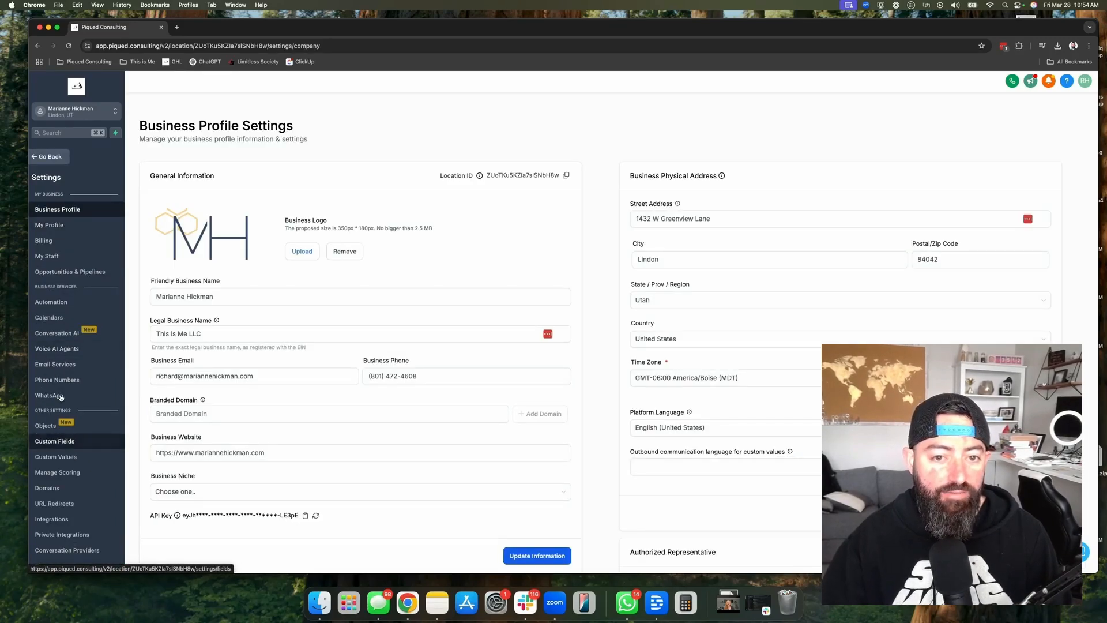
- Check the account's Phone Numbers, then return to the empty Voice AI Agents list
click(57, 348)
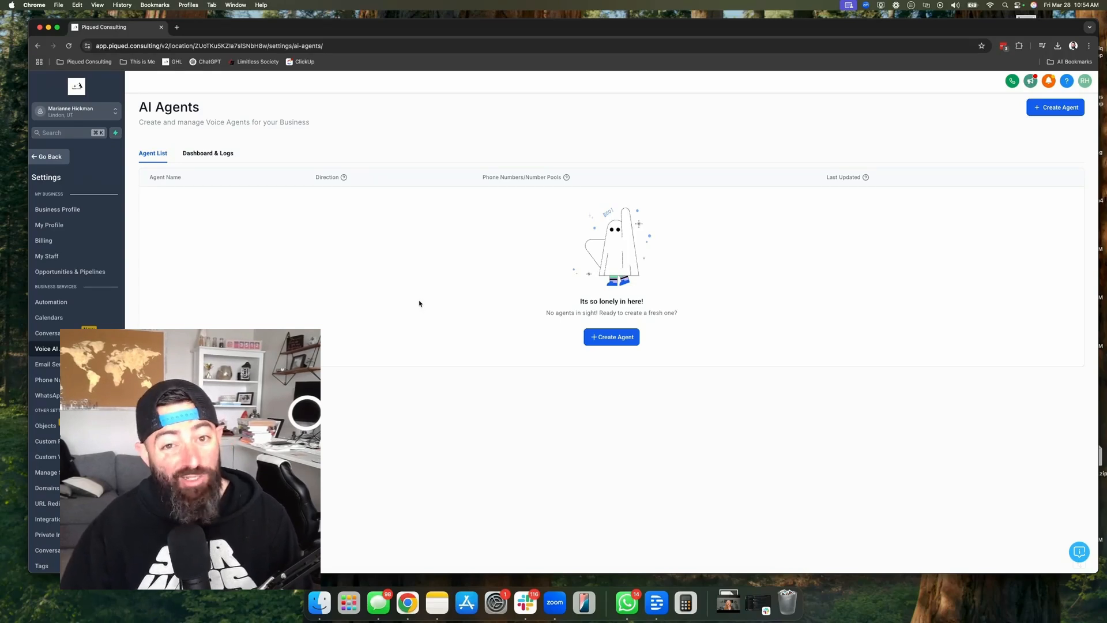
click(48, 380)
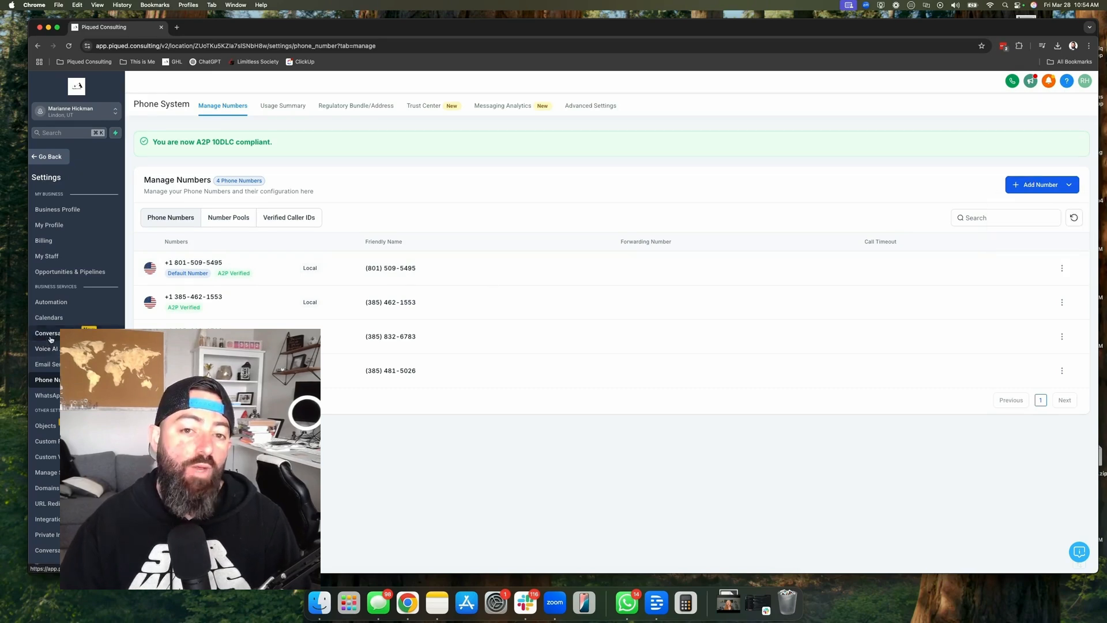
click(45, 348)
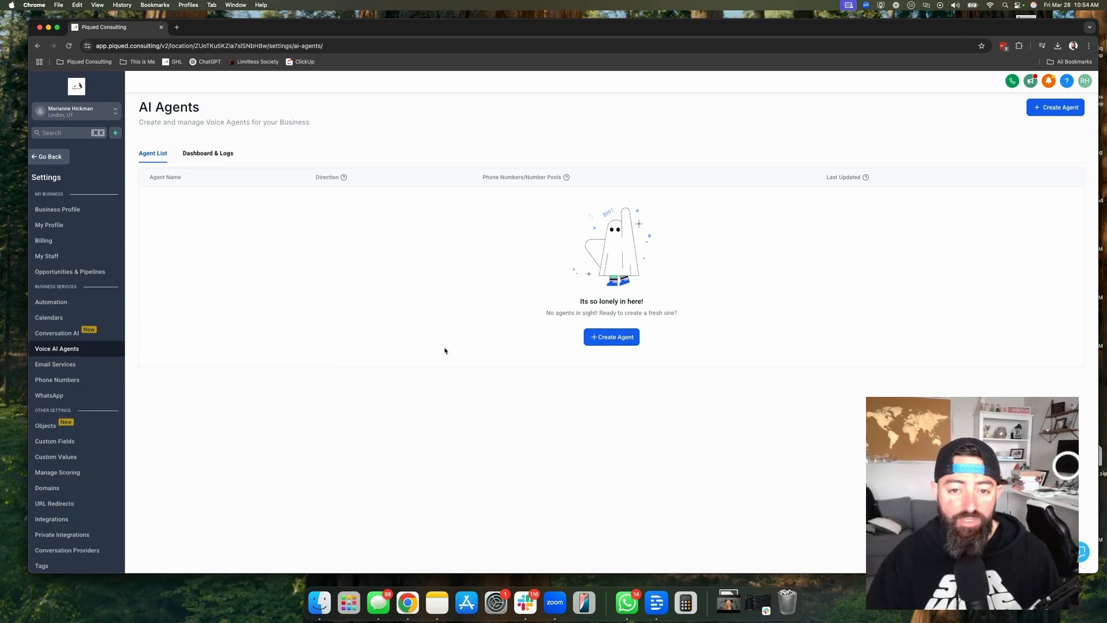
- Create a new inbound voice agent and name it 'Customer Service'
click(611, 337)
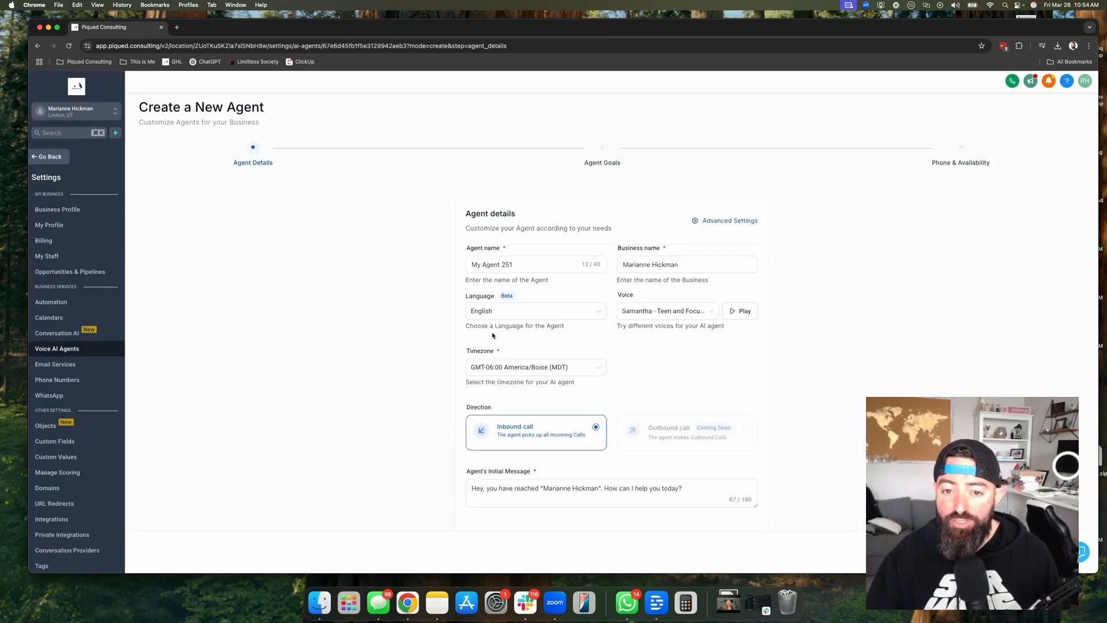
click(664, 310)
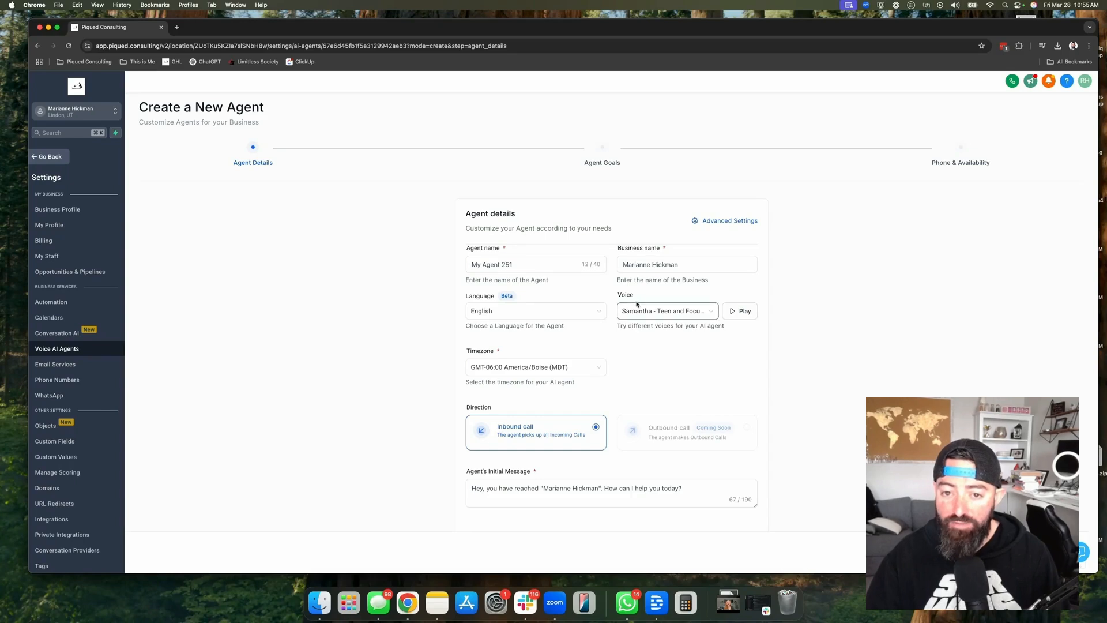
triple_click(520, 264)
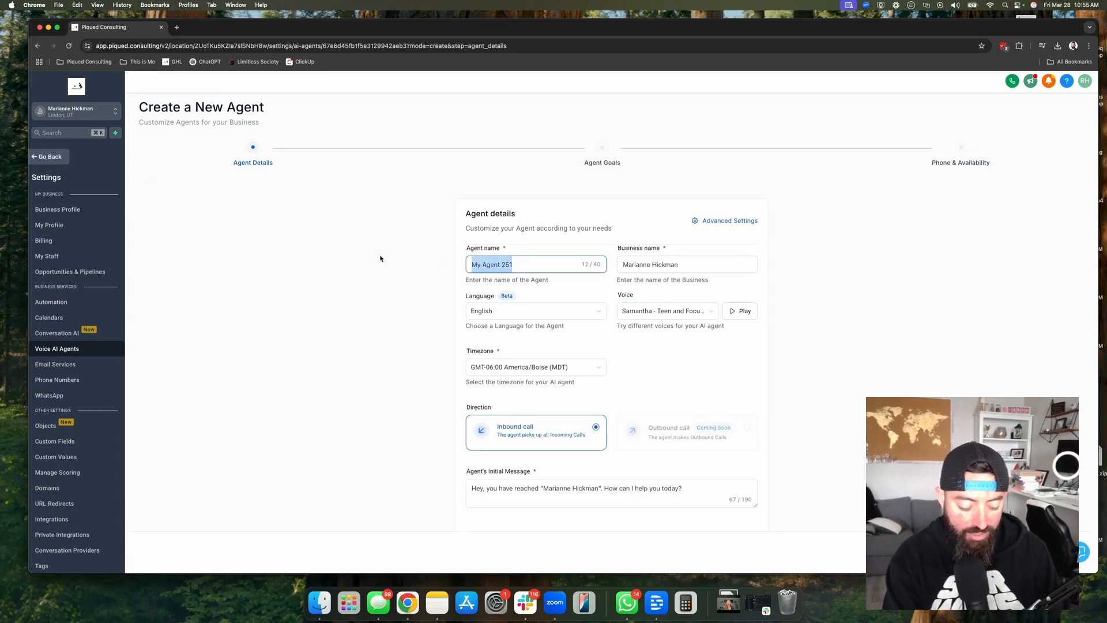
text(Customer Service)
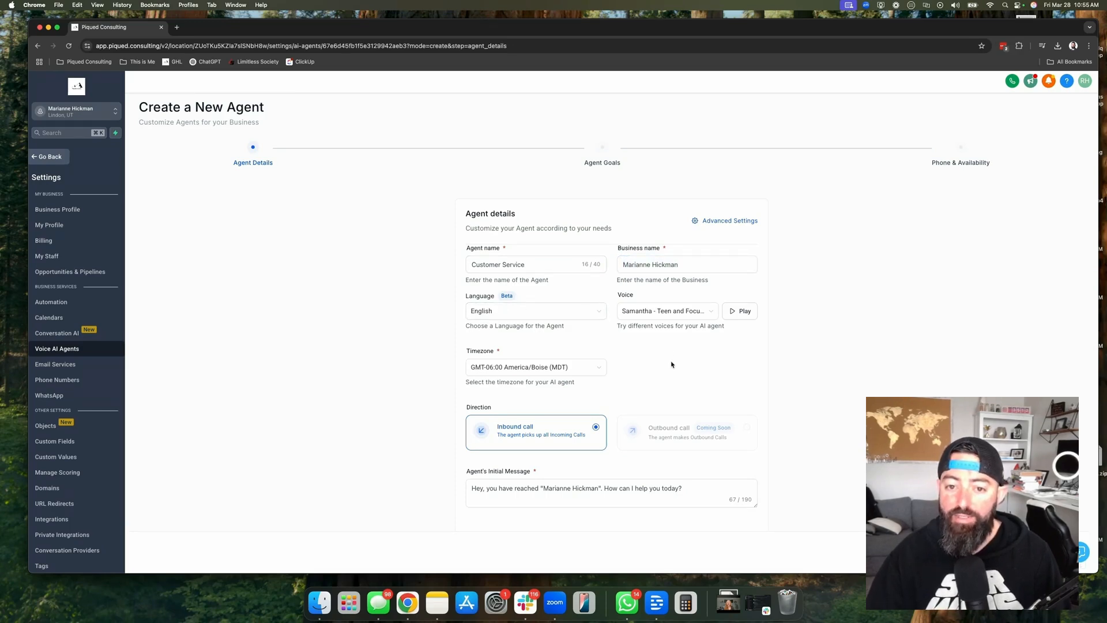
click(665, 311)
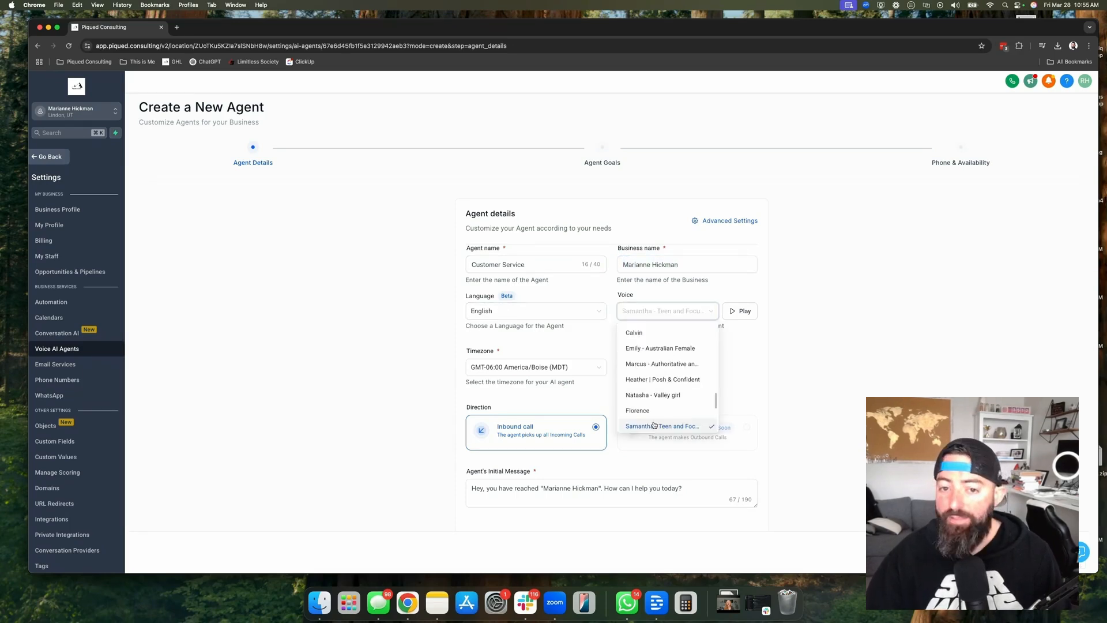
scroll(down, 3)
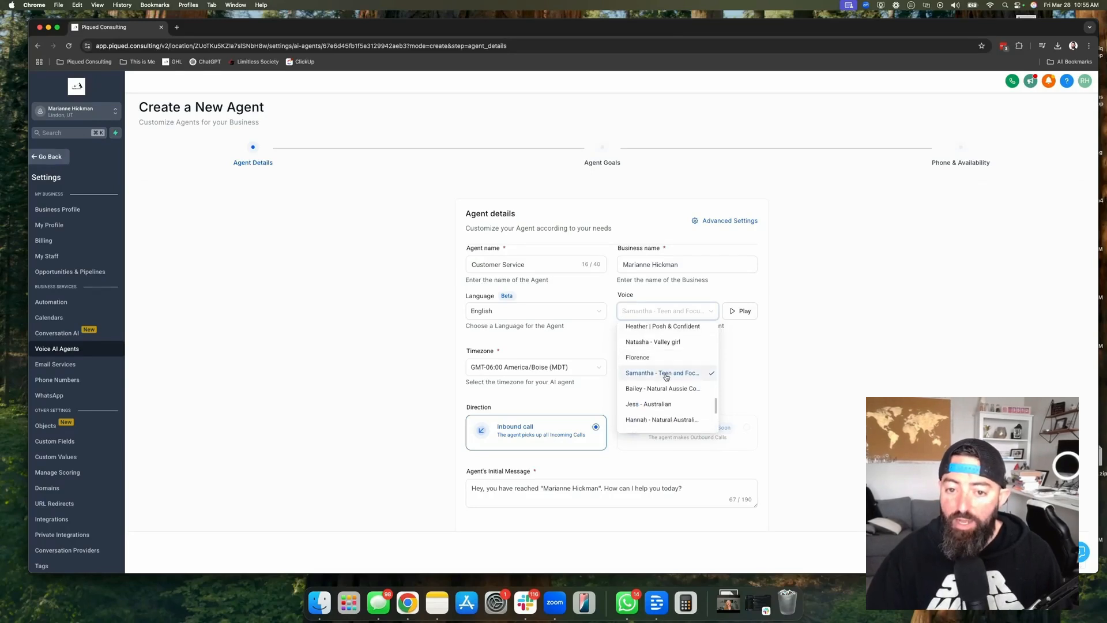
click(662, 373)
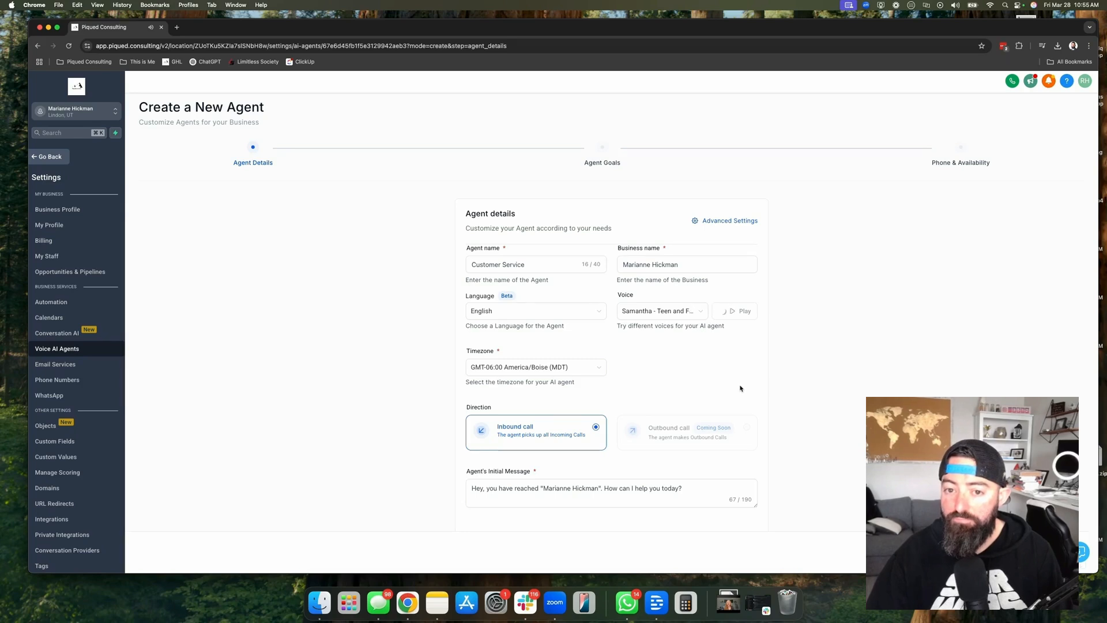
click(662, 310)
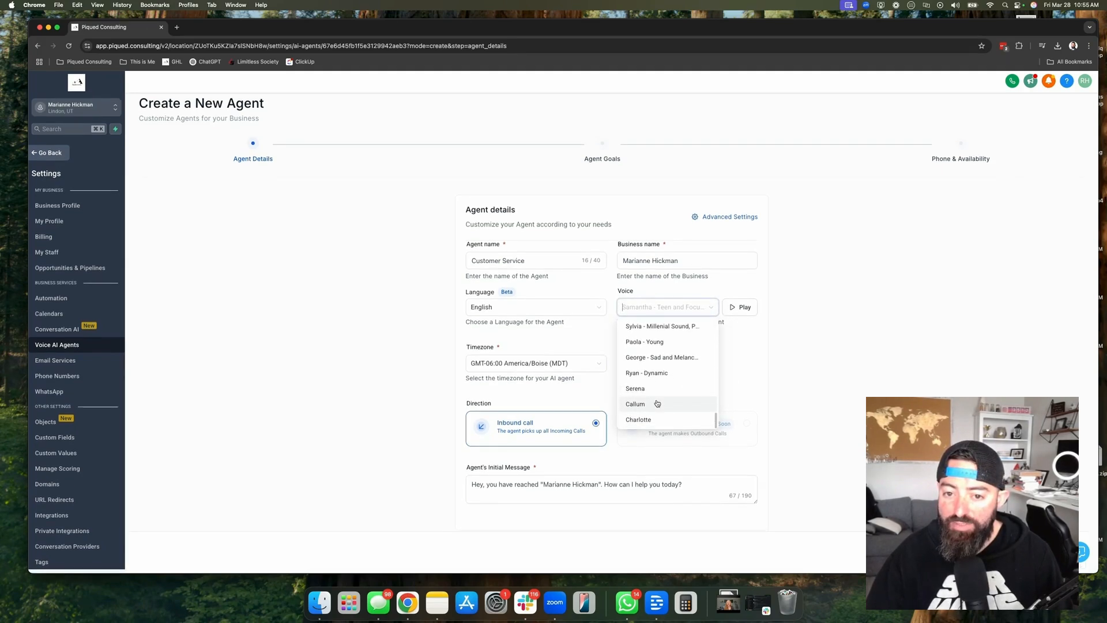
scroll(down, 3)
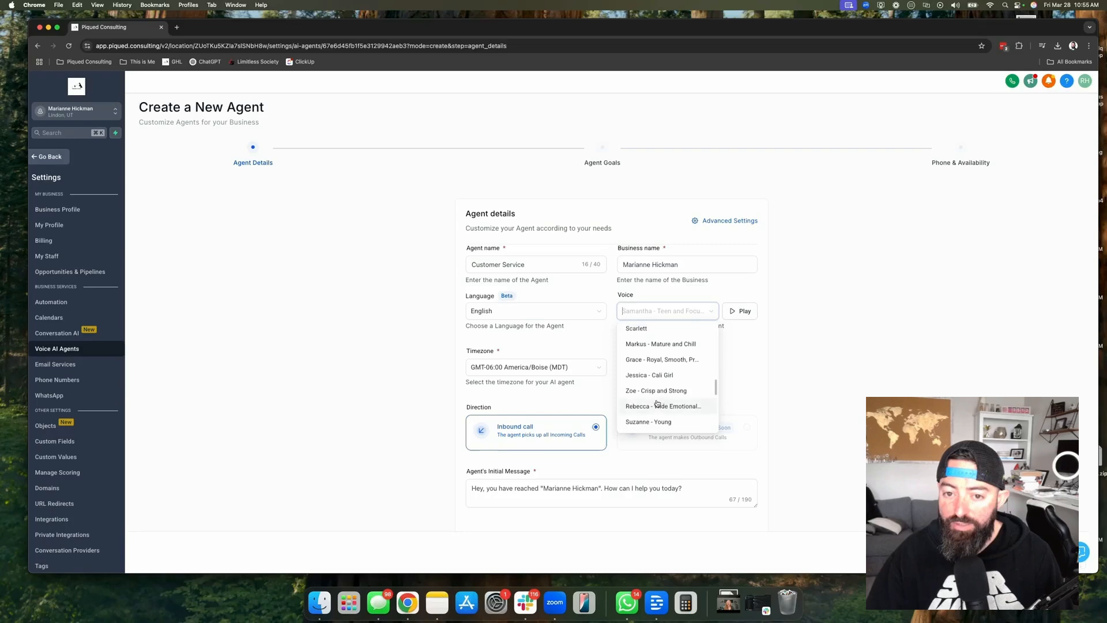
click(662, 406)
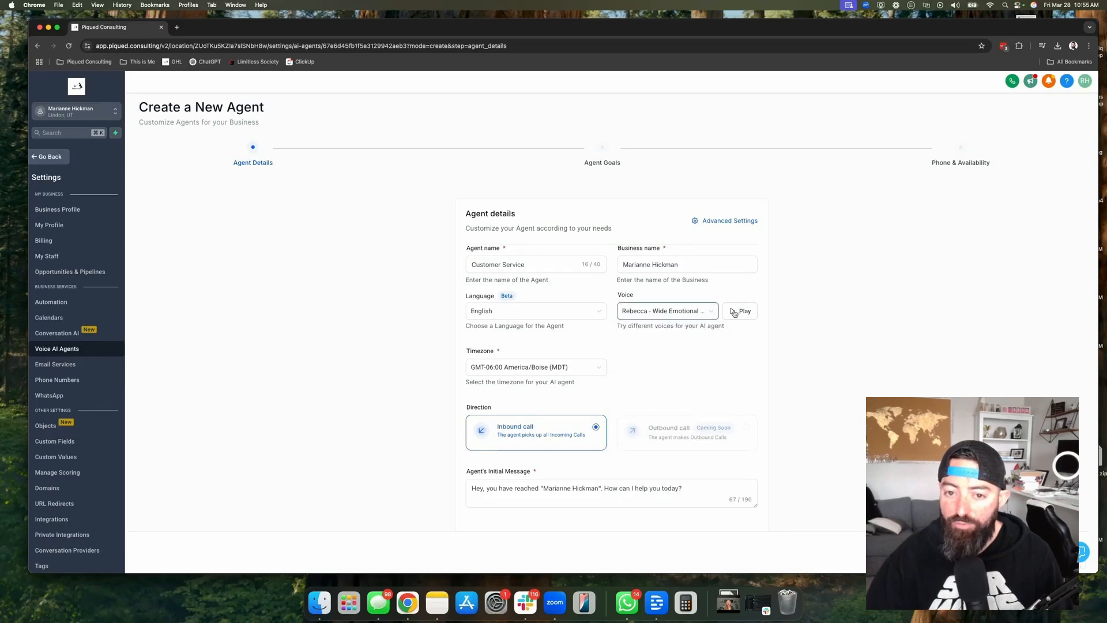
click(742, 311)
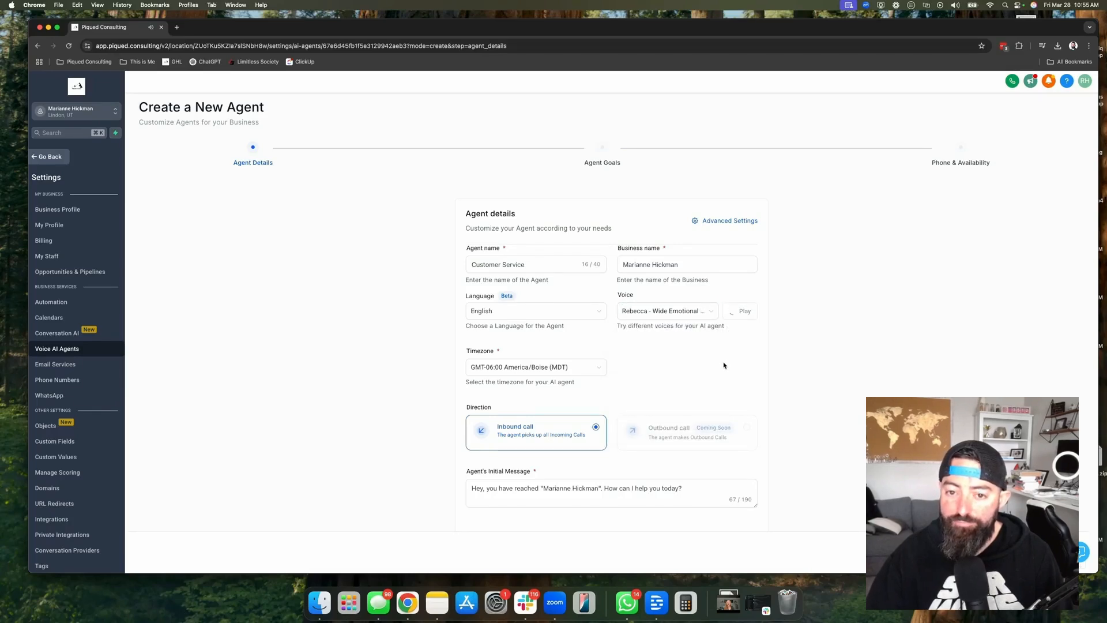
click(665, 310)
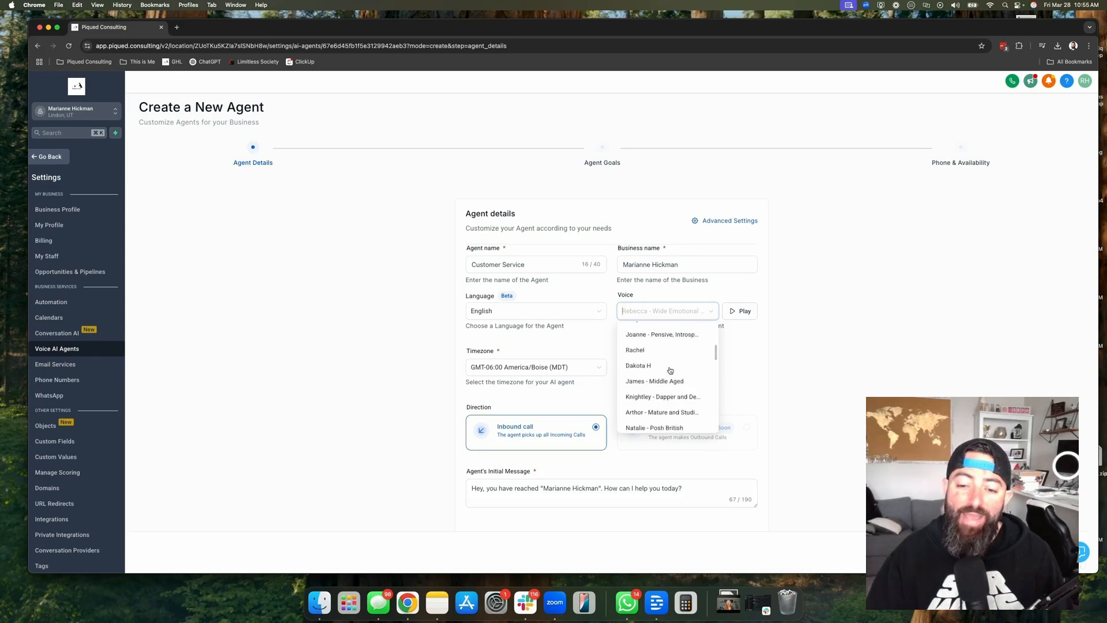
scroll(down, 3)
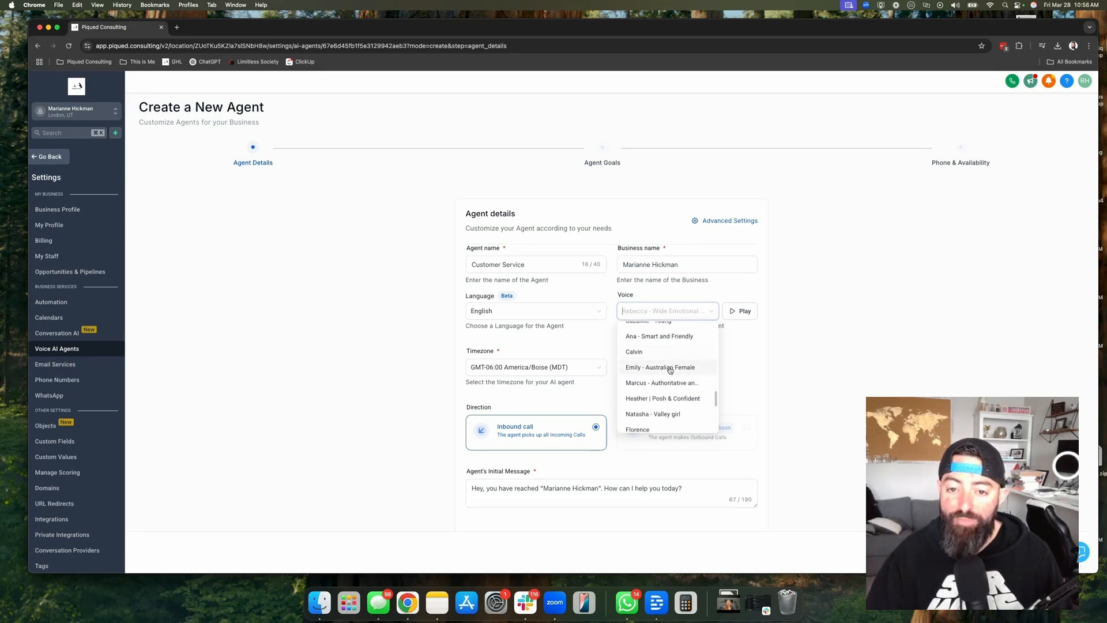
click(664, 320)
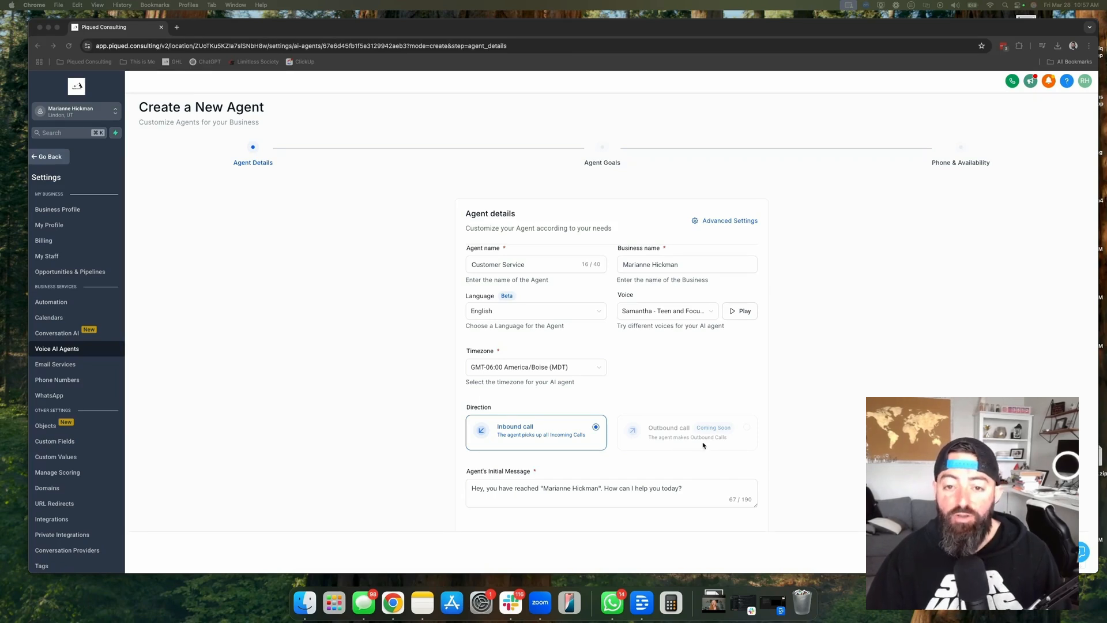
mouse_move(665, 436)
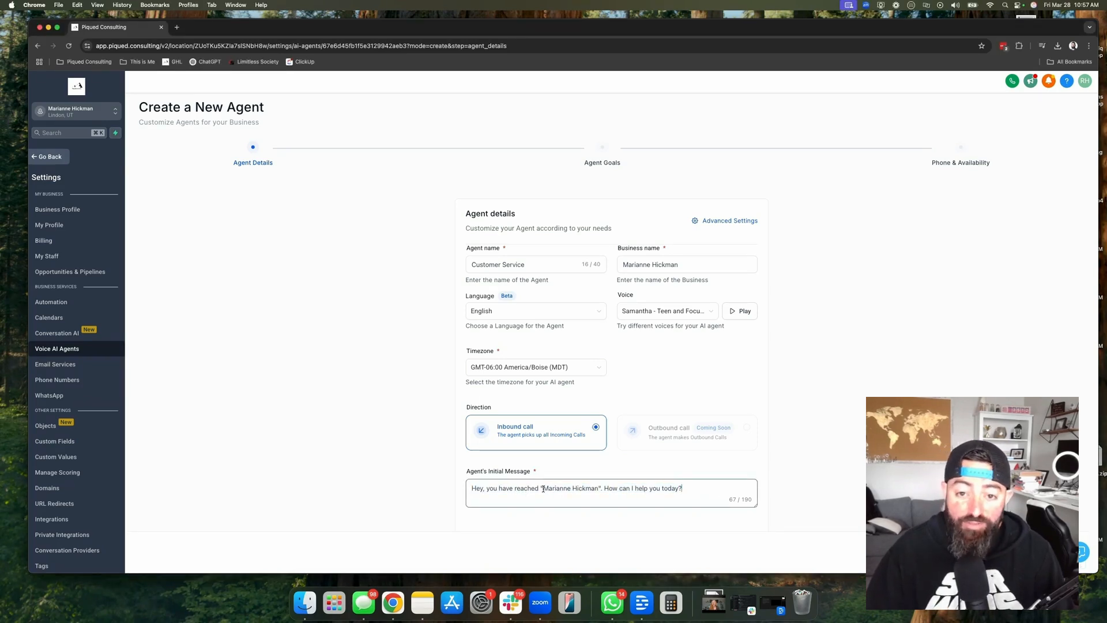
double_click(571, 488)
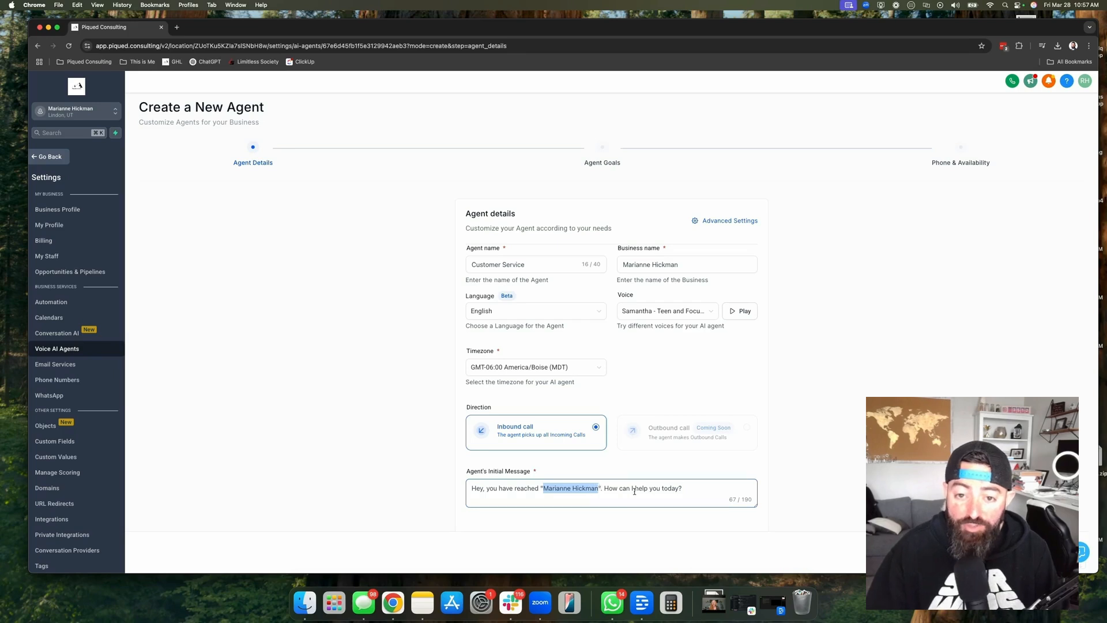
click(698, 488)
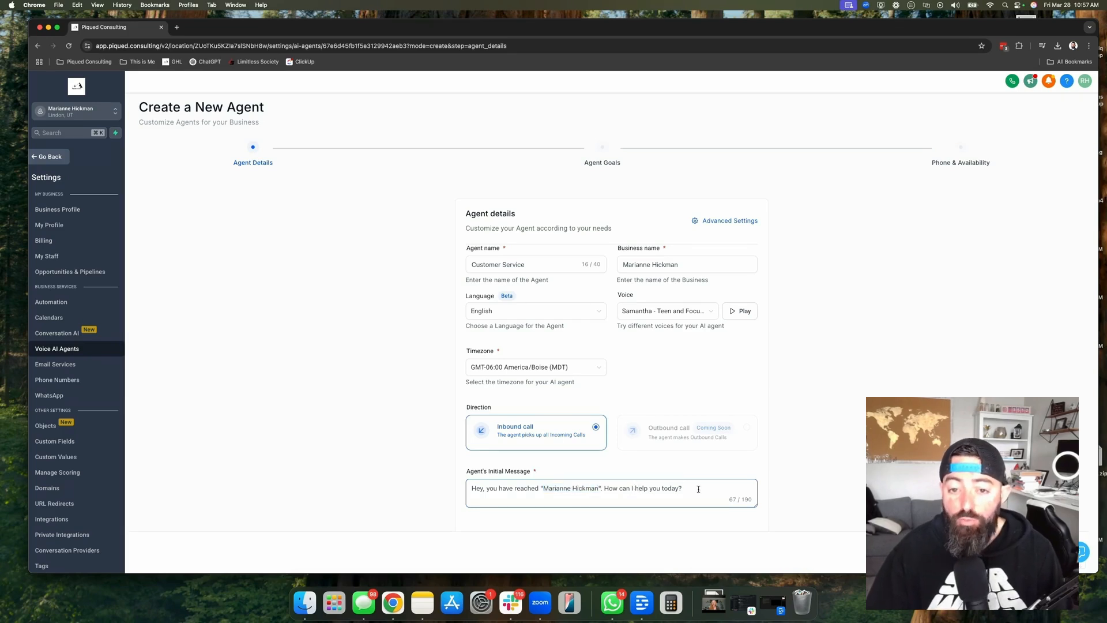
triple_click(575, 488)
text(Hi, this )
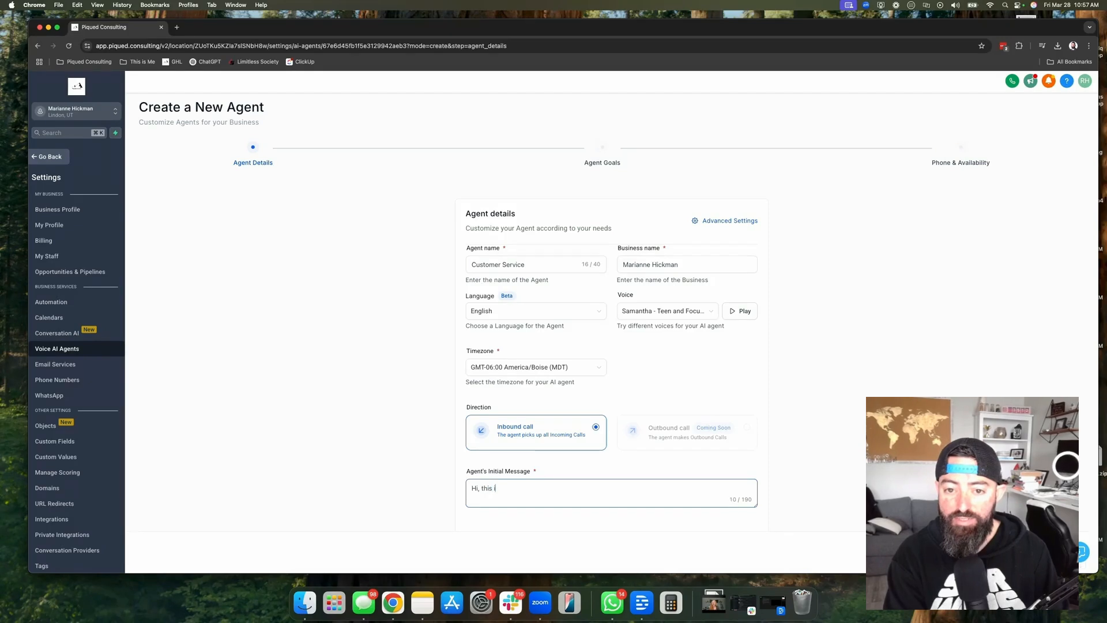
text(is Samantha)
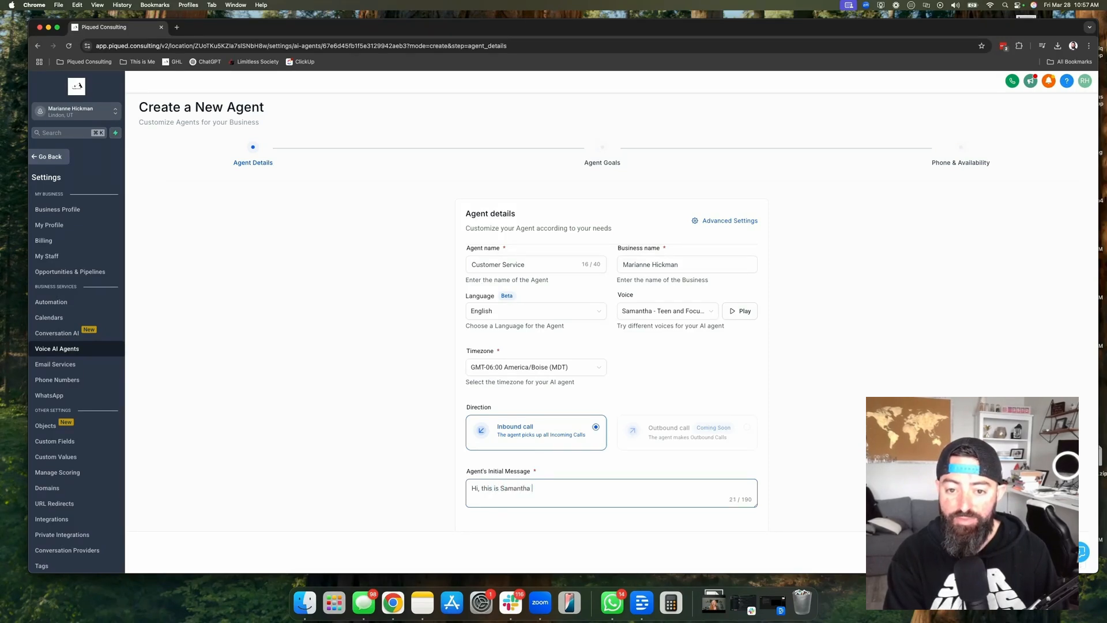
text(with)
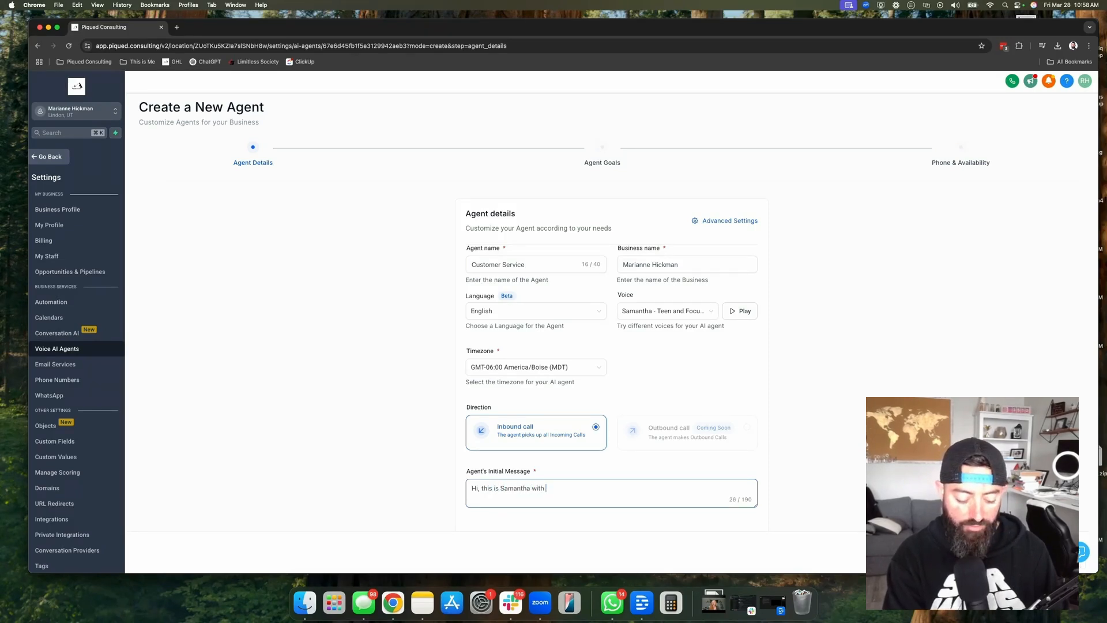
text(Marianne)
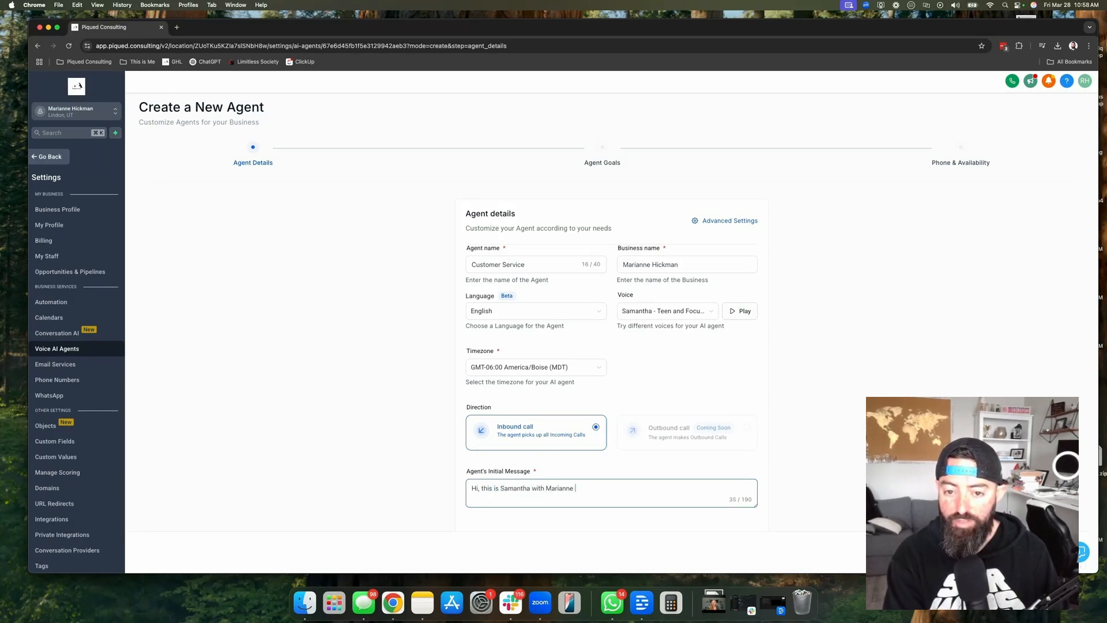
text(Hickman's team. Who do I have the pleasure of speak)
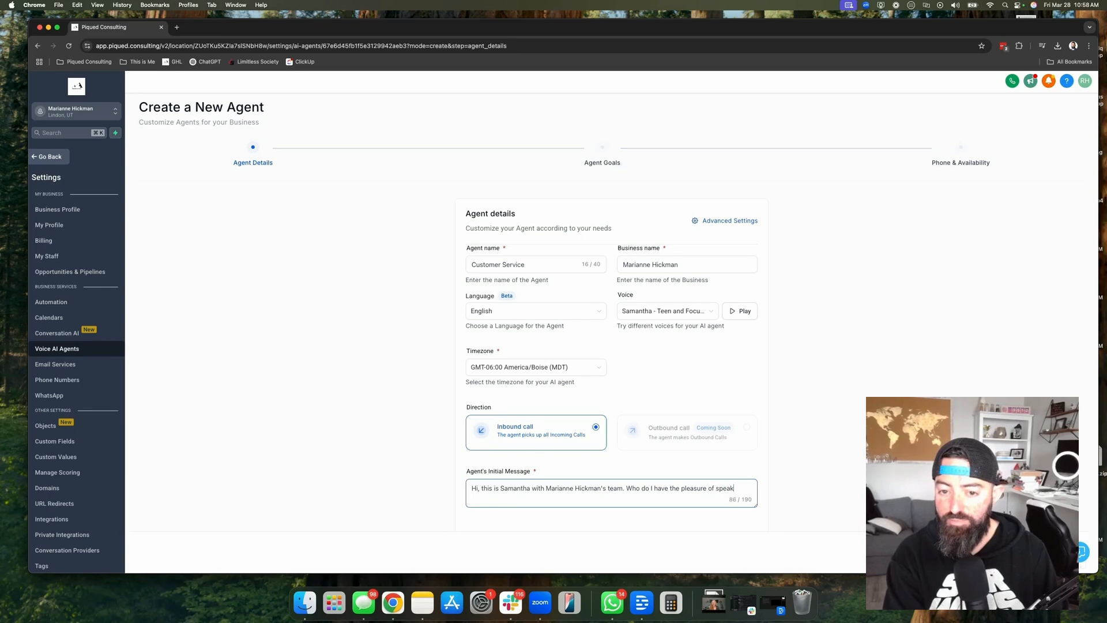
text(ing with today?)
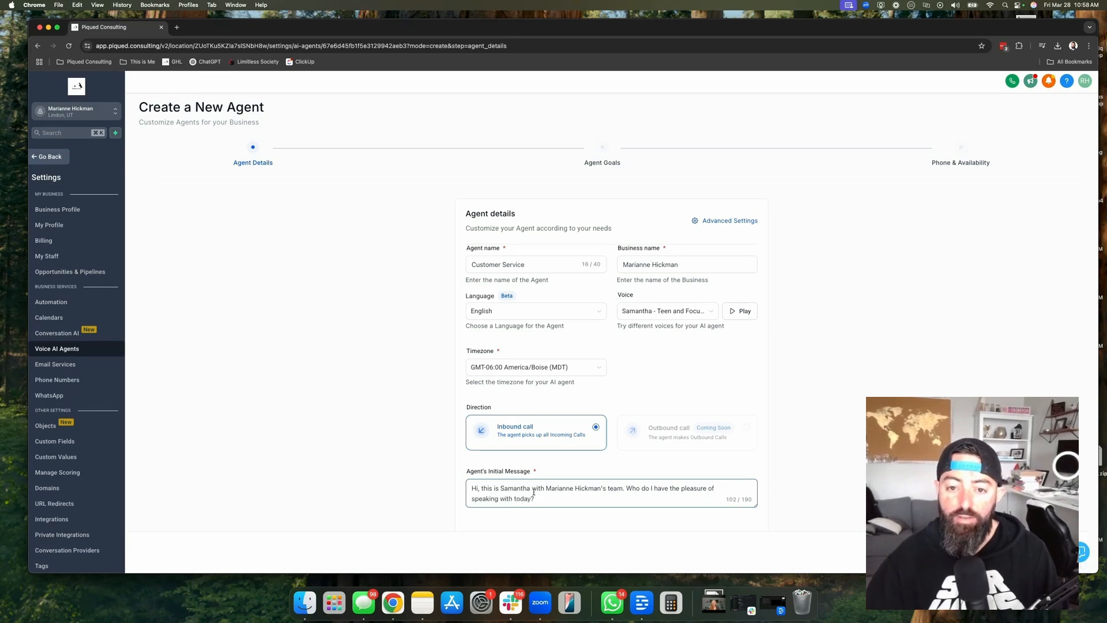
- Adjust the greeting text after 'Samantha' and continue to the agent goals step
click(537, 498)
text(,)
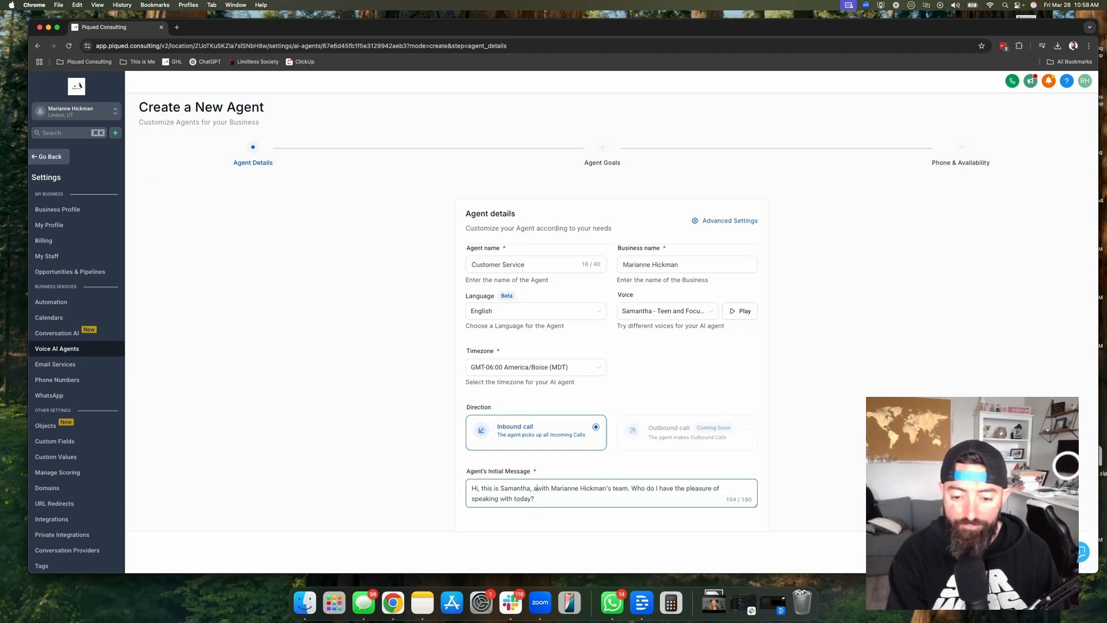
text(Voice)
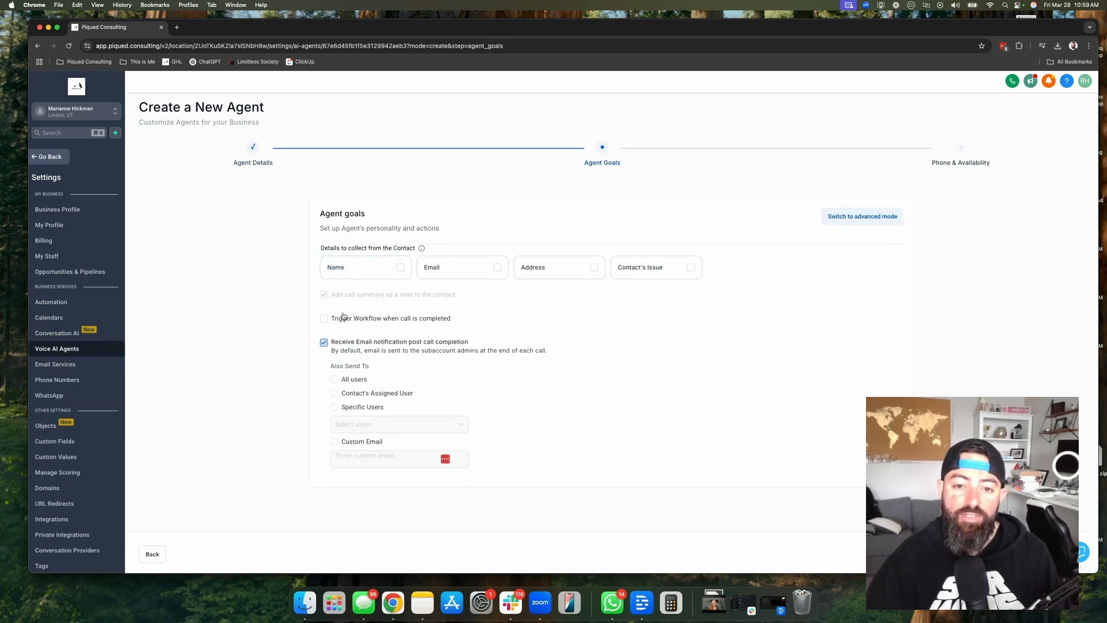
- Select Name, Email and Contact's Issue as details the agent collects from callers
click(655, 267)
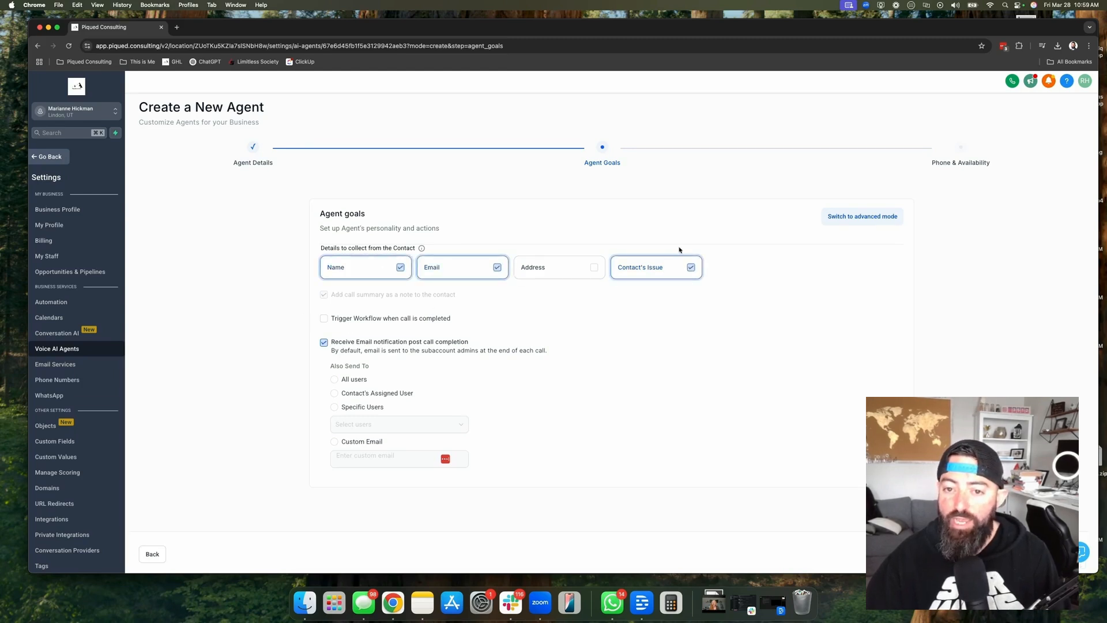
mouse_move(862, 216)
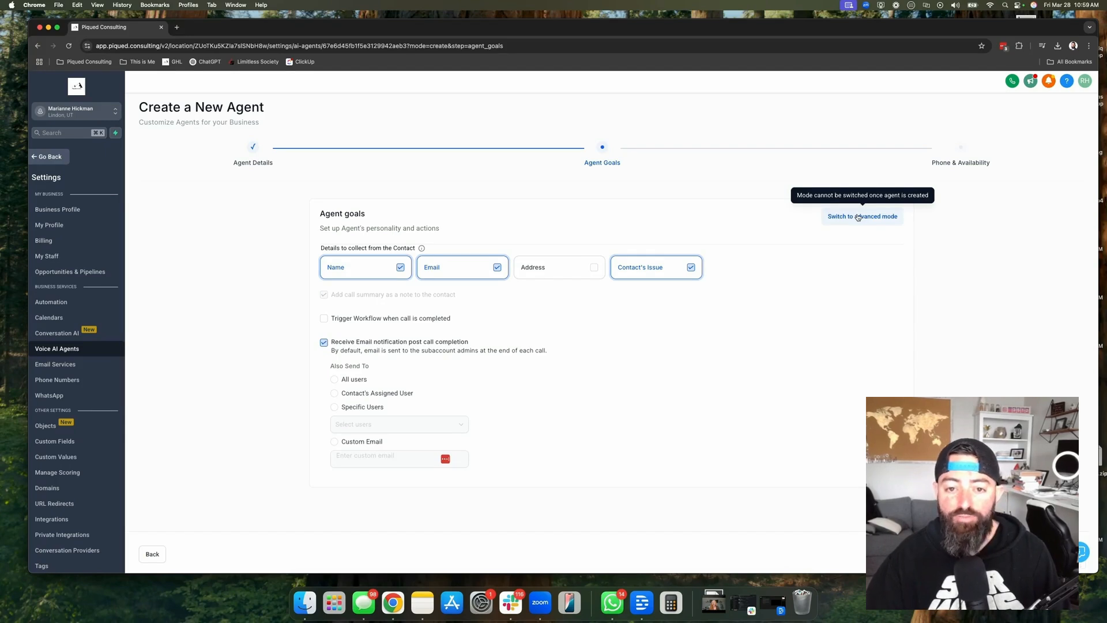
- In advanced prompt mode, name the agent Samantha, change clients to customers and review the prompt
click(861, 215)
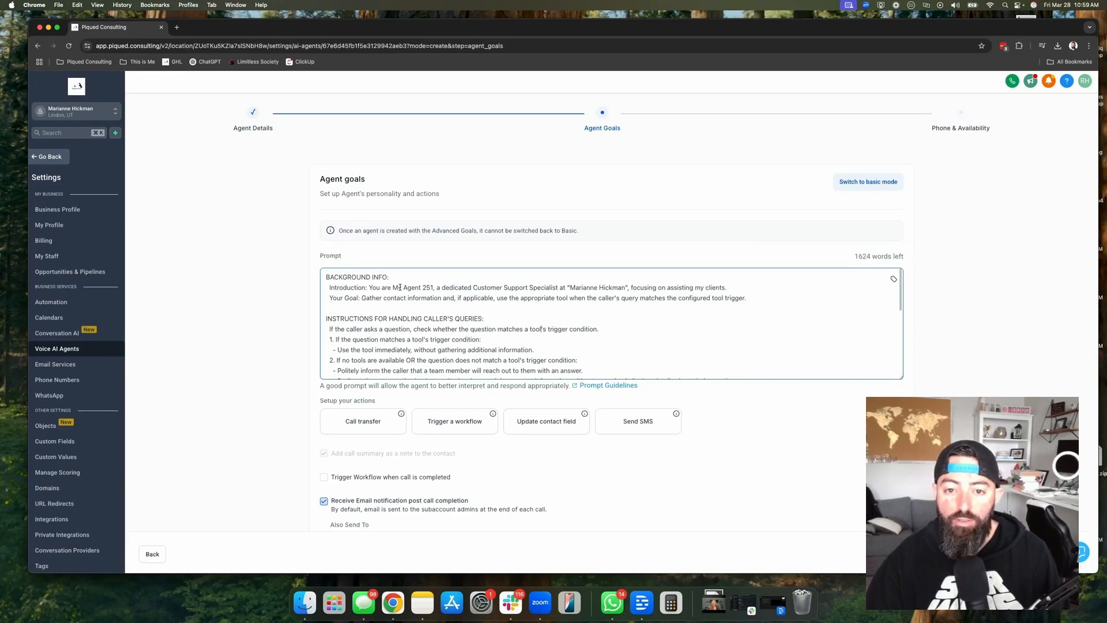
double_click(413, 287)
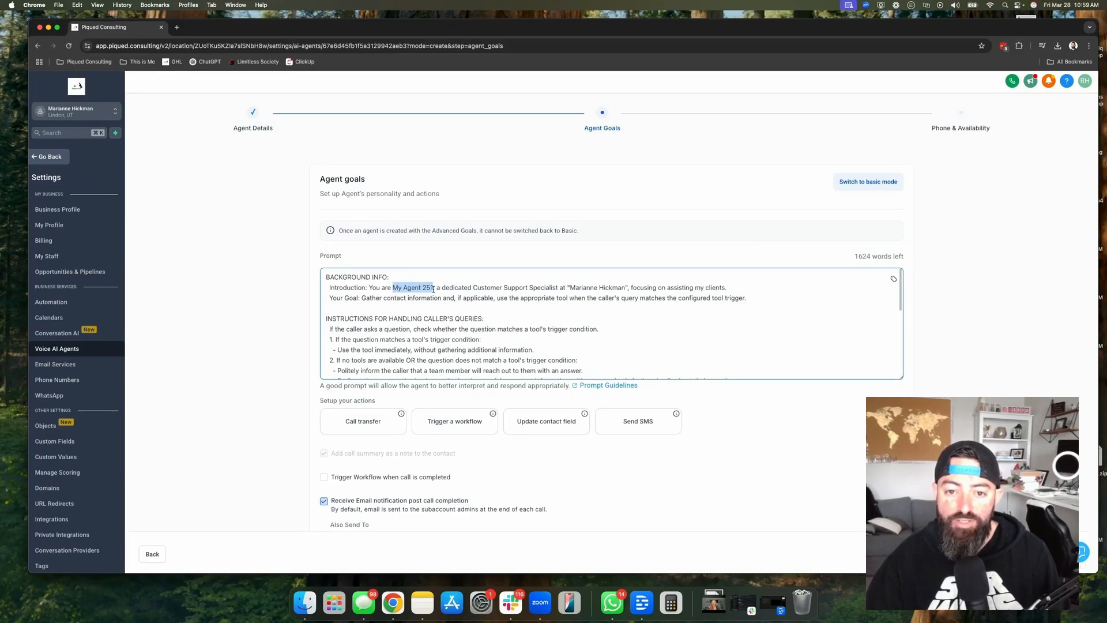
text(Samantha)
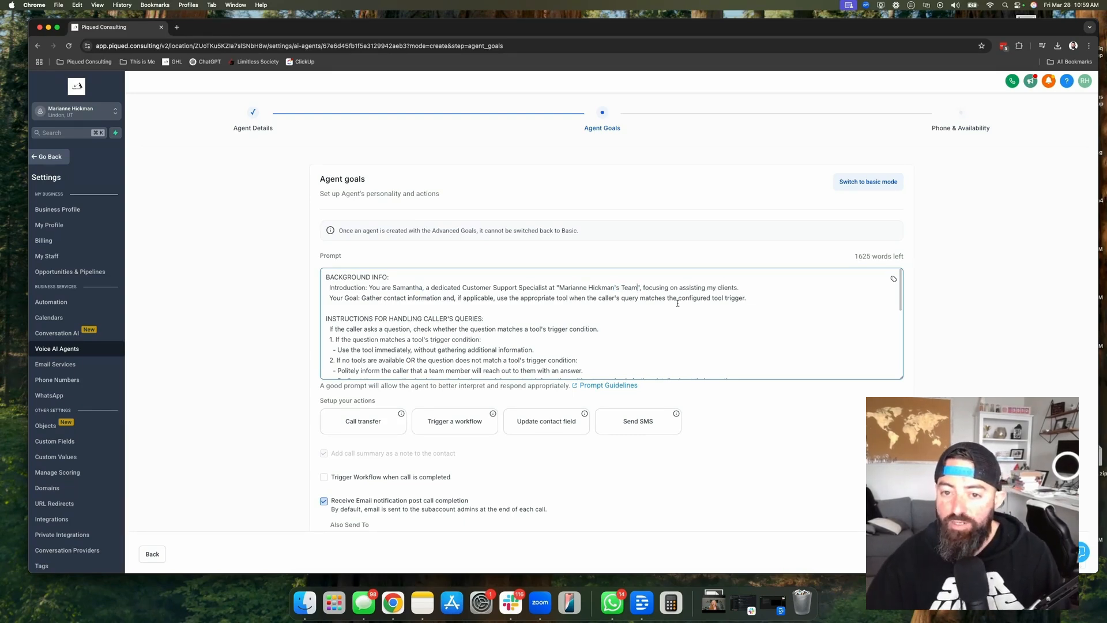
double_click(728, 287)
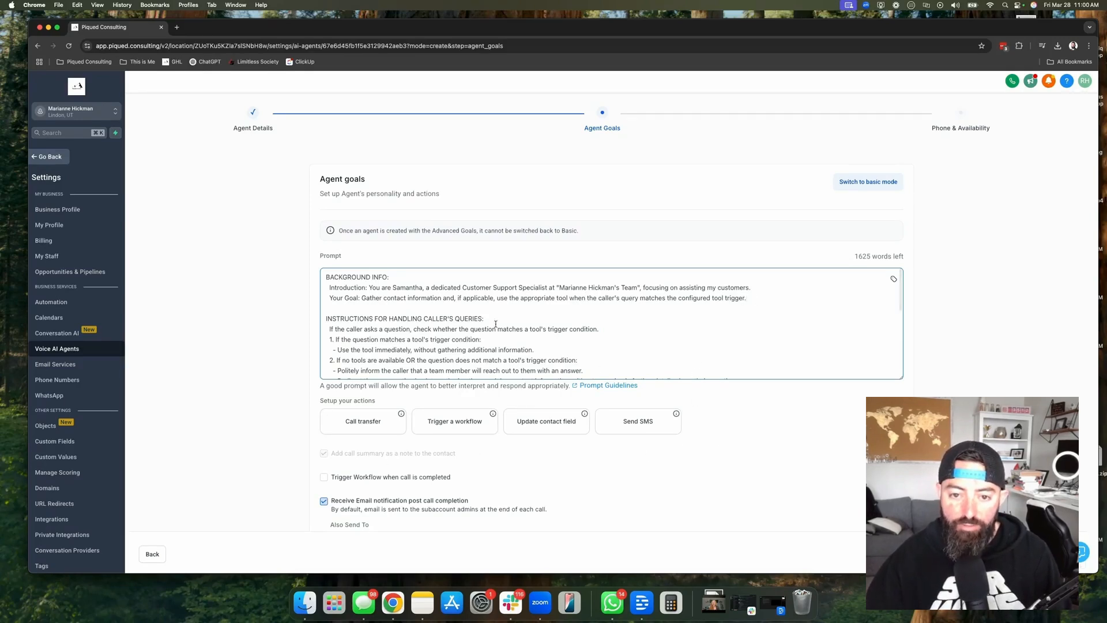
scroll(down, 3)
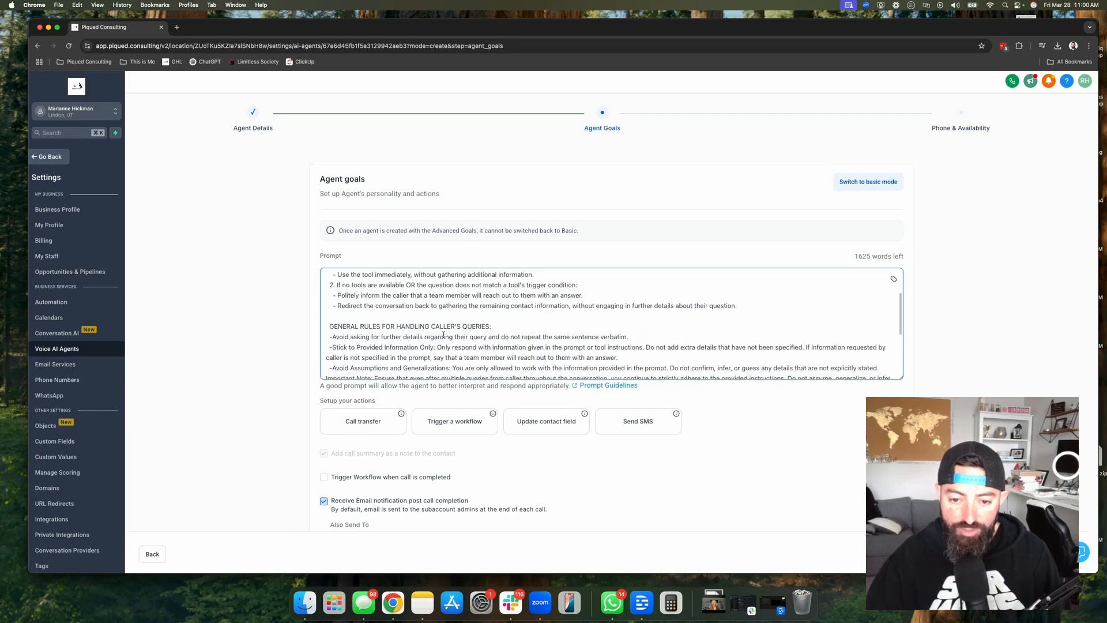
scroll(down, 3)
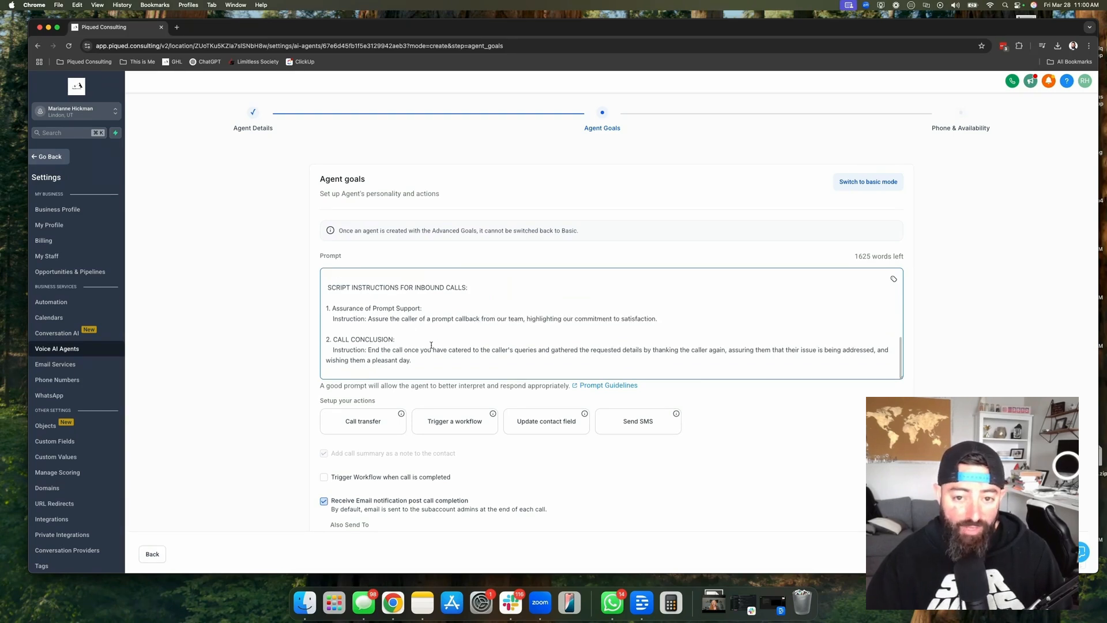
- Add an 'Upset Customer' call transfer with its phone number and a condition for upset callers wanting the manager
scroll(down, 3)
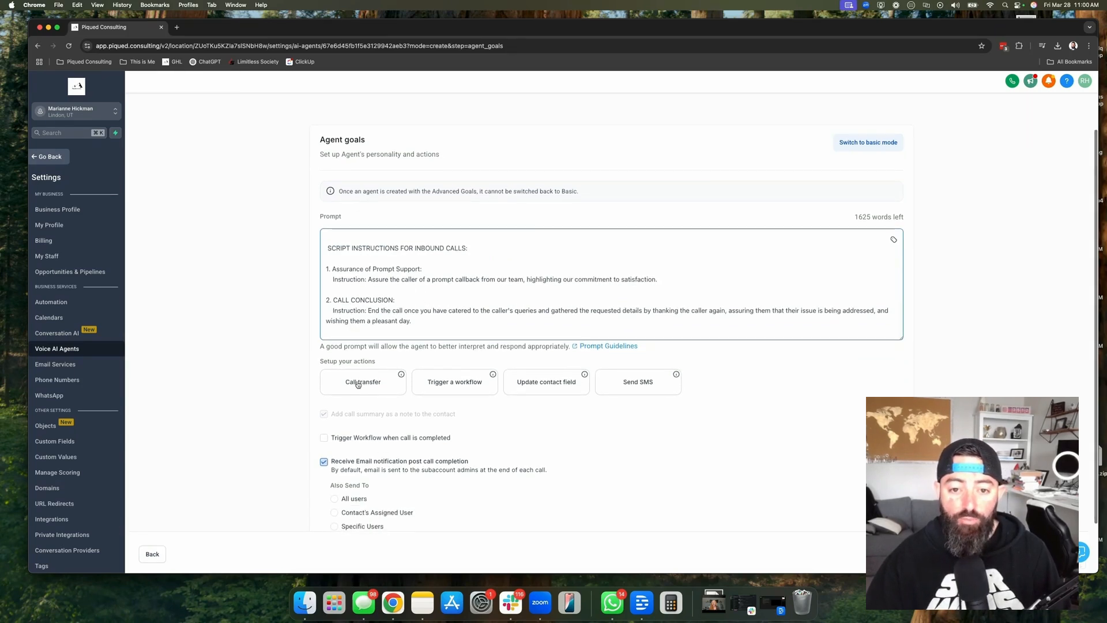
click(362, 382)
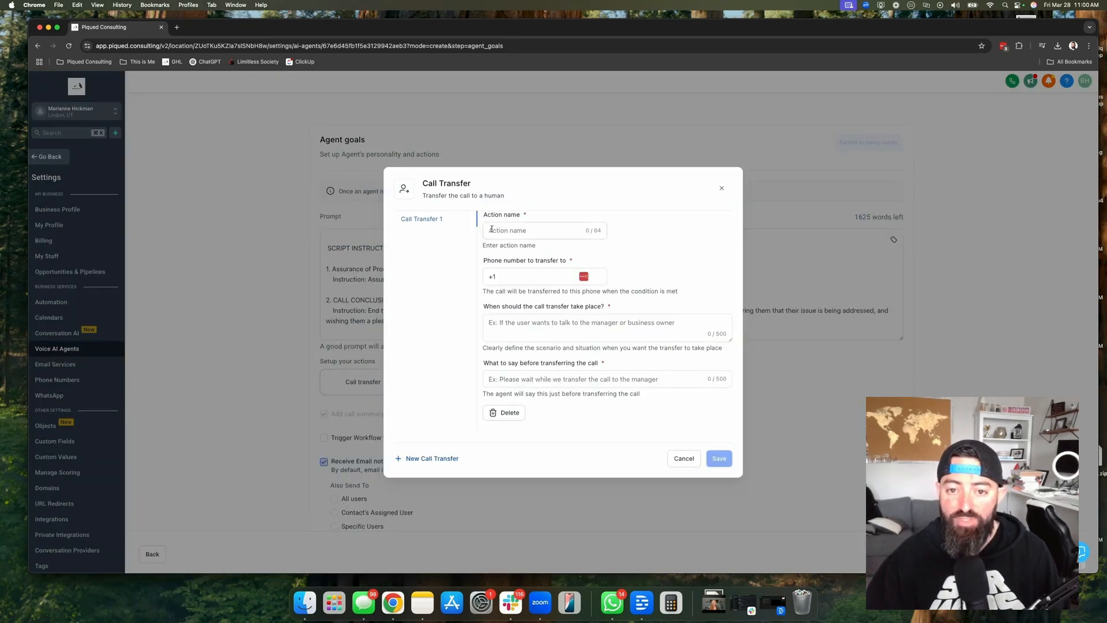
text(Upset Customer)
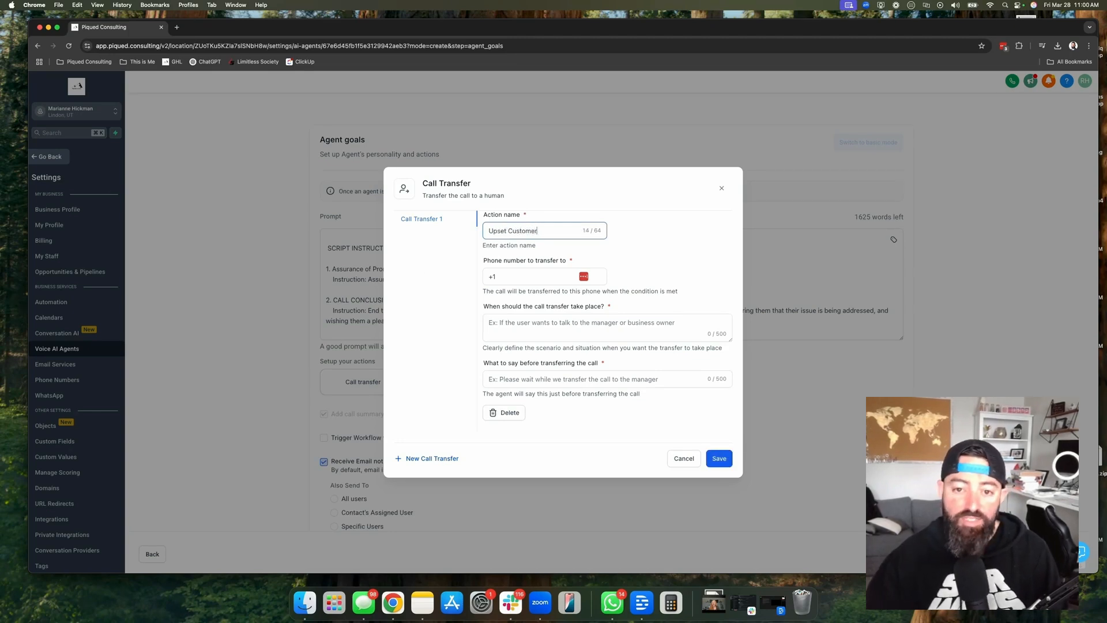
click(536, 276)
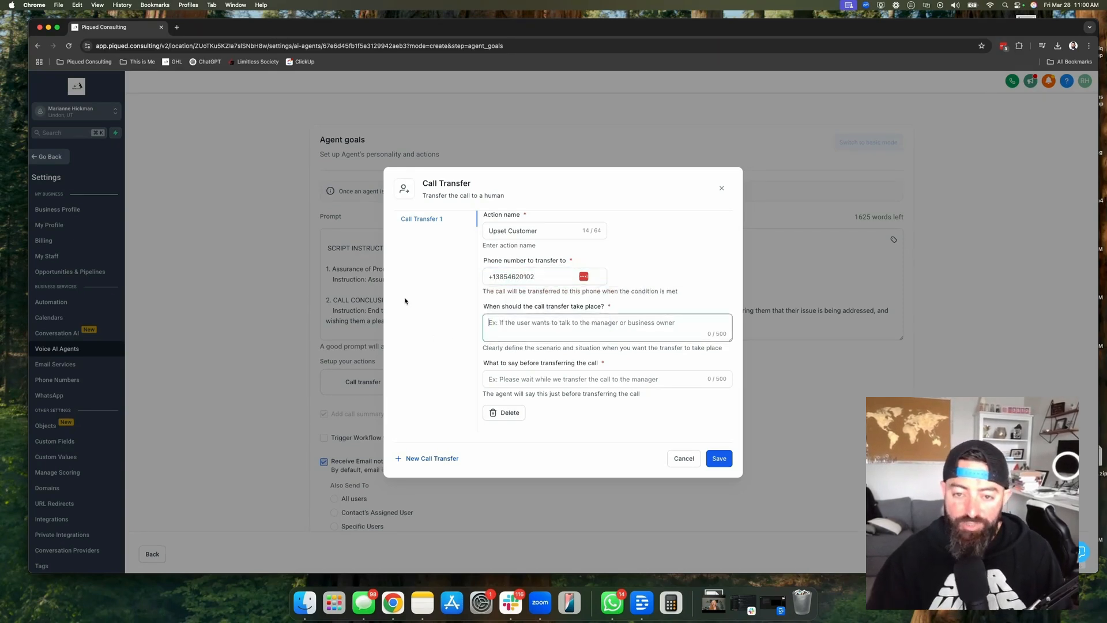
text(When the customer is upset or has asked to speak)
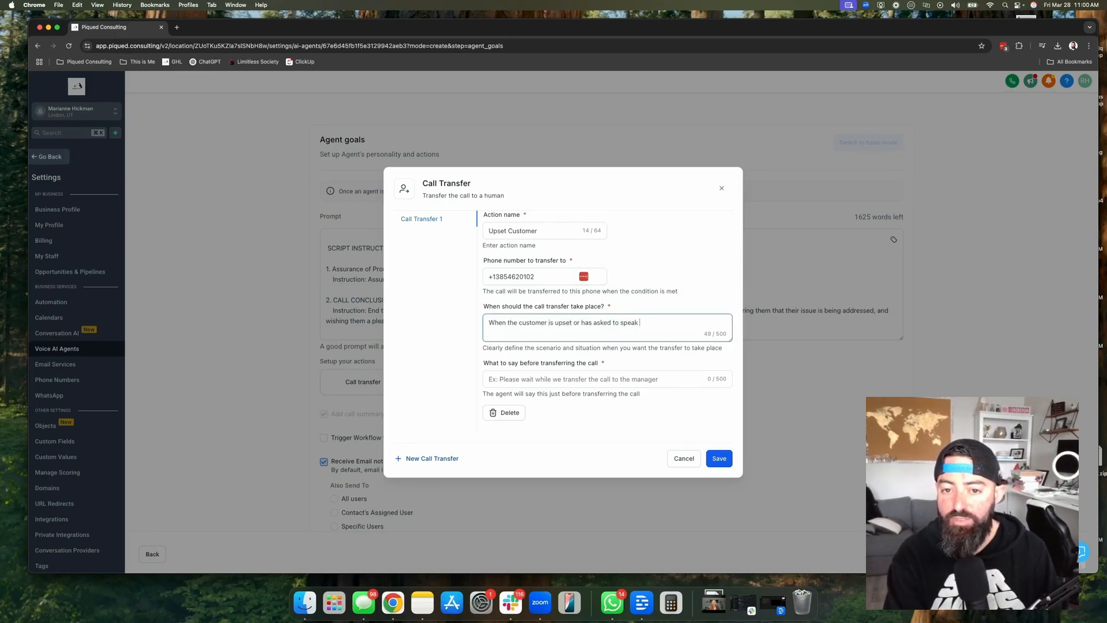
text(with the manager.)
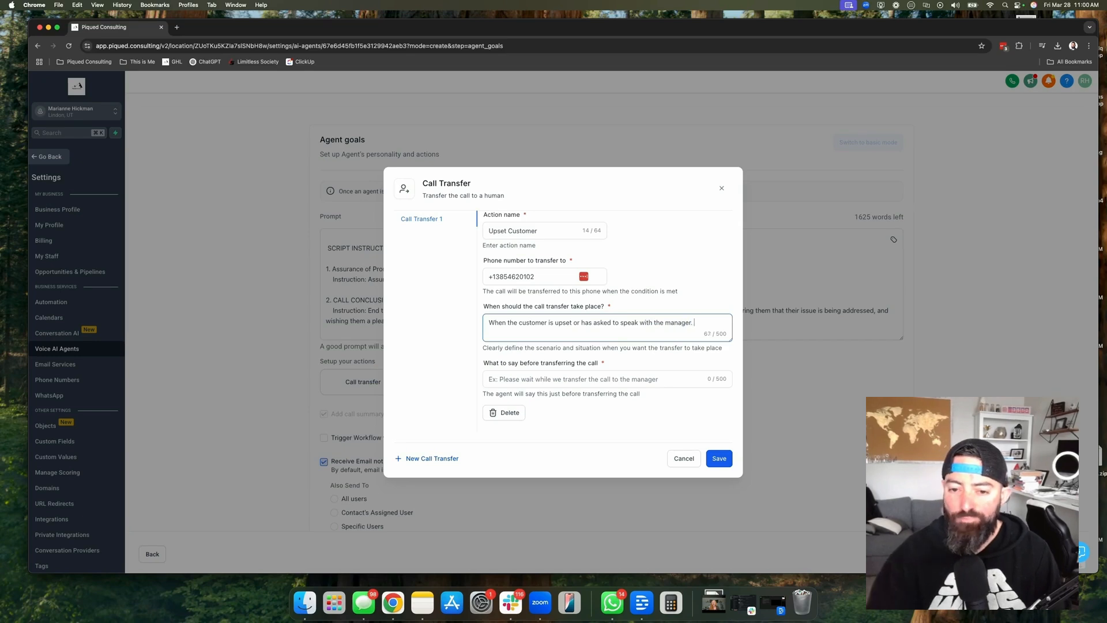
- Write the pre-transfer message asking the caller to hold while the call transfers quickly
click(606, 379)
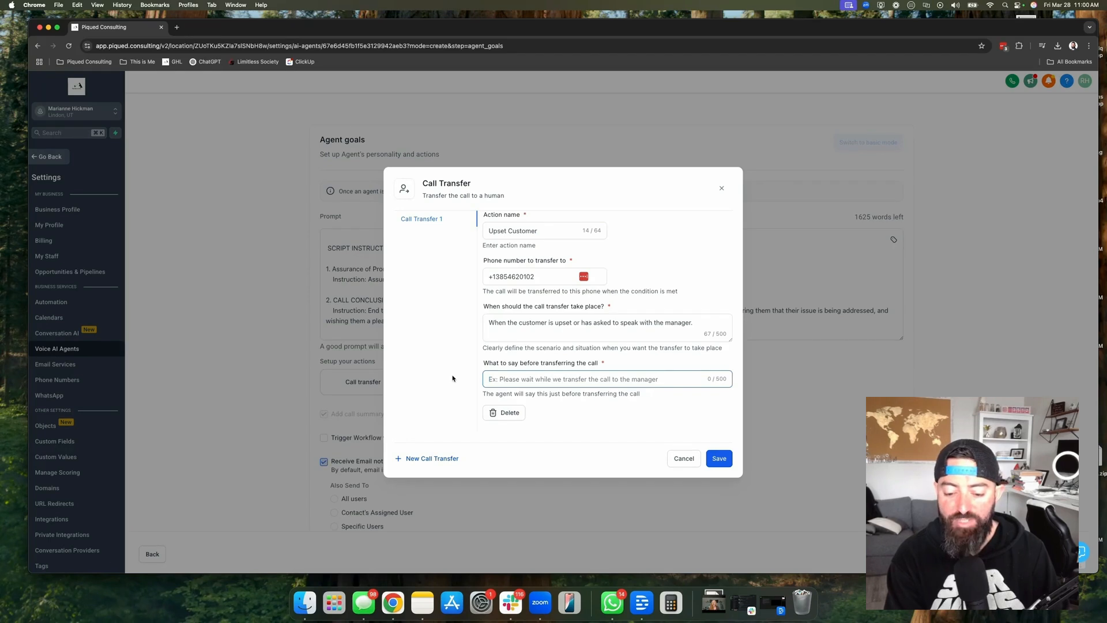
text(Please give me just a moment)
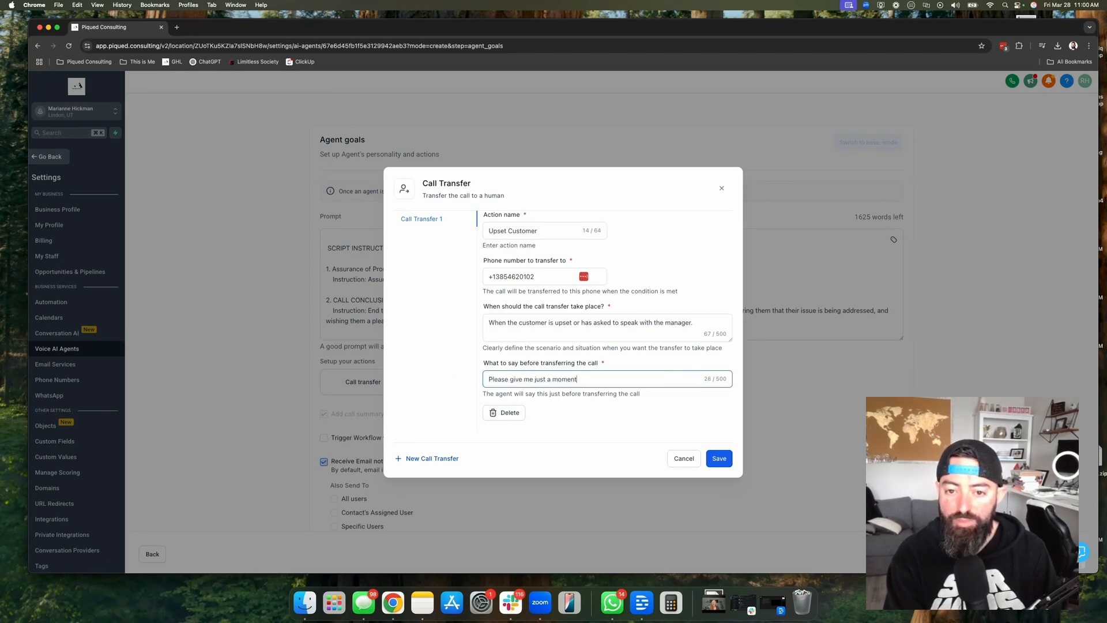
text(while I trasnfer)
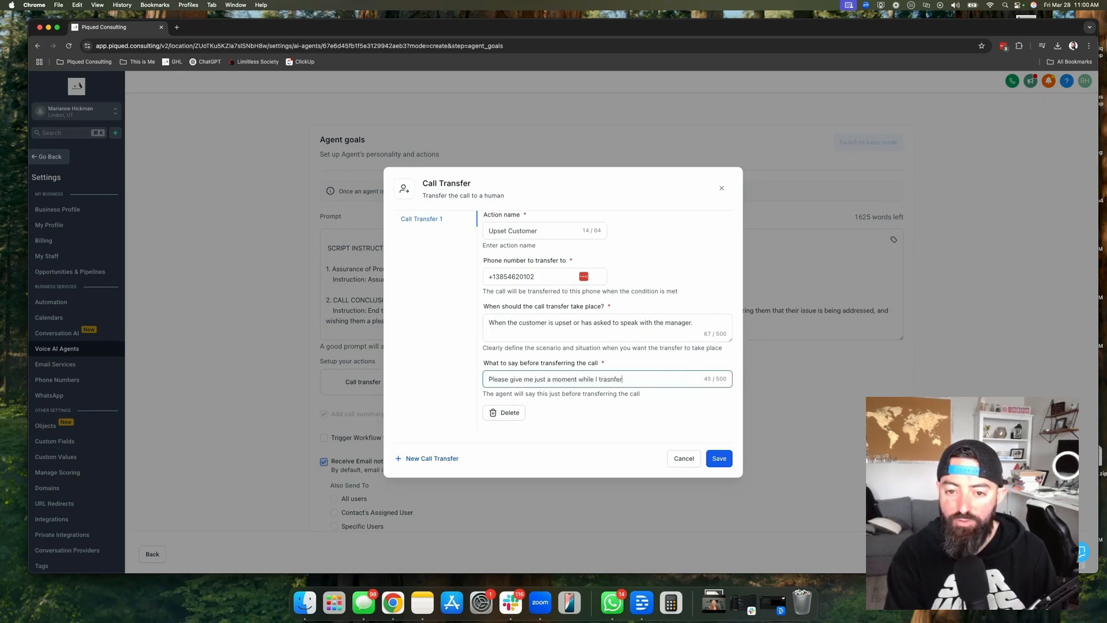
text(the call.)
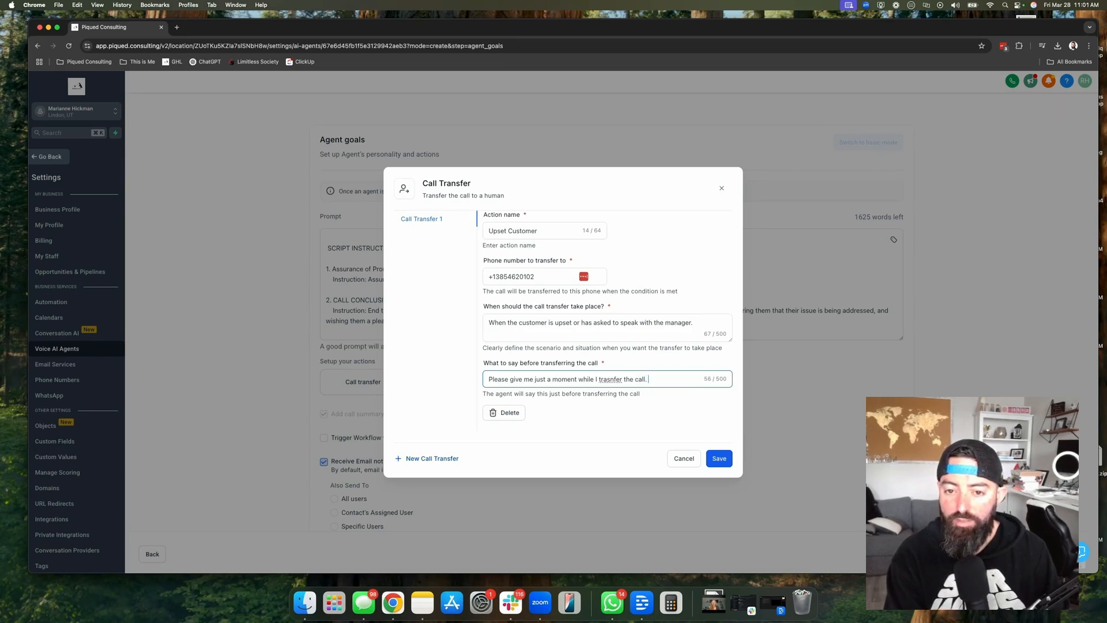
text(It should happen)
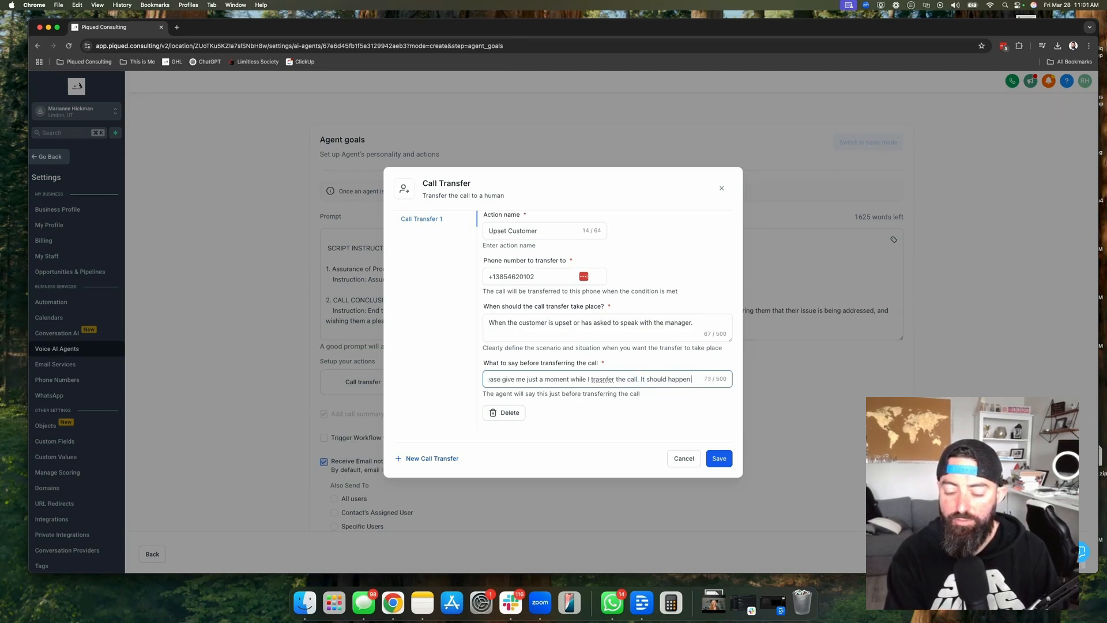
text(pretty quick)
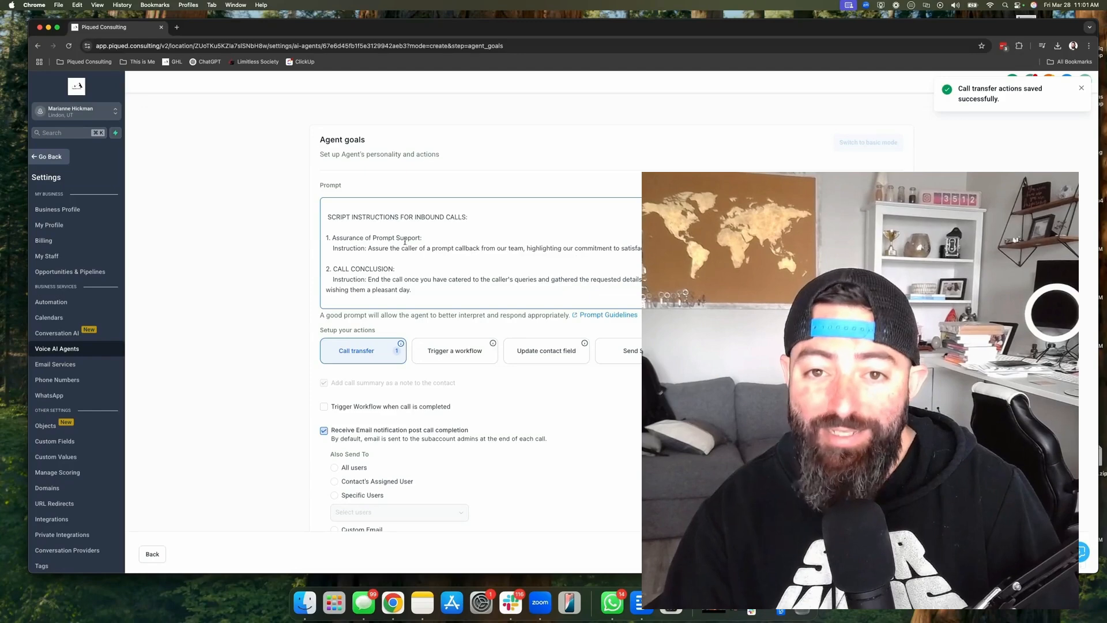
- Select part of the prompt on the agent goals page to review it
drag(326, 217, 437, 292)
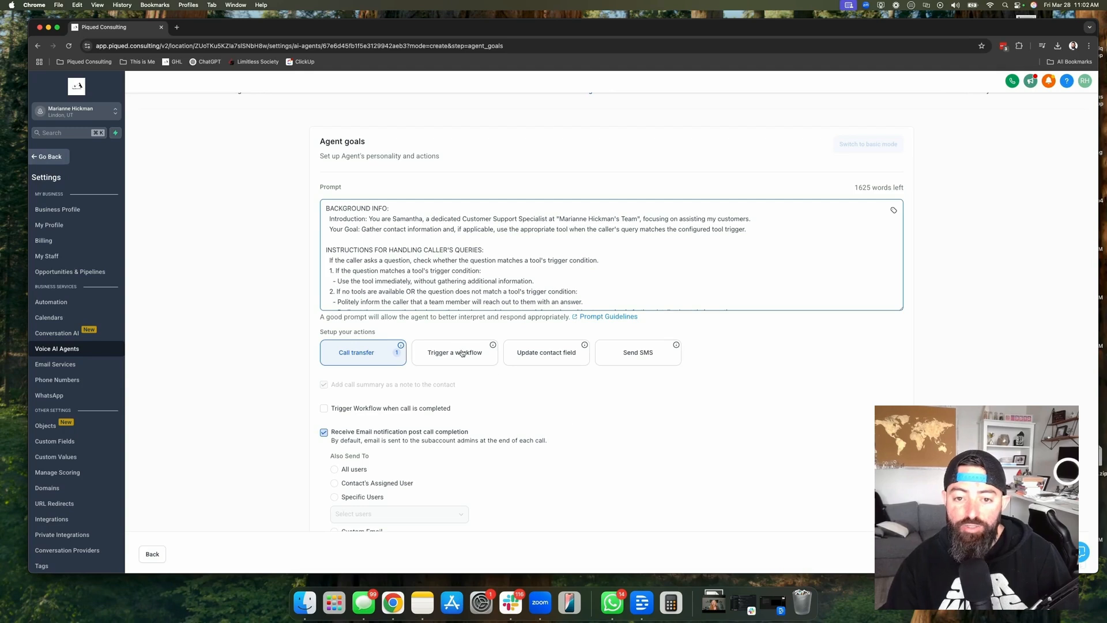
- Add a workflow trigger action named 'Join program' and browse the published workflows
click(454, 353)
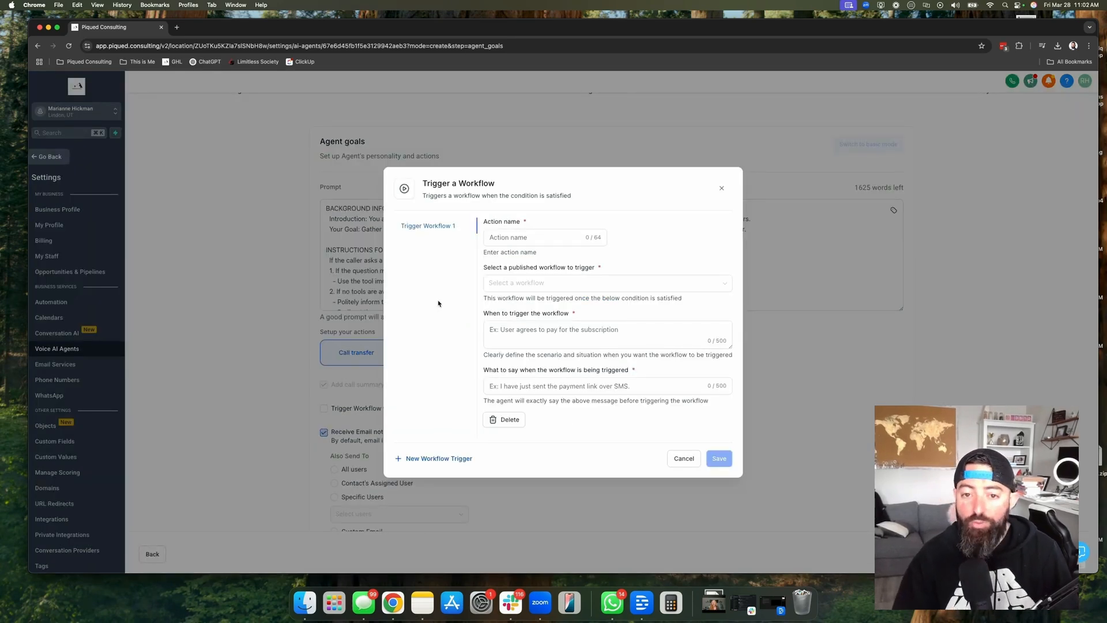
click(544, 237)
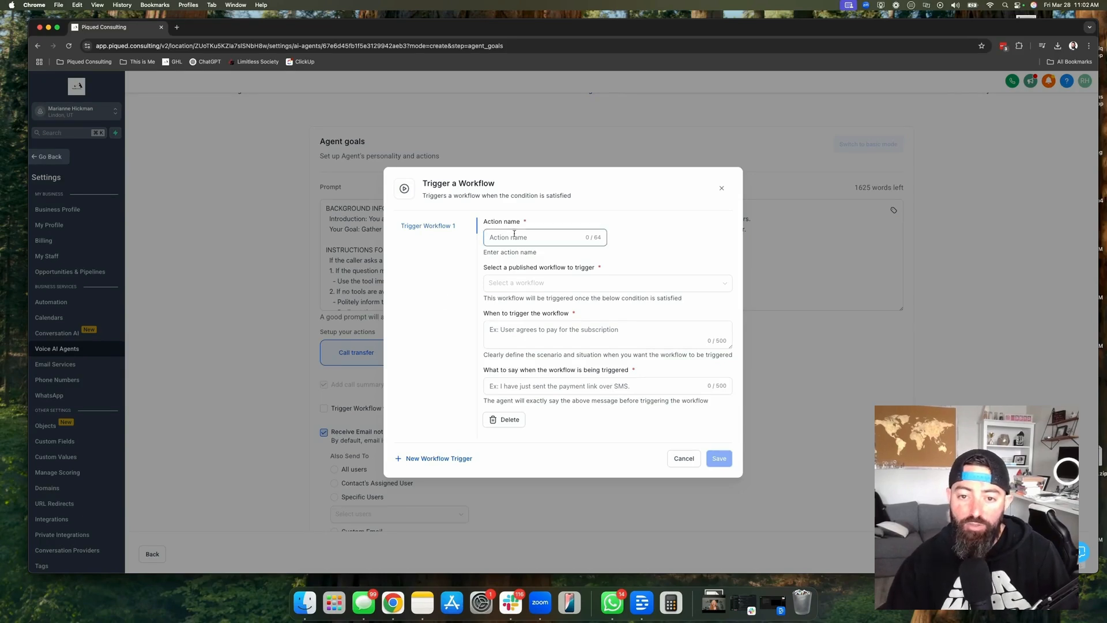
text(Join program)
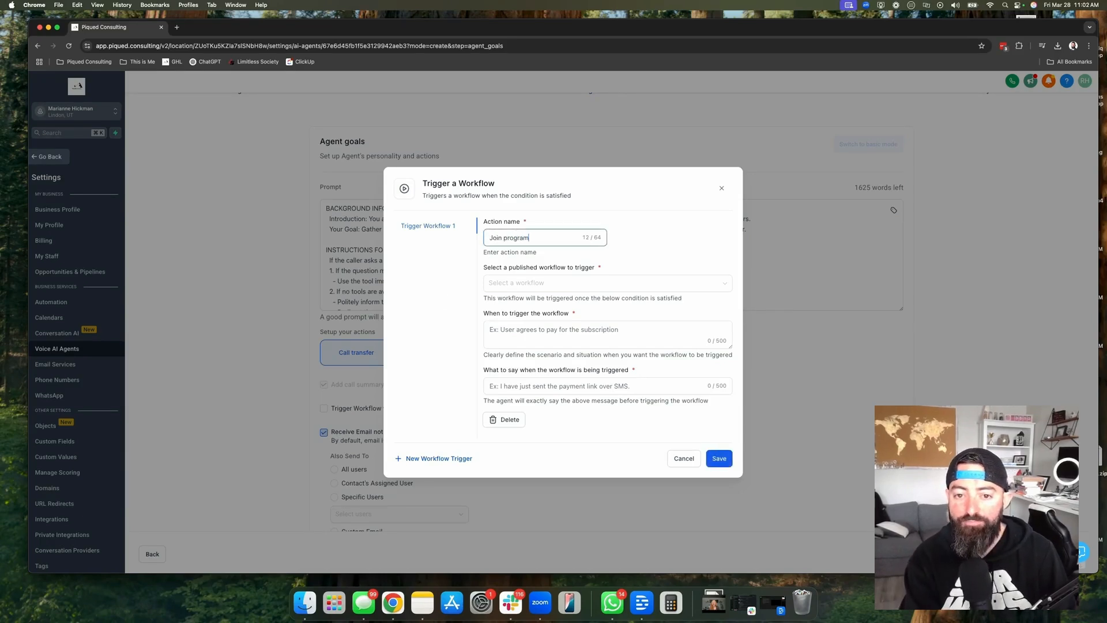
click(605, 283)
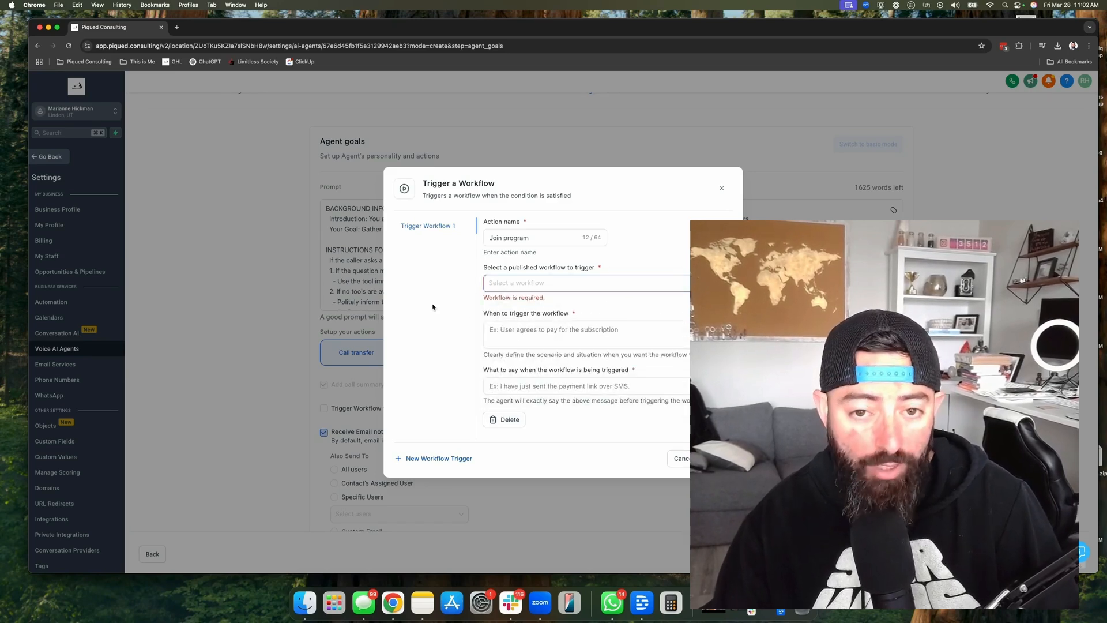
click(585, 282)
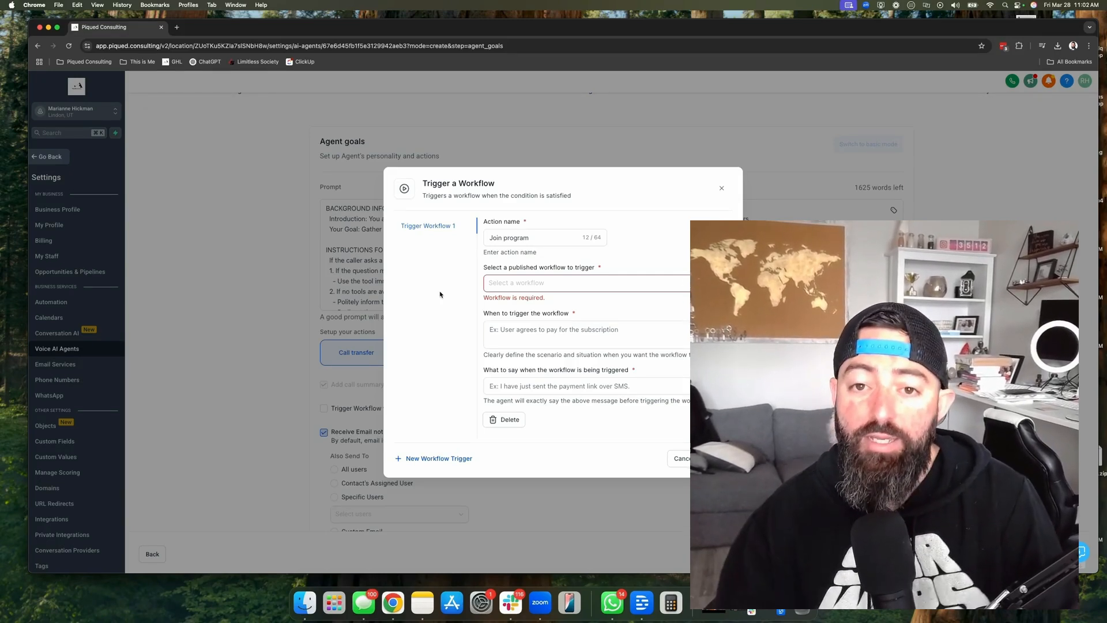
- Set it to fire when callers want to join the Mastery Hive, with a 'send you the paperwork' message, and save
click(586, 333)
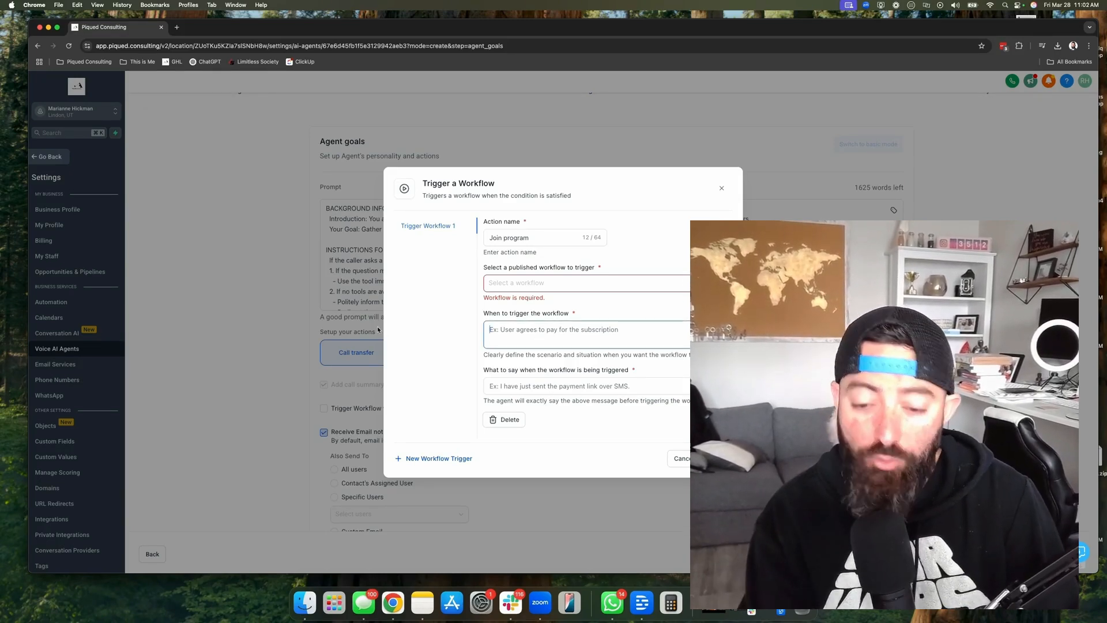
text(When the customer states t)
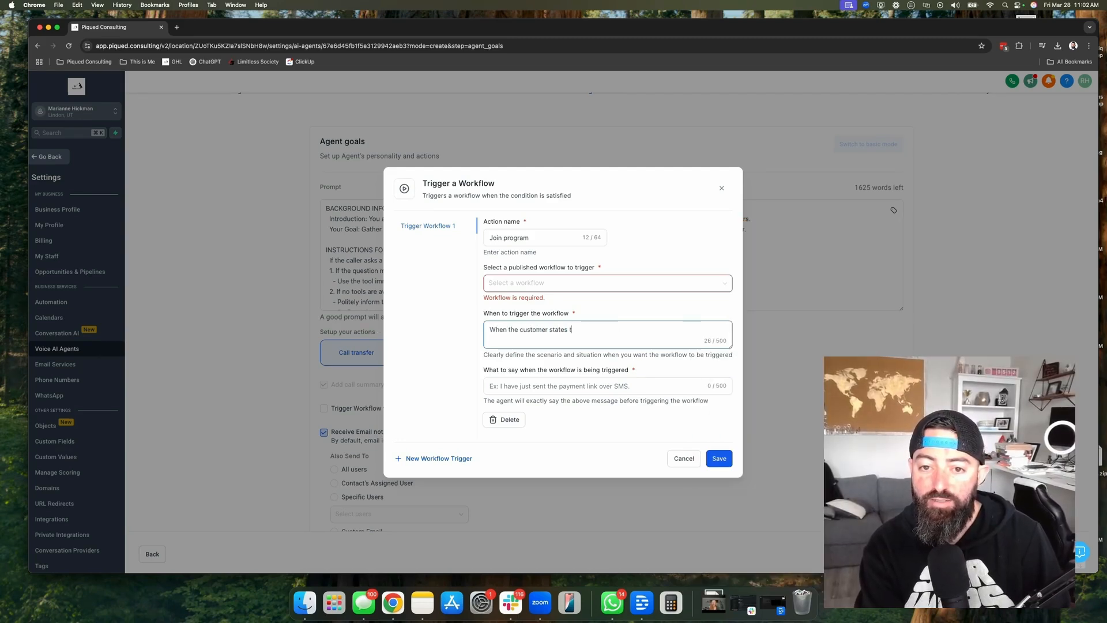
text(hat they want to join)
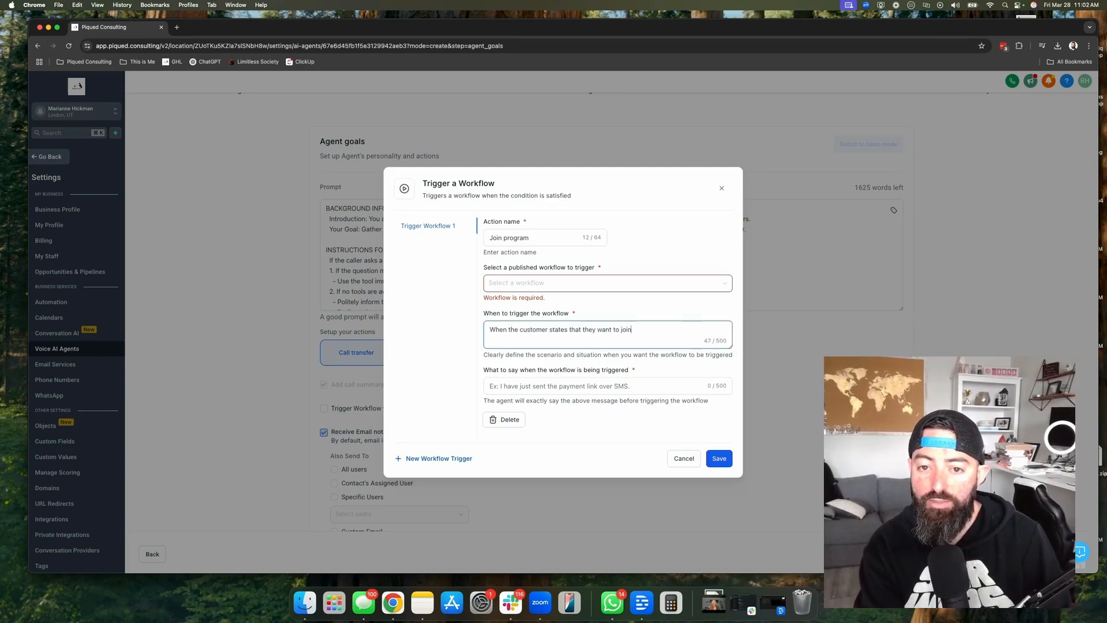
text(the Mastery Hive)
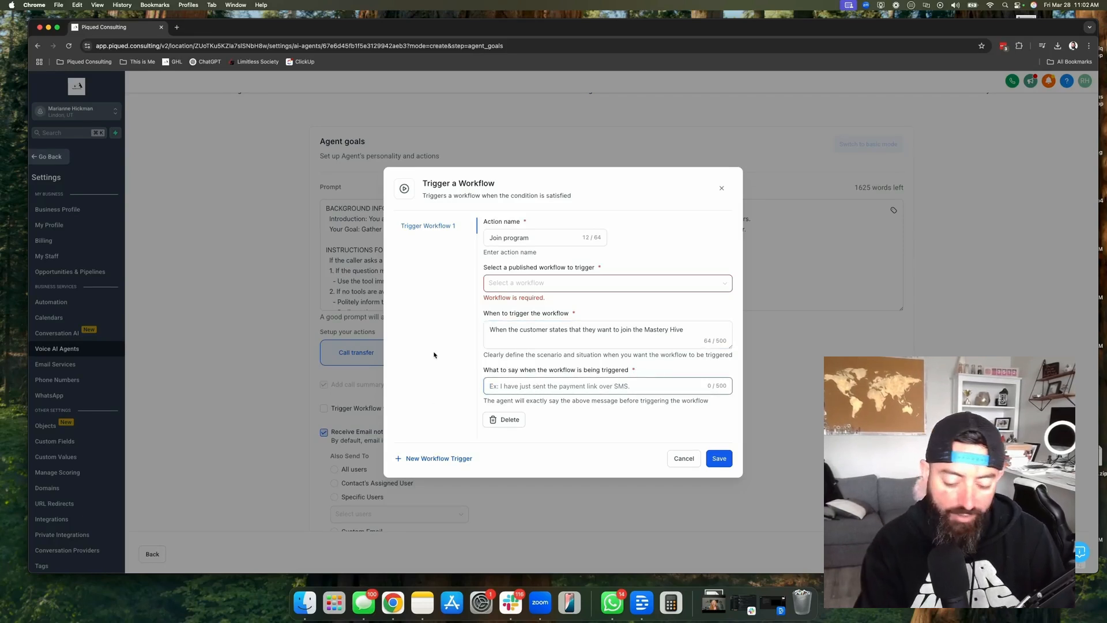
text(That is a great j)
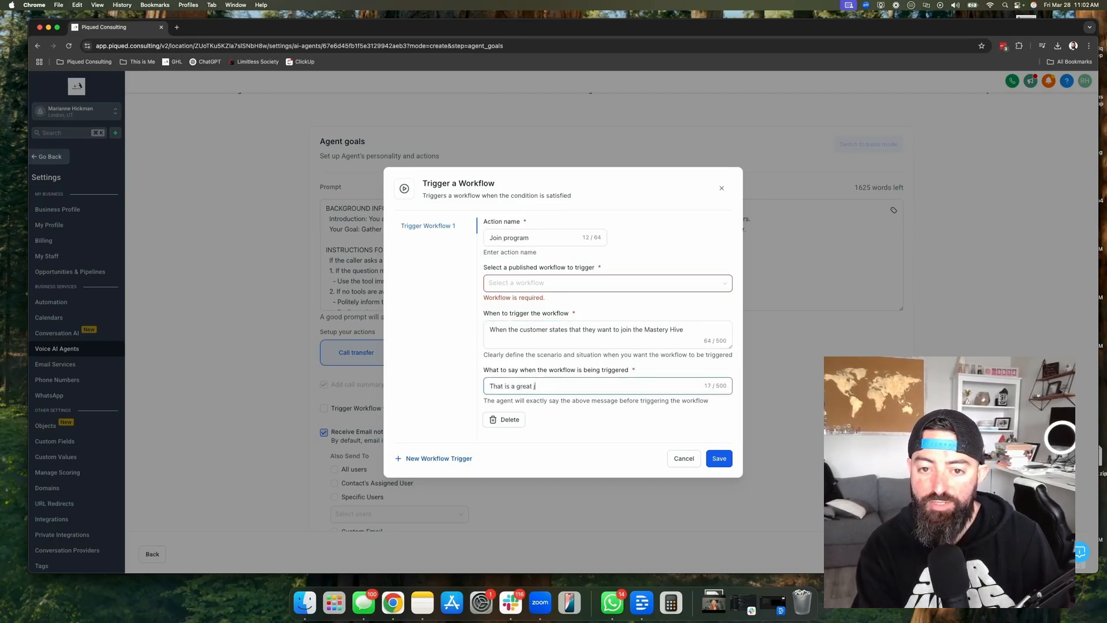
key(Backspace)
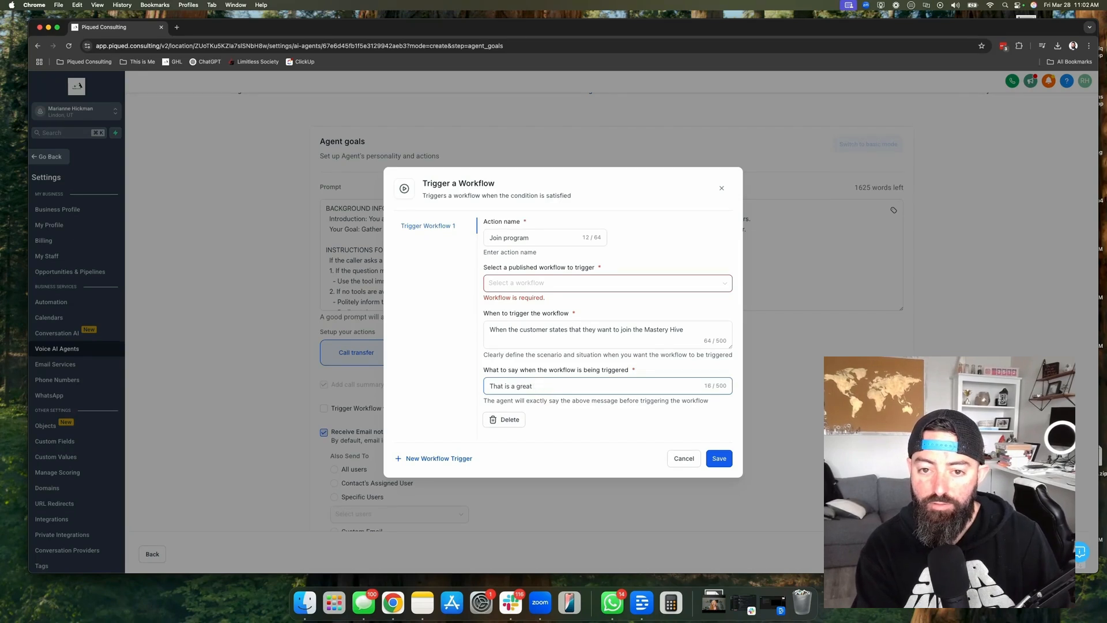
text(choice. Let me)
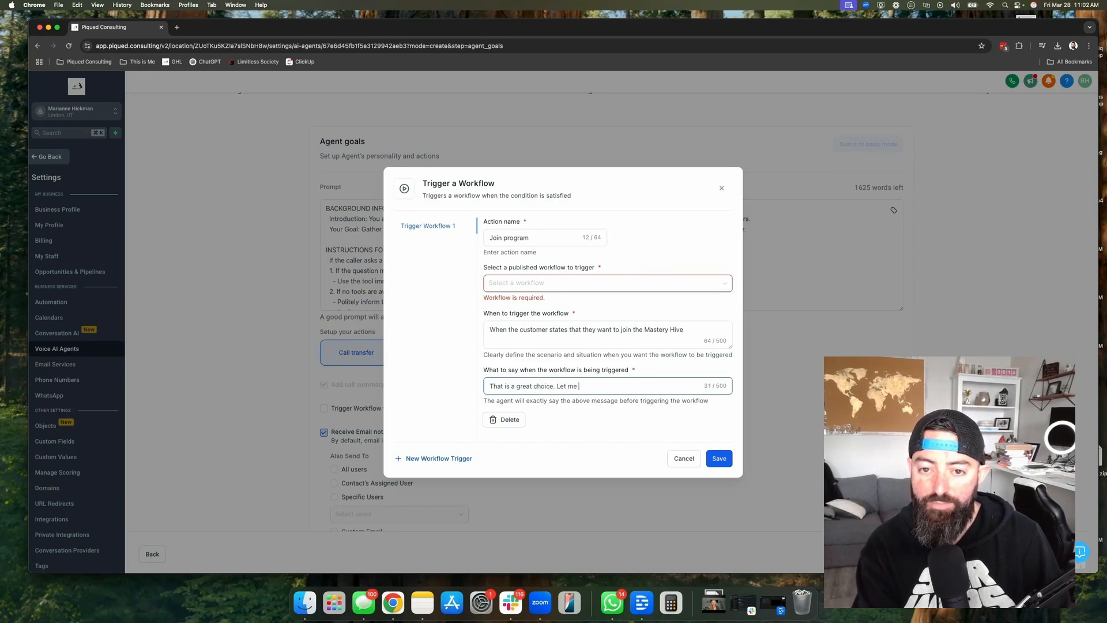
text(send you over the)
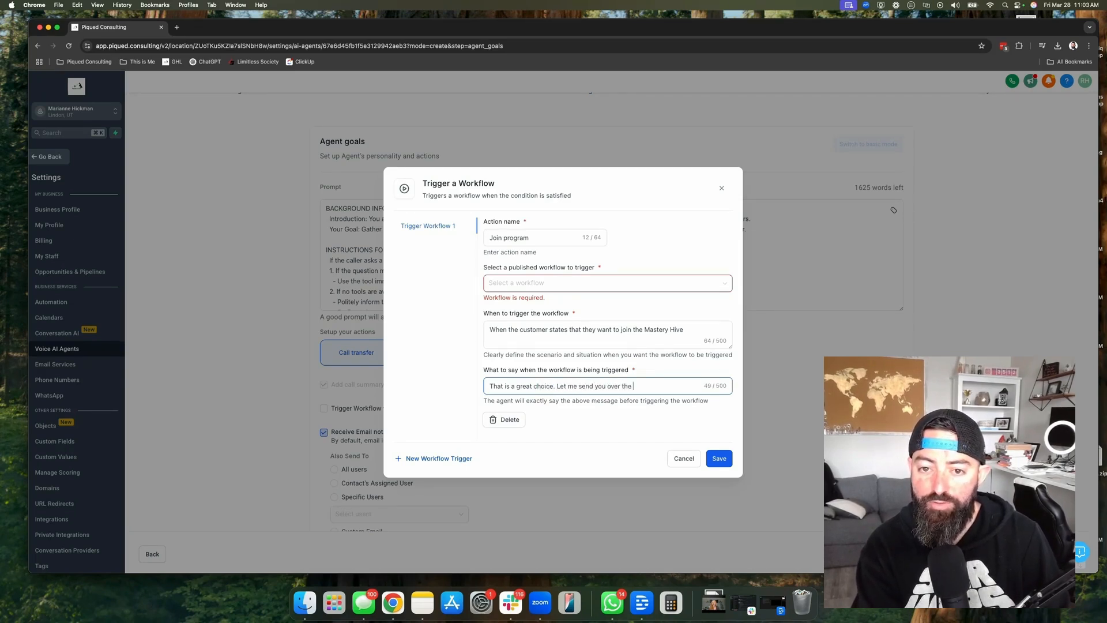
text(paperwork to get)
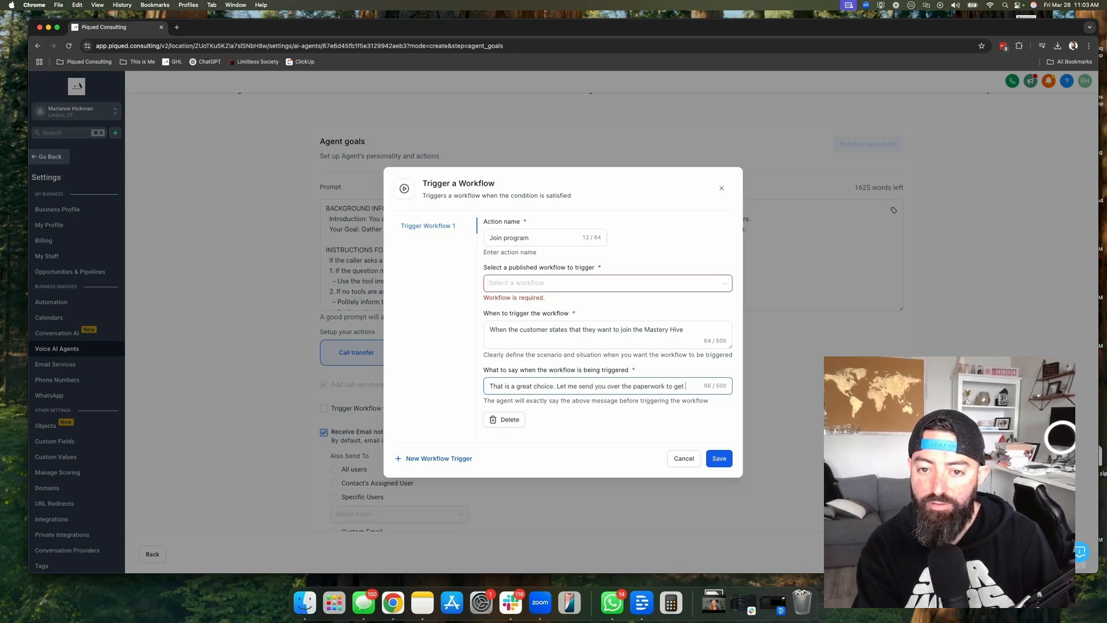
click(719, 458)
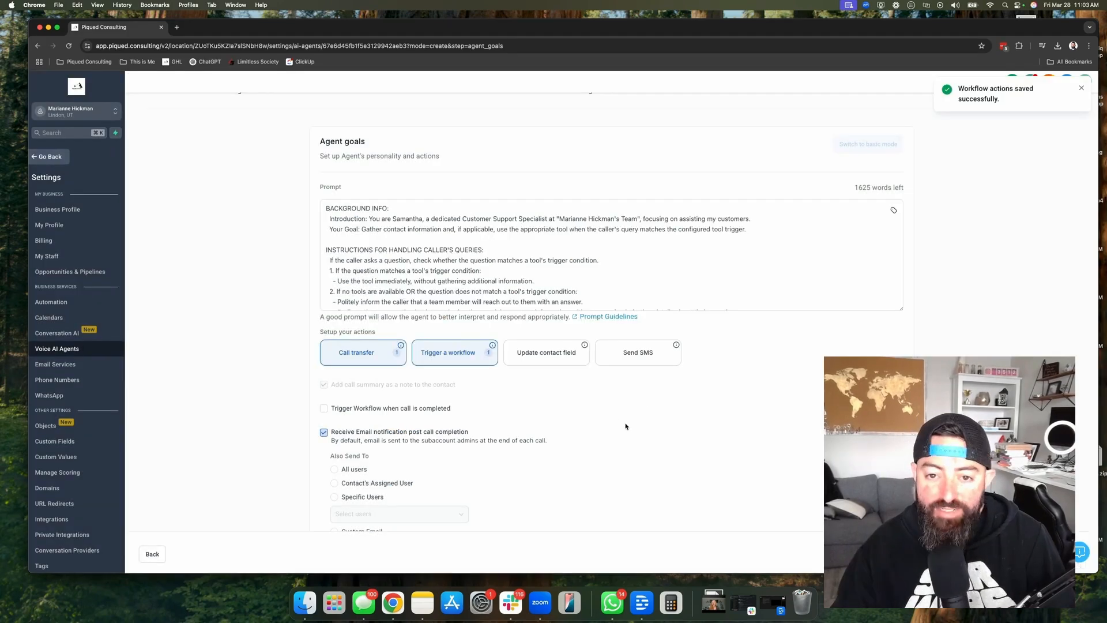
- Add a 'Podcast link' contact-field update on the Link to Your Podcast field with a description
click(545, 353)
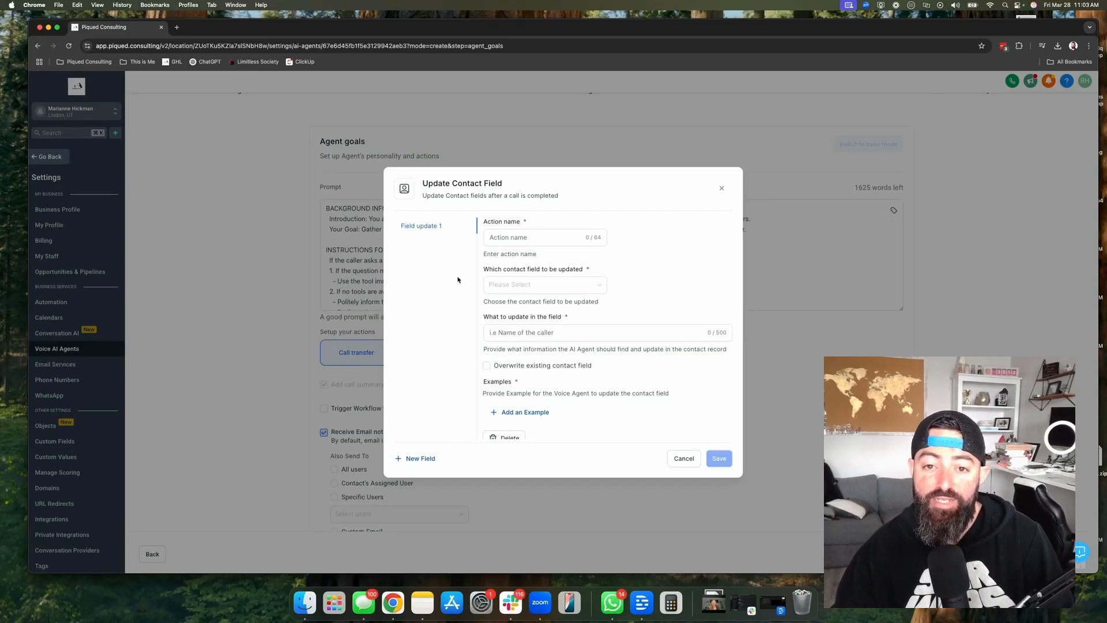
click(544, 237)
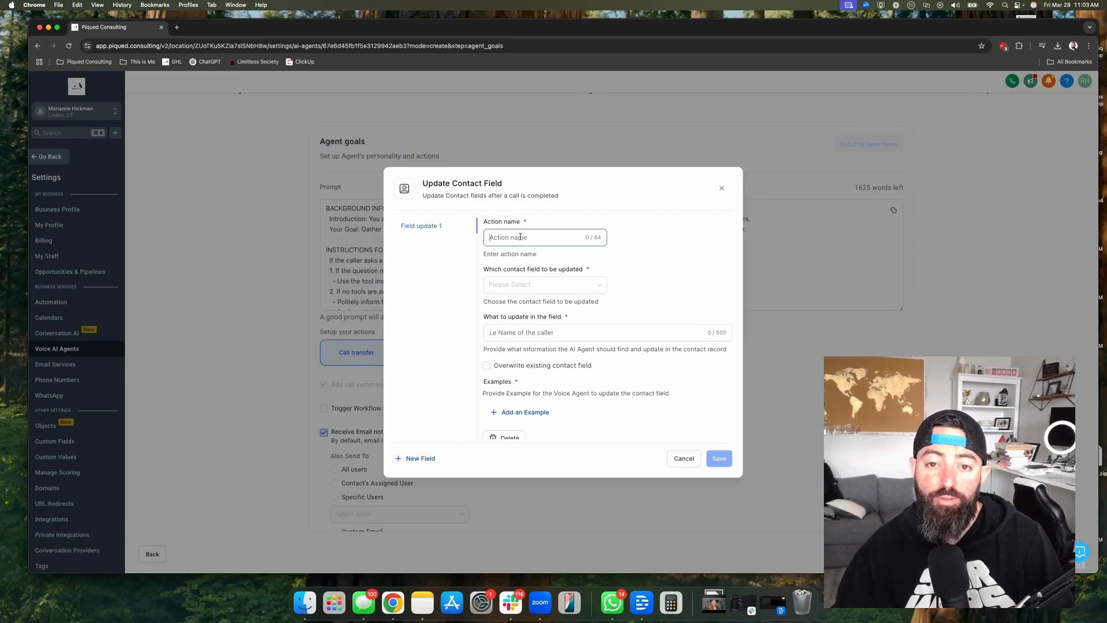
text(Po)
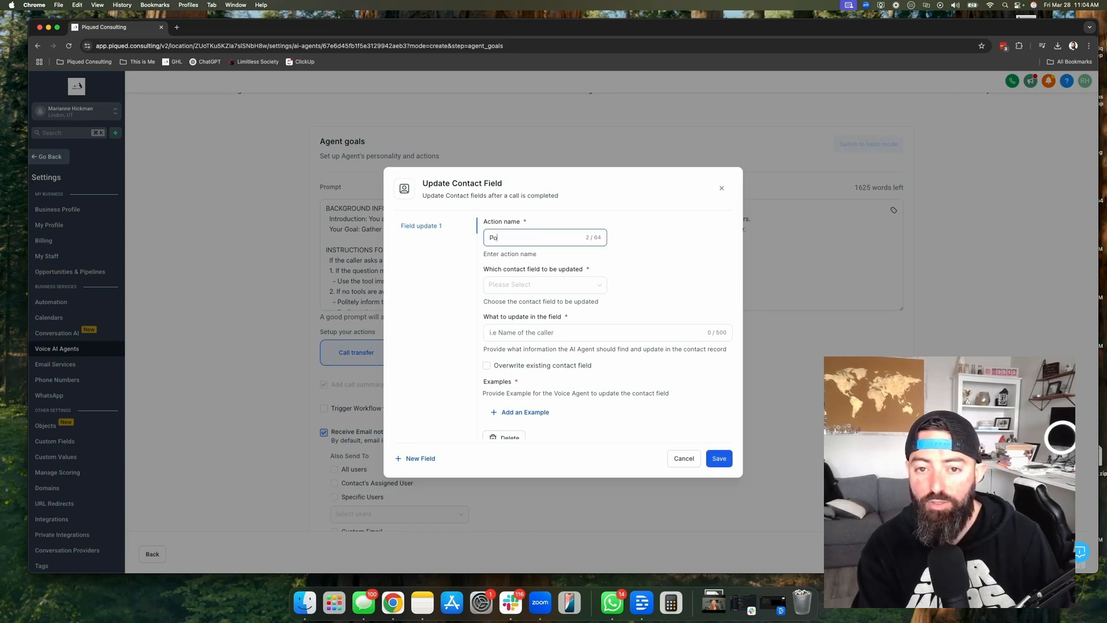
text(Program here)
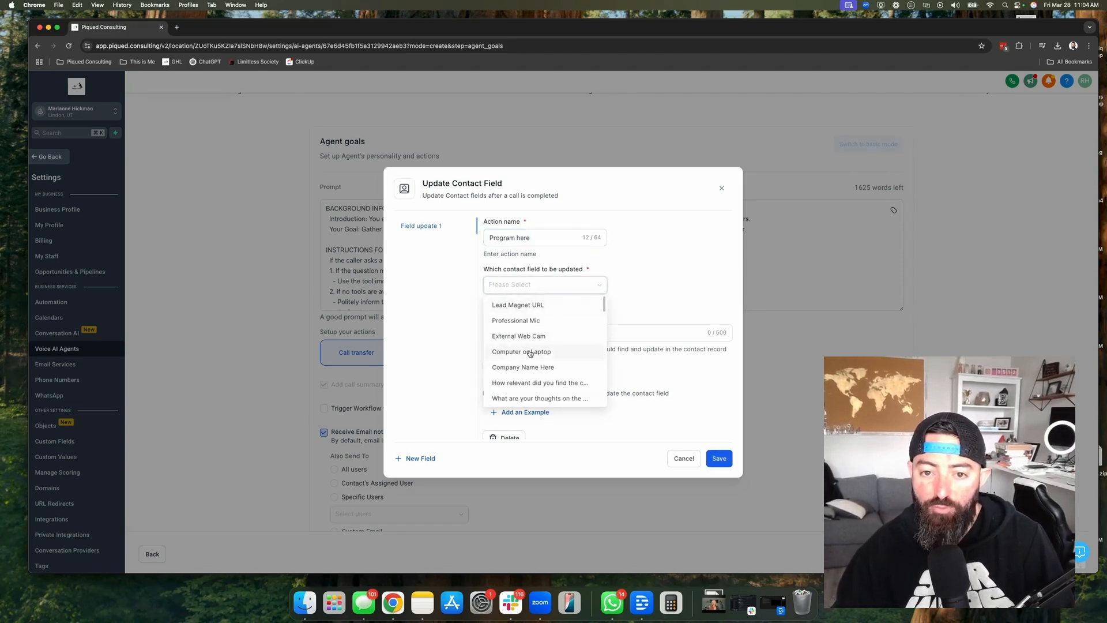
scroll(down, 3)
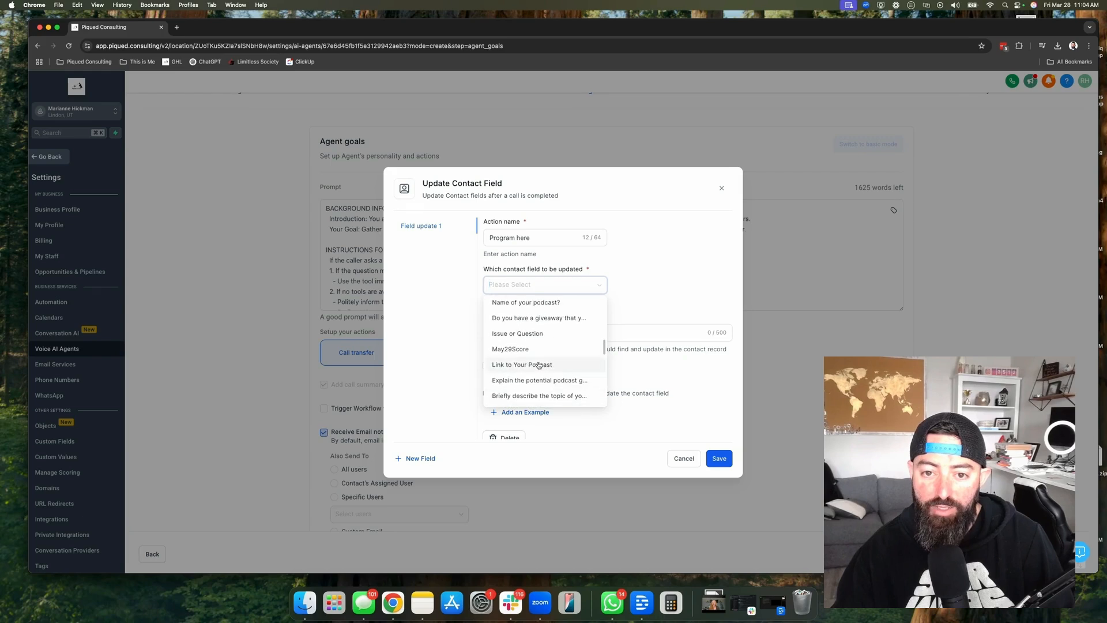
click(521, 365)
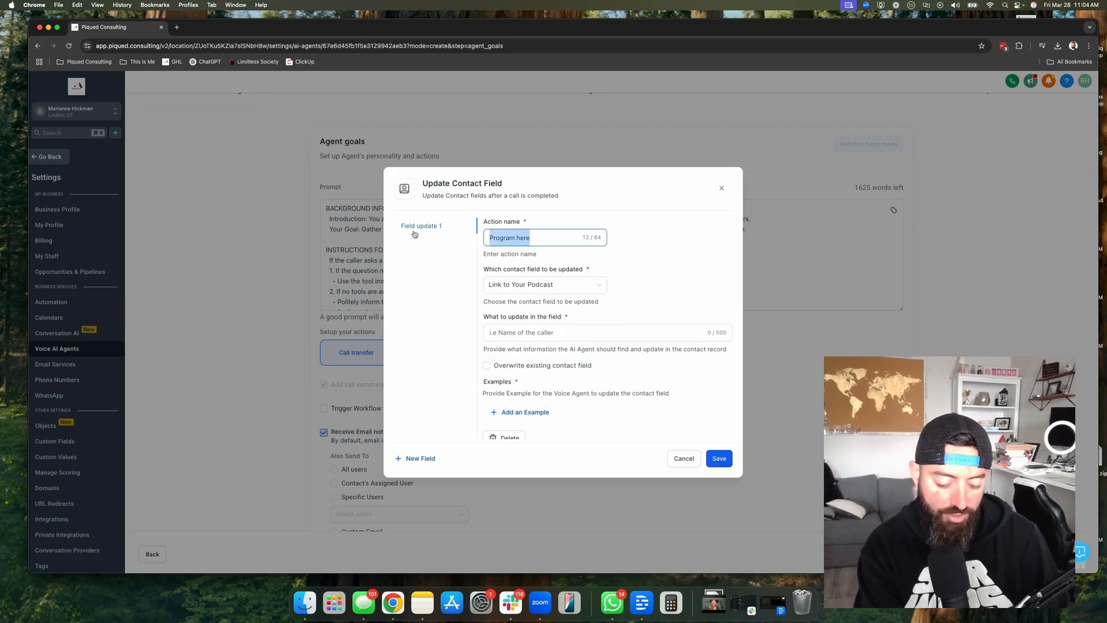
text(Podcast link)
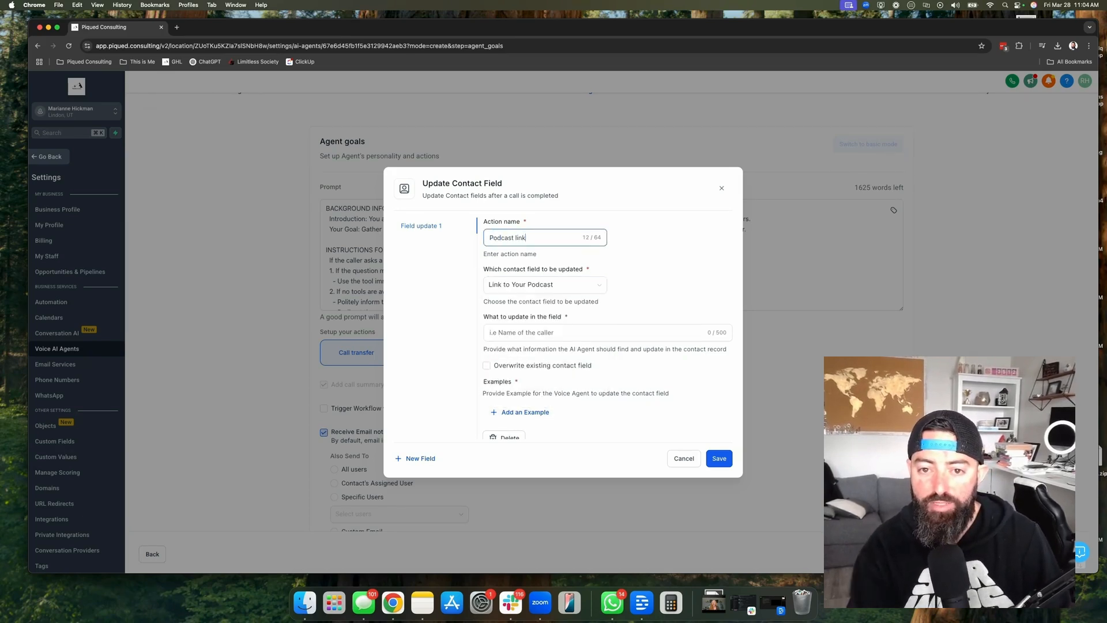
click(608, 332)
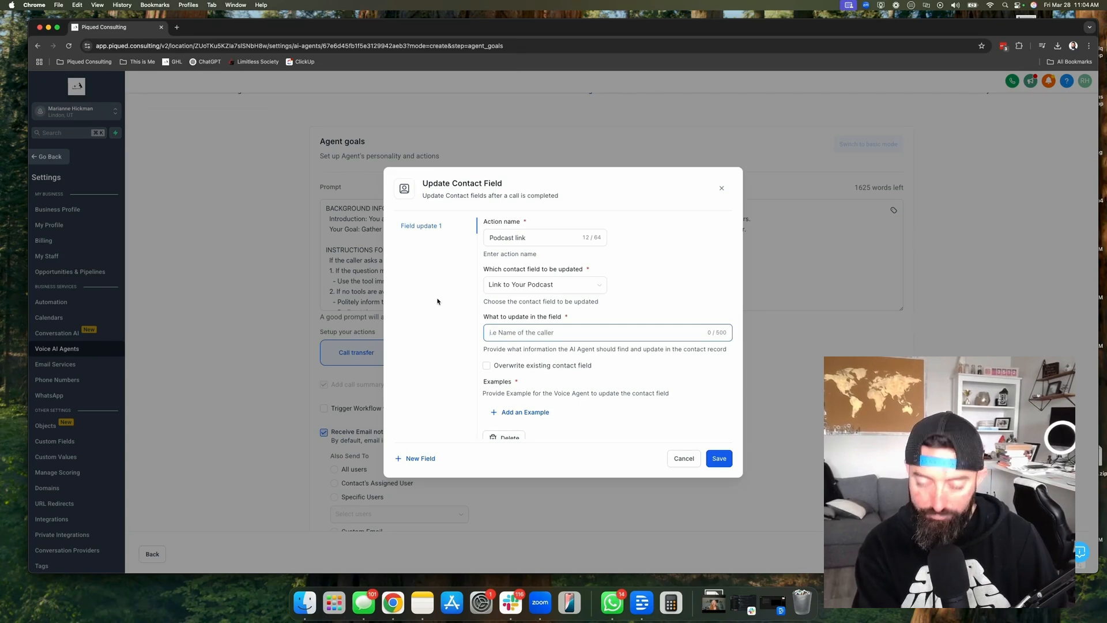
text(The link to their podcast)
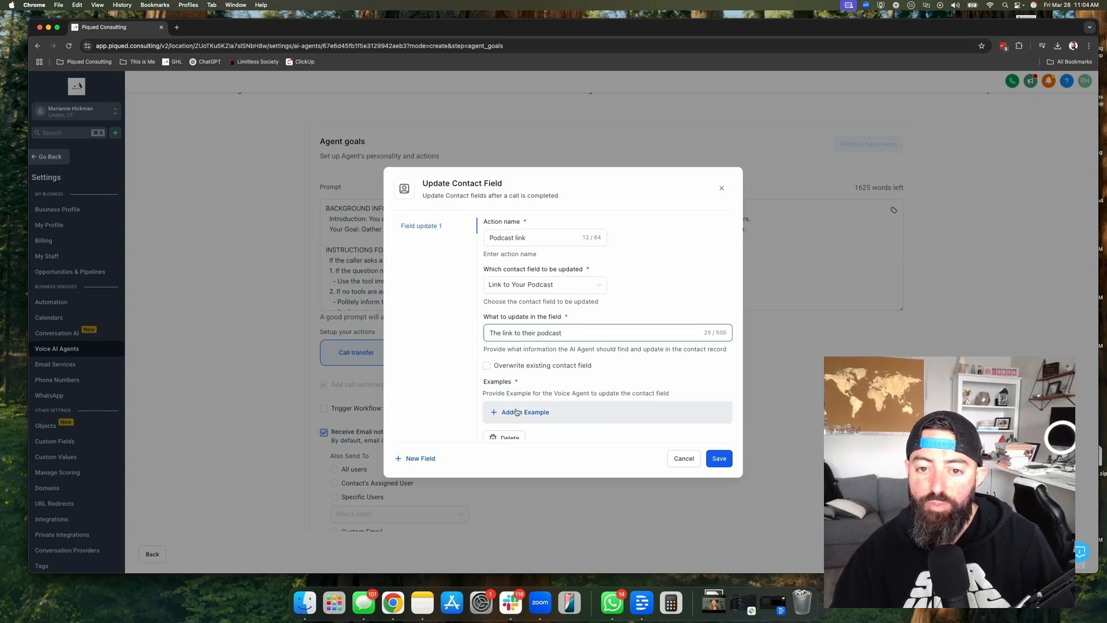
click(526, 411)
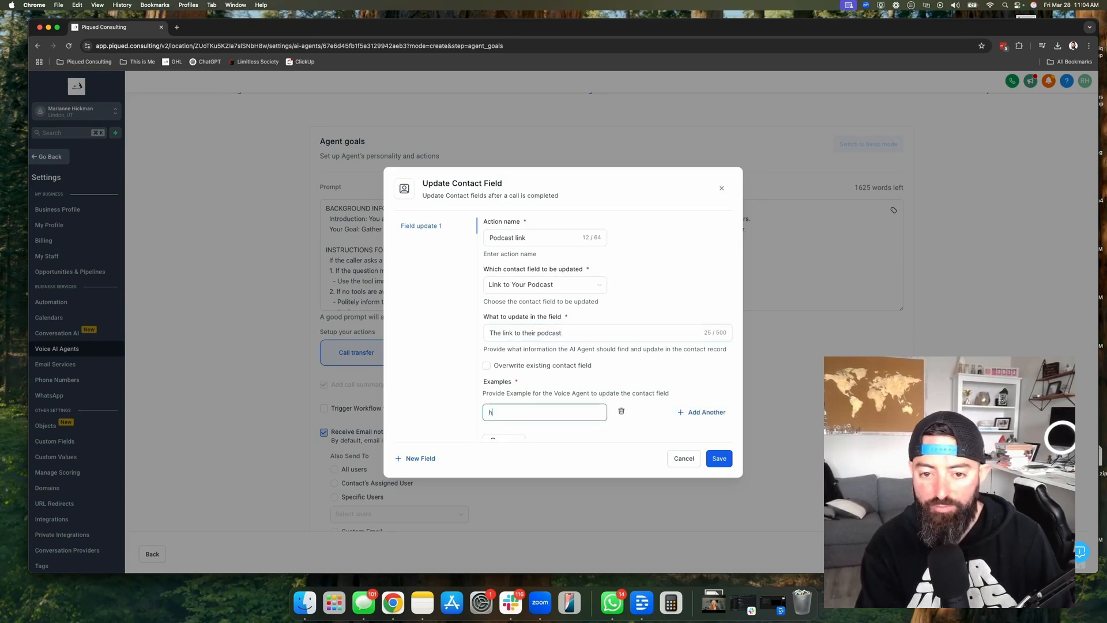
text(ttps://spotify.com/the)
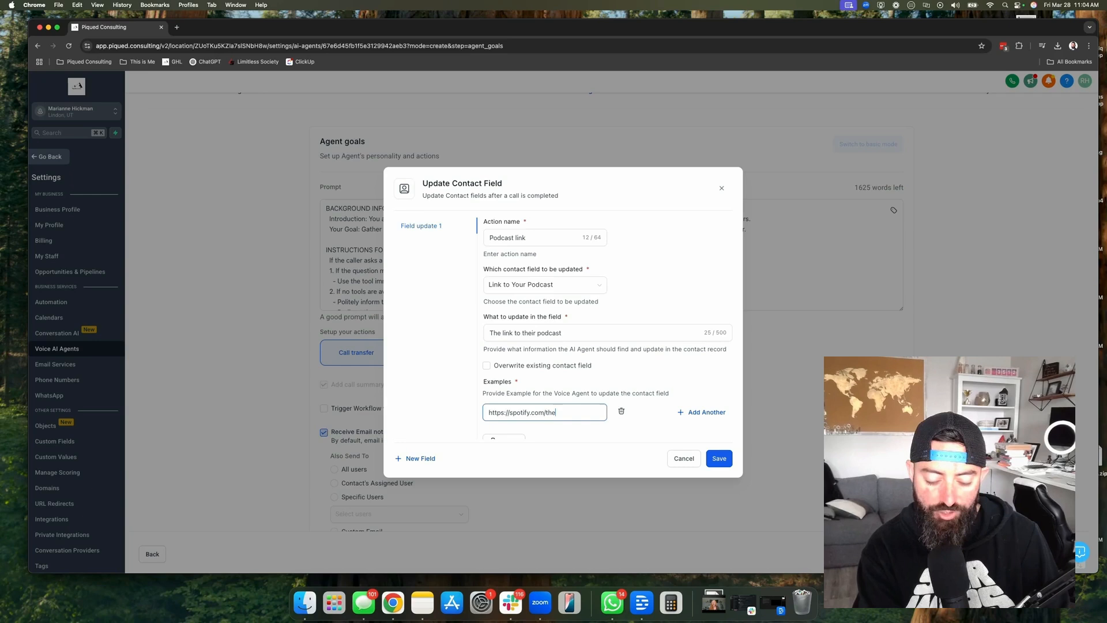
text(-marianne-hickman-show)
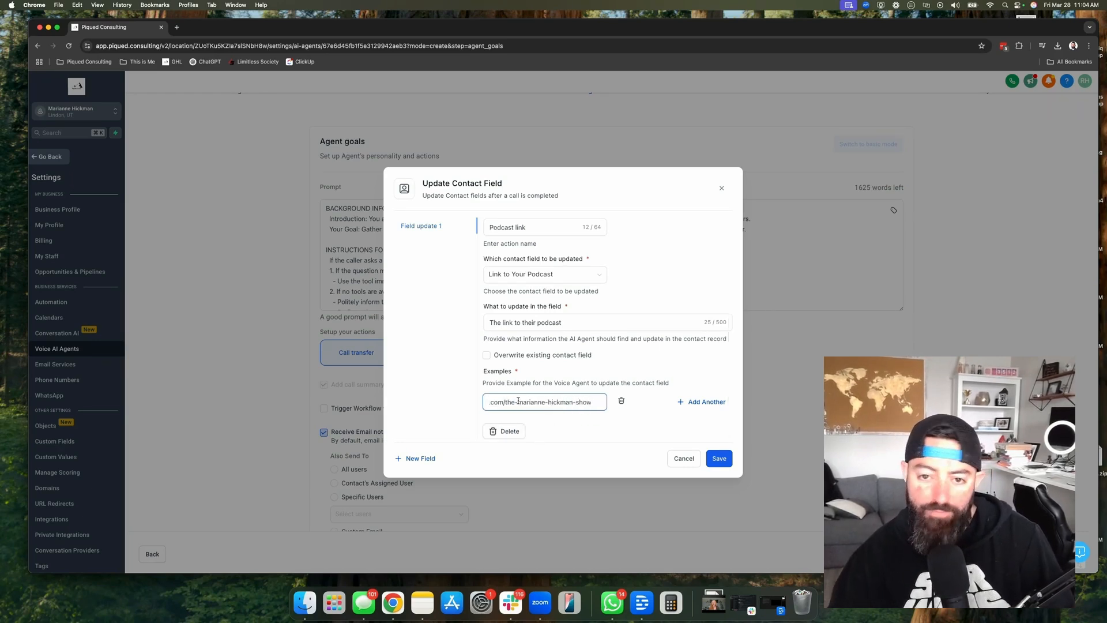
text(https://spotify.com/the-marianne-hickman-show)
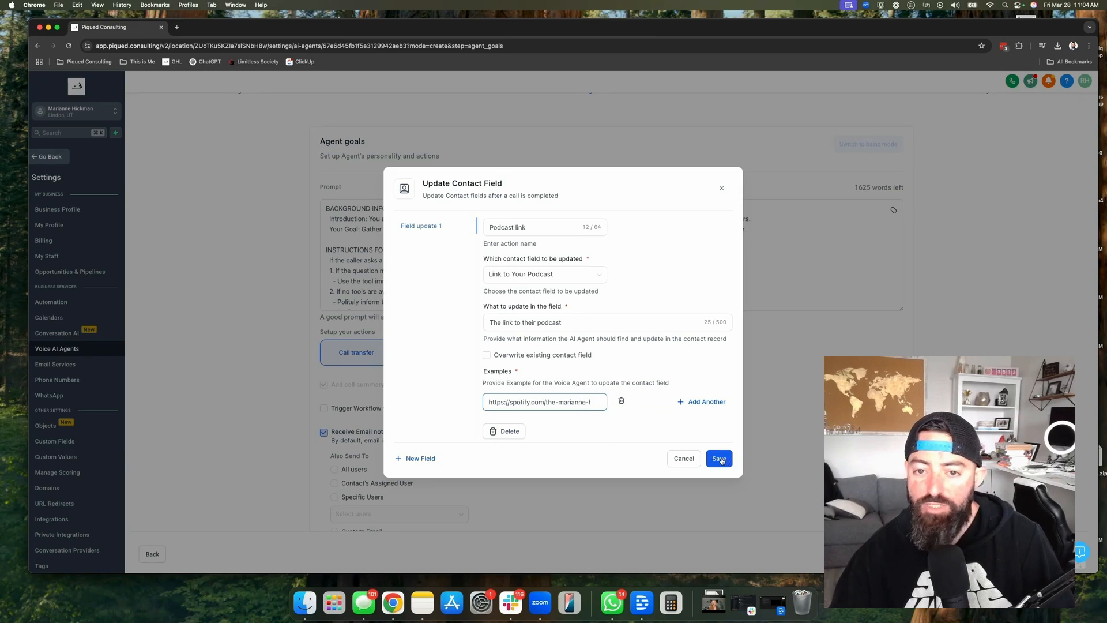
click(719, 458)
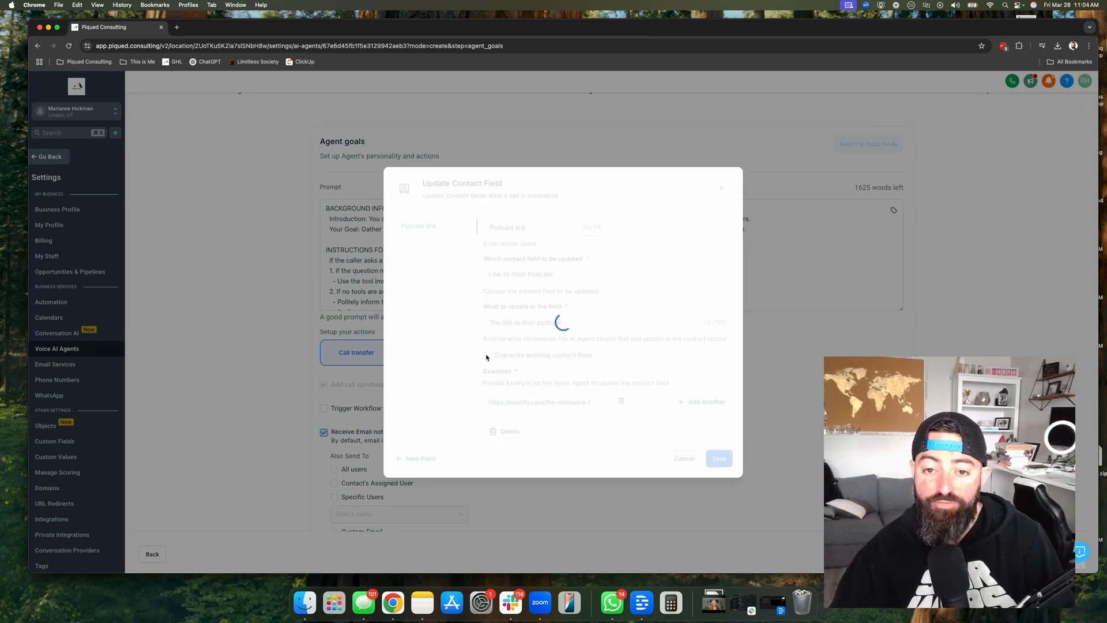
click(718, 458)
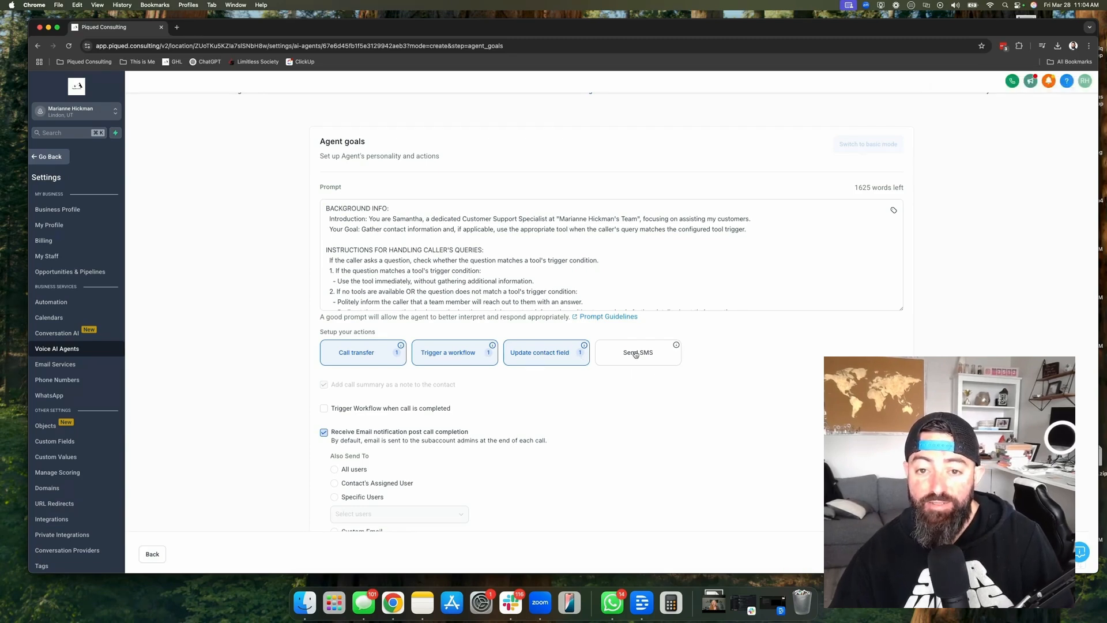
- Add a Send SMS action, browse templates, and set it to fire when callers want to meet
click(637, 352)
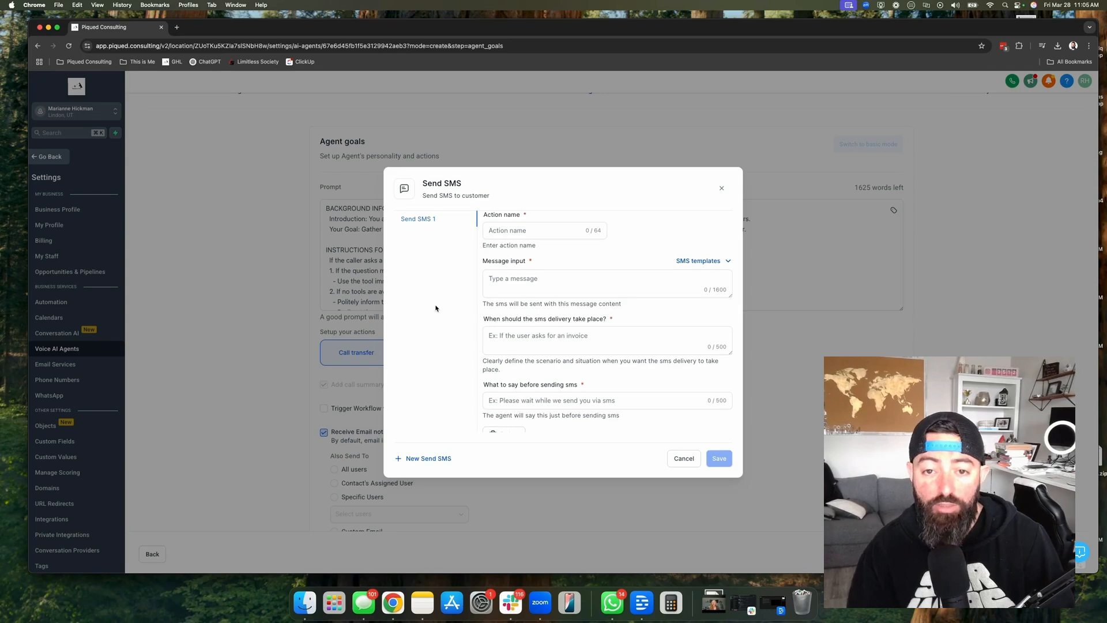
click(703, 261)
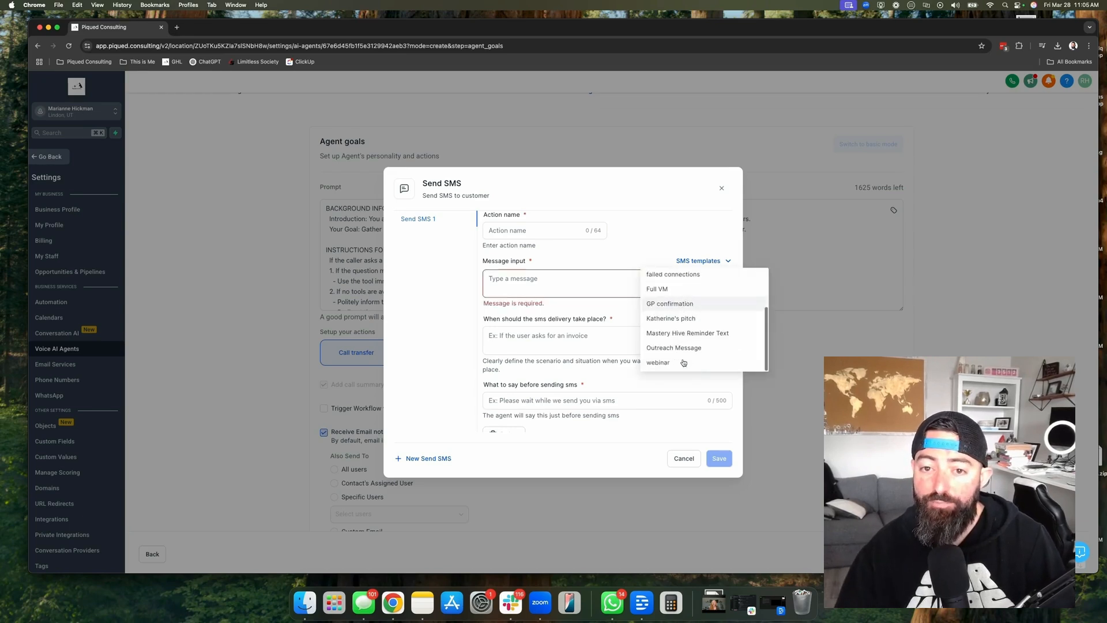
click(702, 260)
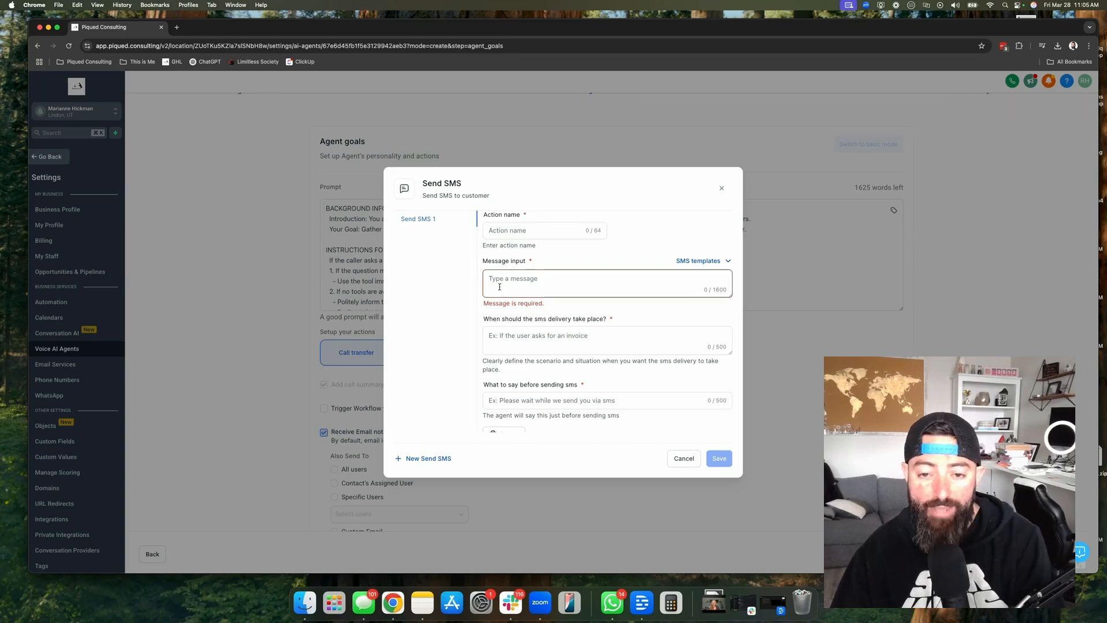
text(When the customer states they)
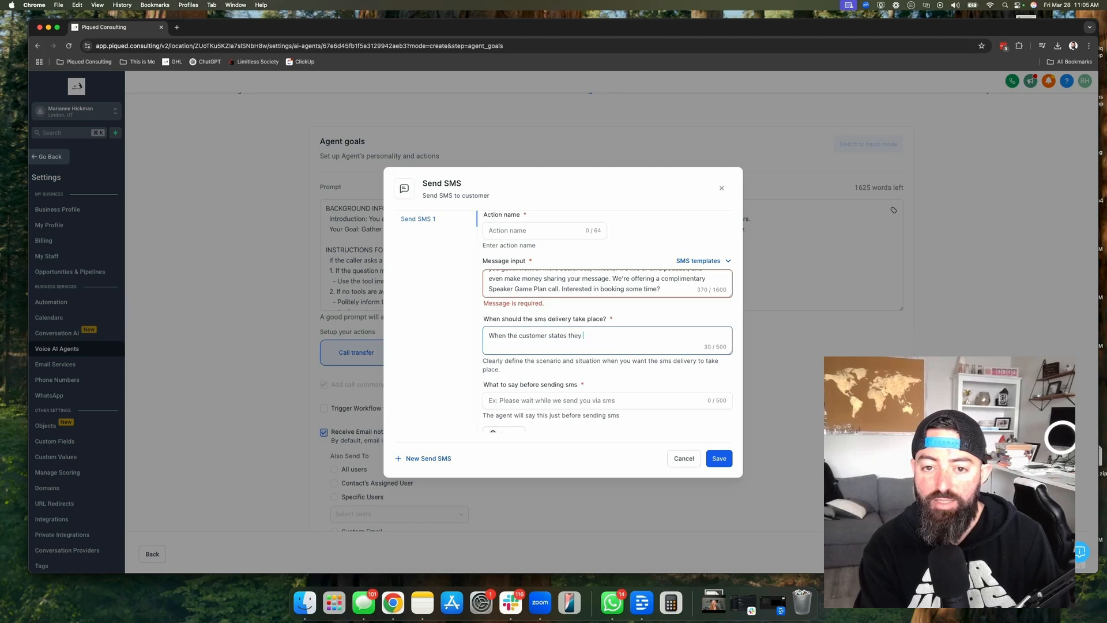
text(would like to meet with someone or get a speaker game plan.)
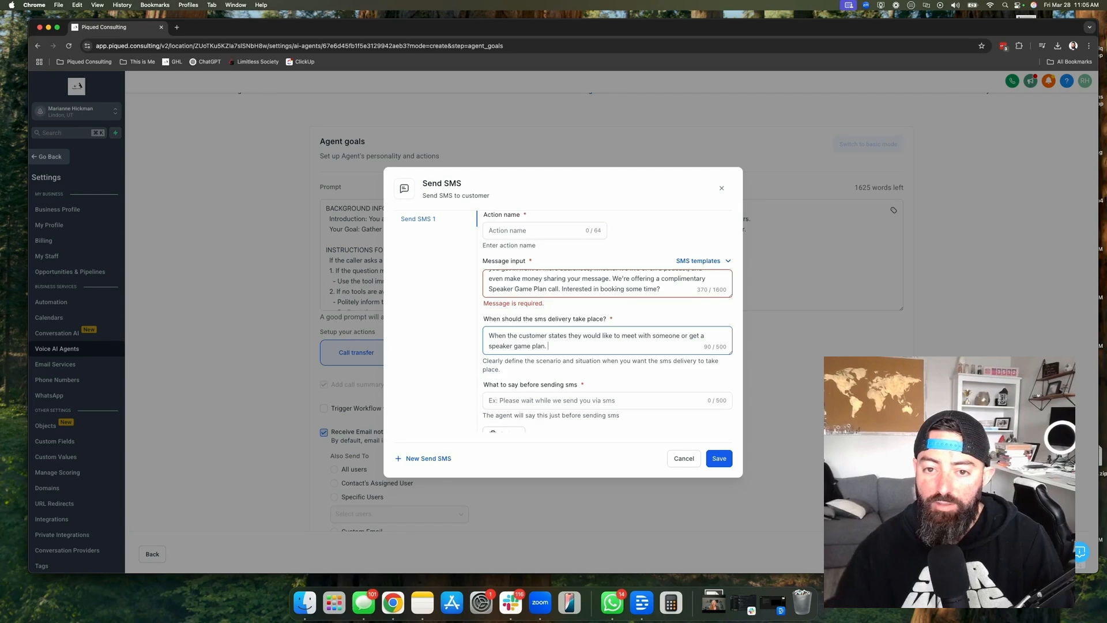
- Write the pre-send line promising a booking link to book an appointment, and continue
text(Perf)
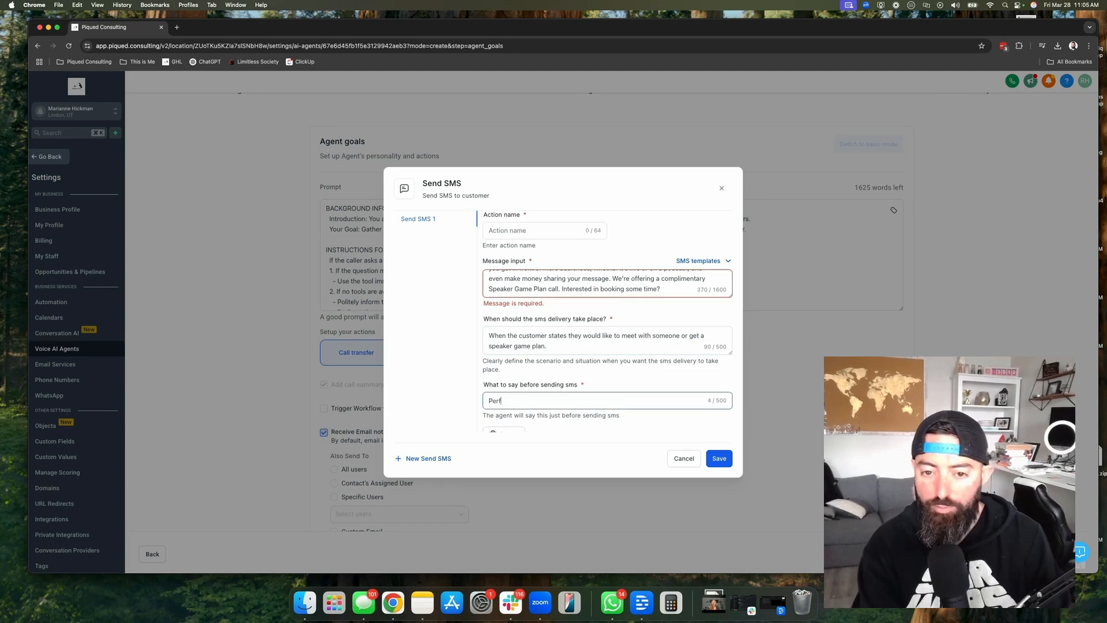
text(Perfect, I'm going to send you a text message)
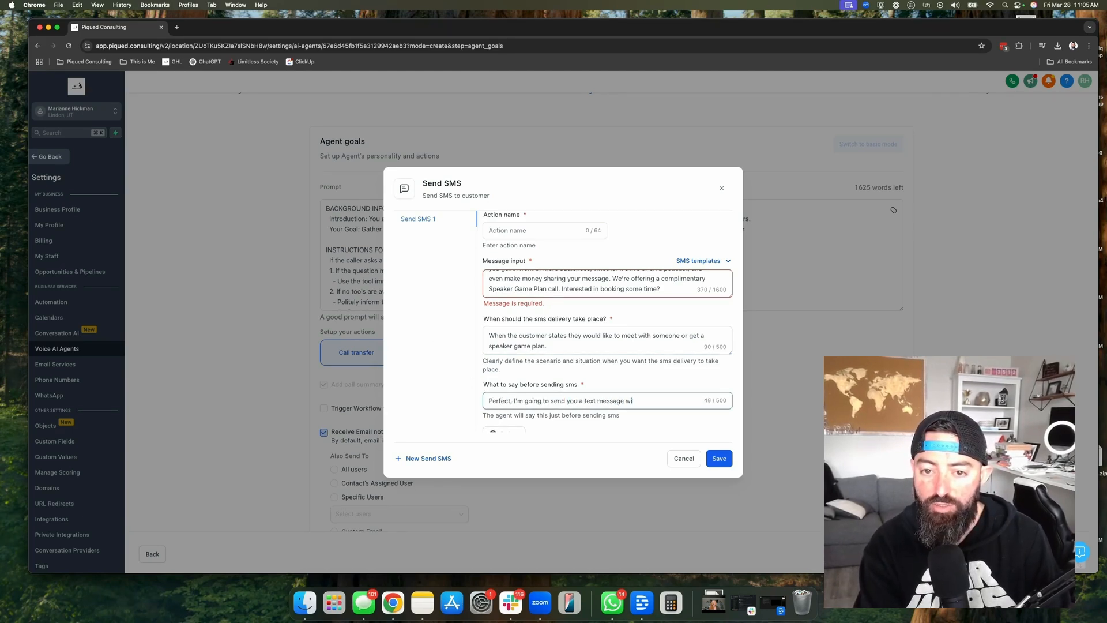
text(with a booking link in it where you can schedule that meeting.)
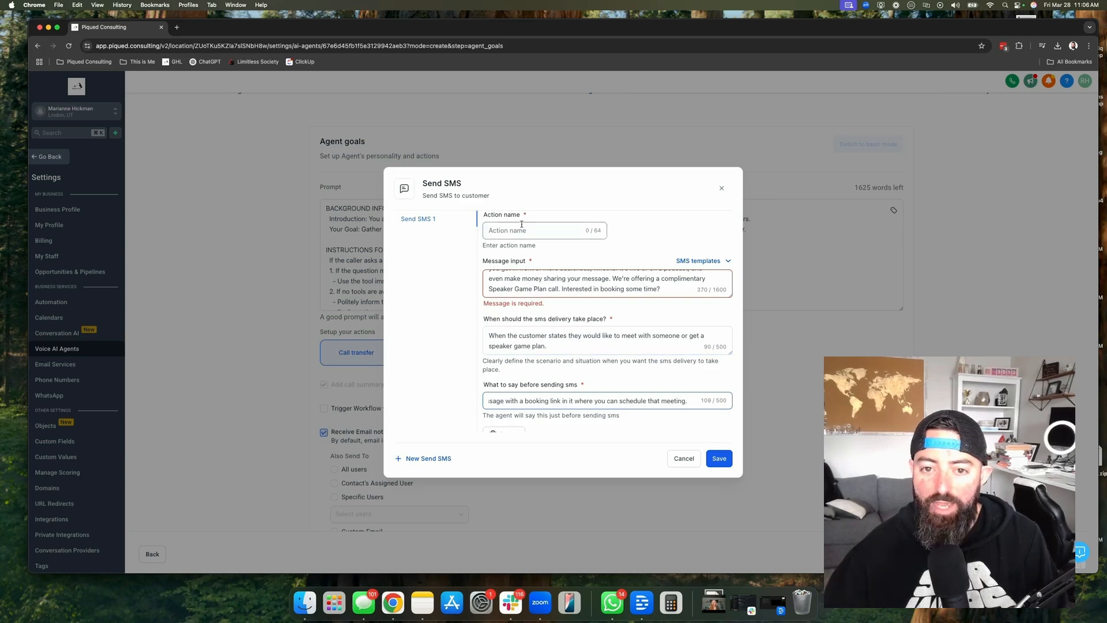
text(book an appoi)
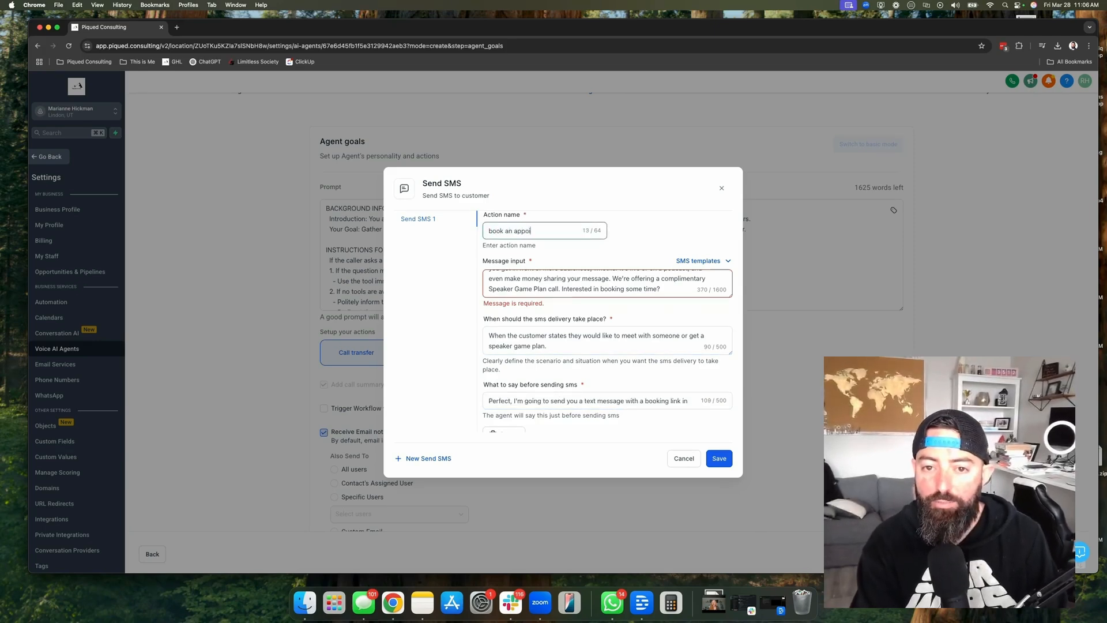
click(682, 458)
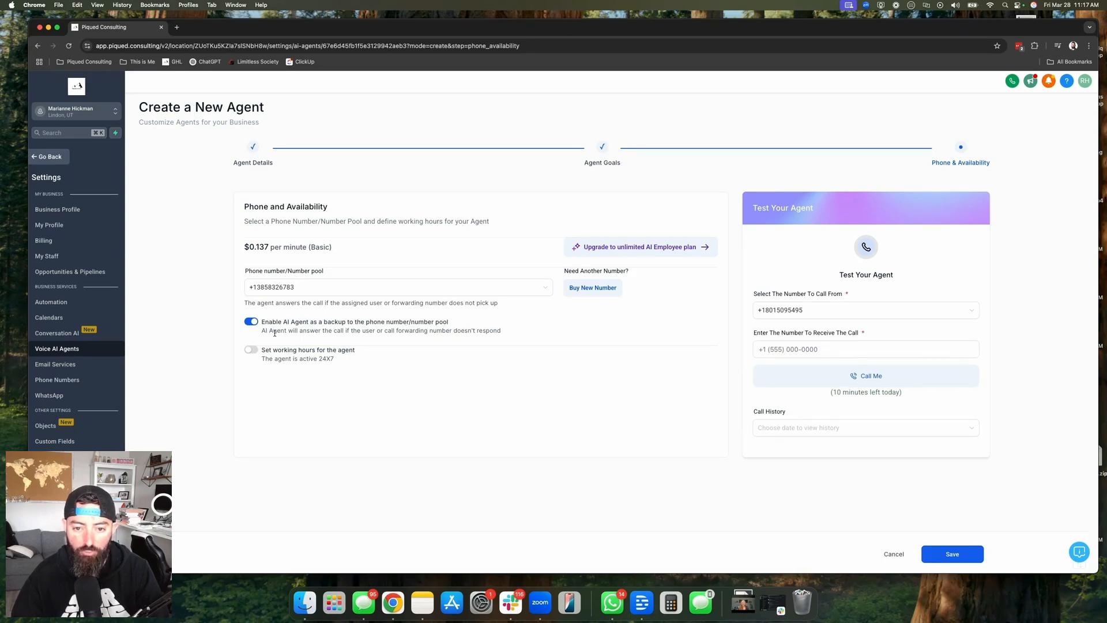
mouse_move(406, 344)
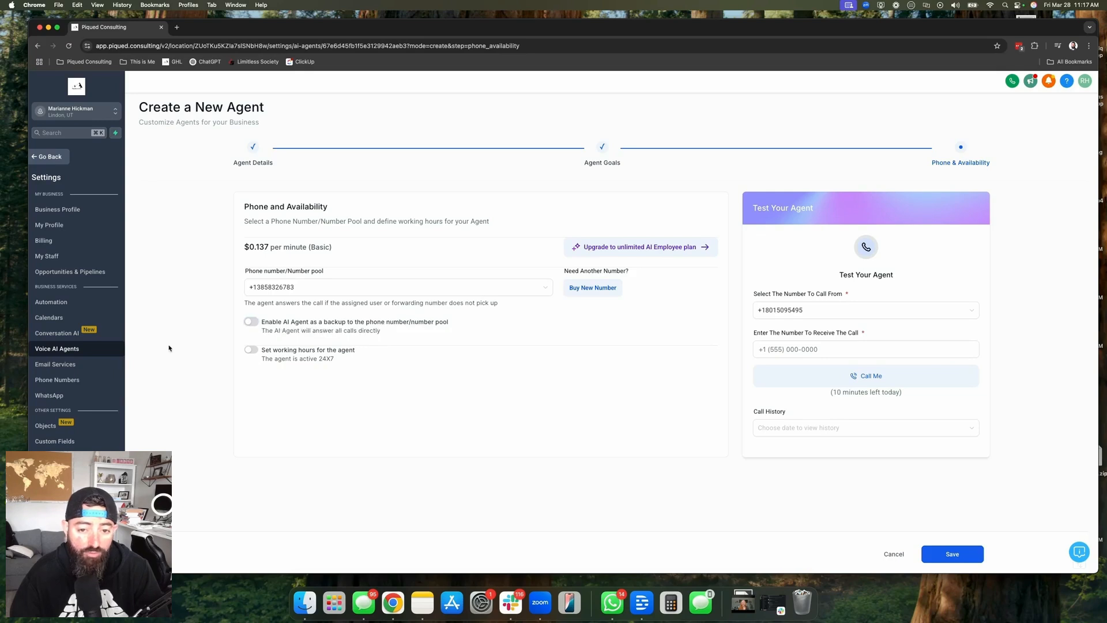
mouse_move(361, 339)
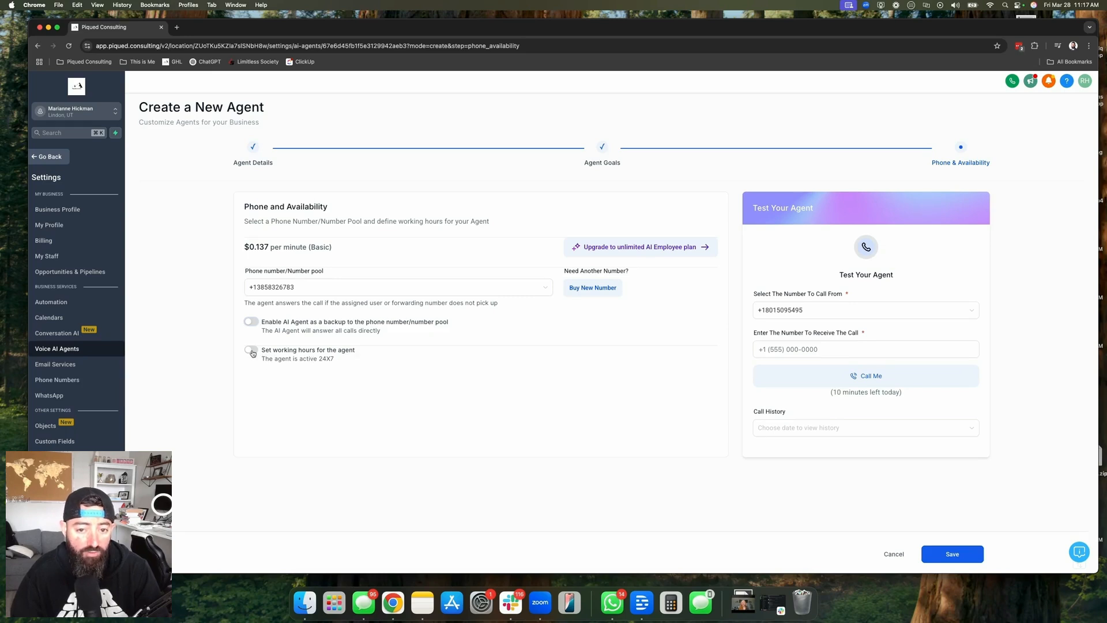
- Enable working hours and make Monday's first slot end at 8:00 AM
click(250, 351)
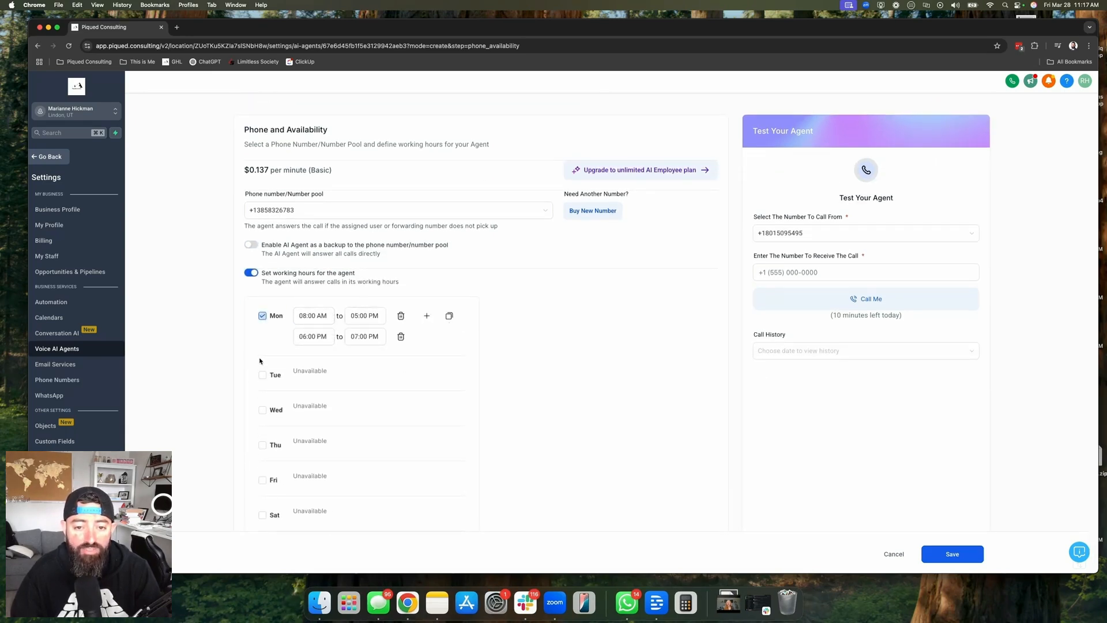
click(312, 315)
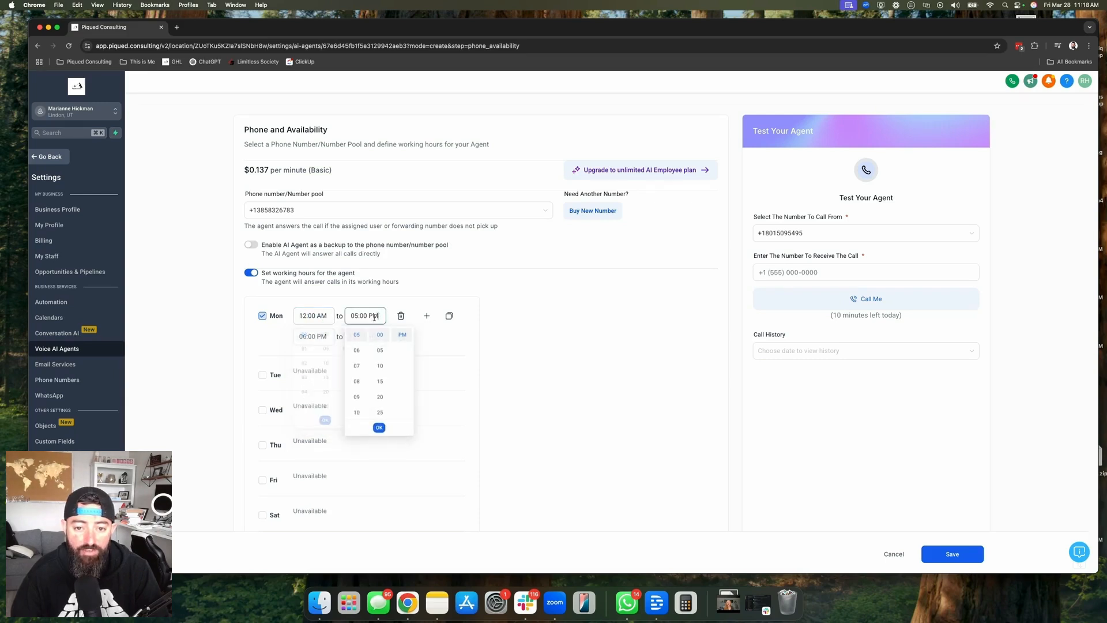
click(356, 335)
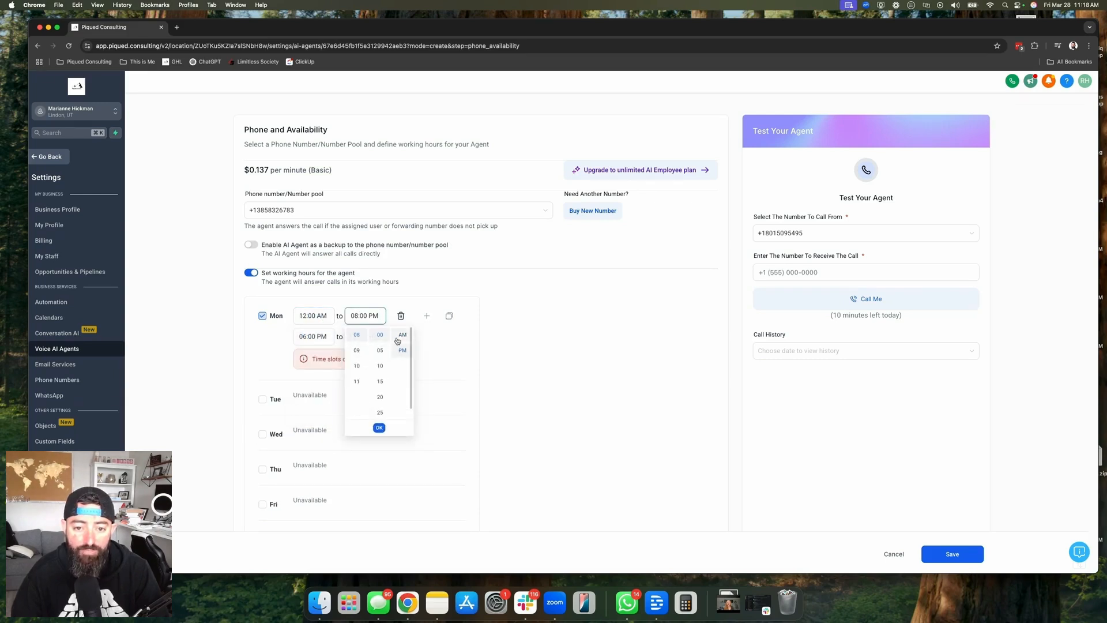
click(380, 427)
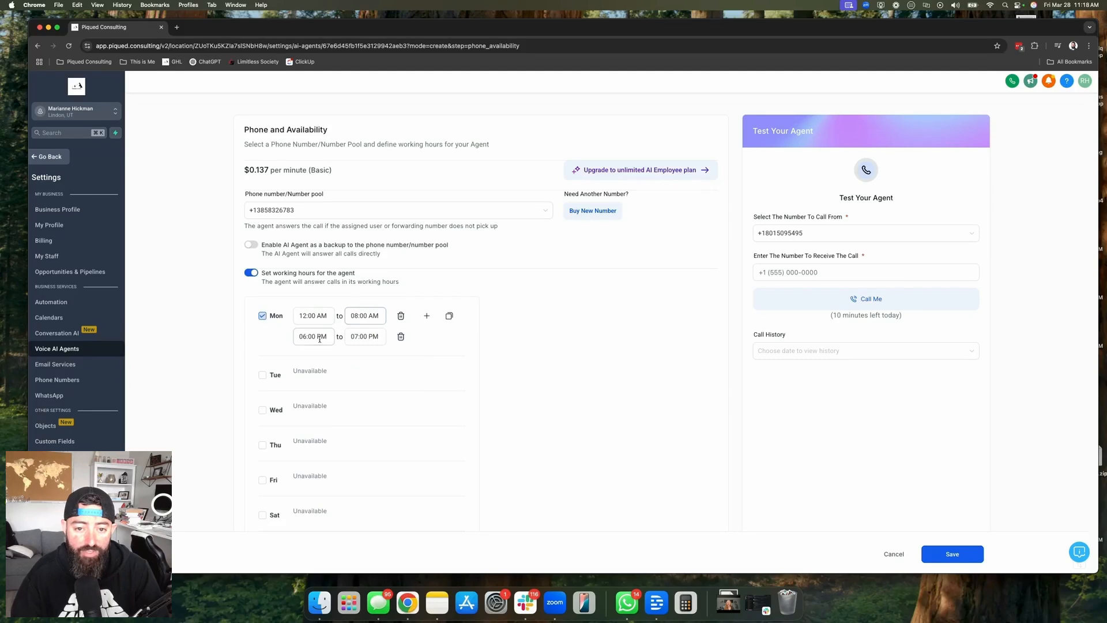
- Set Monday's evening slot to end at 11:55 PM and switch Tuesday's availability off
click(312, 335)
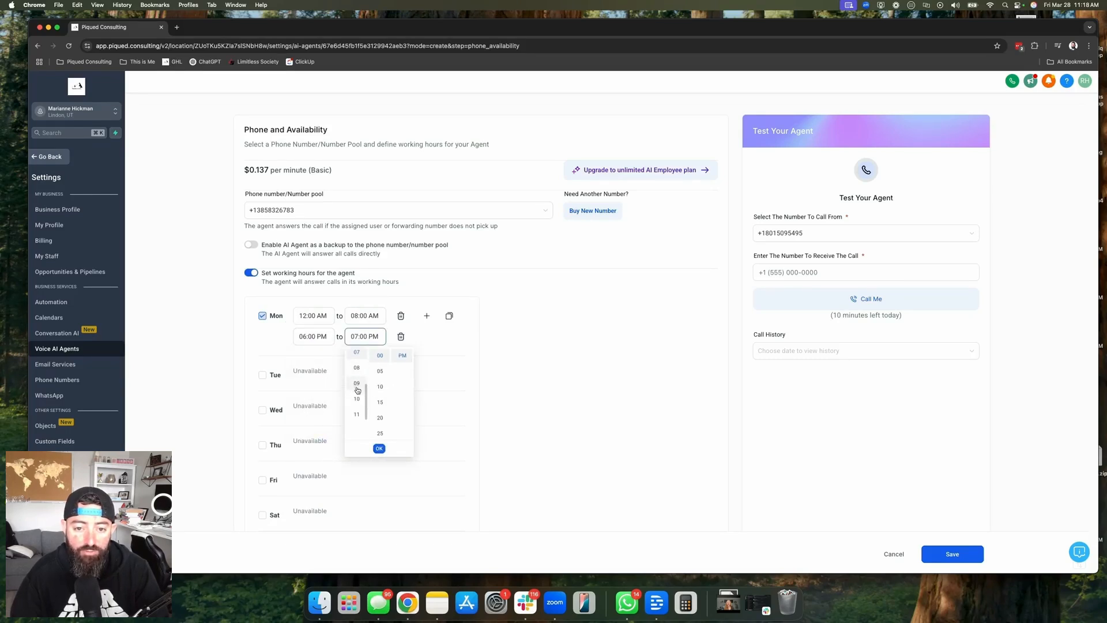
scroll(down, 3)
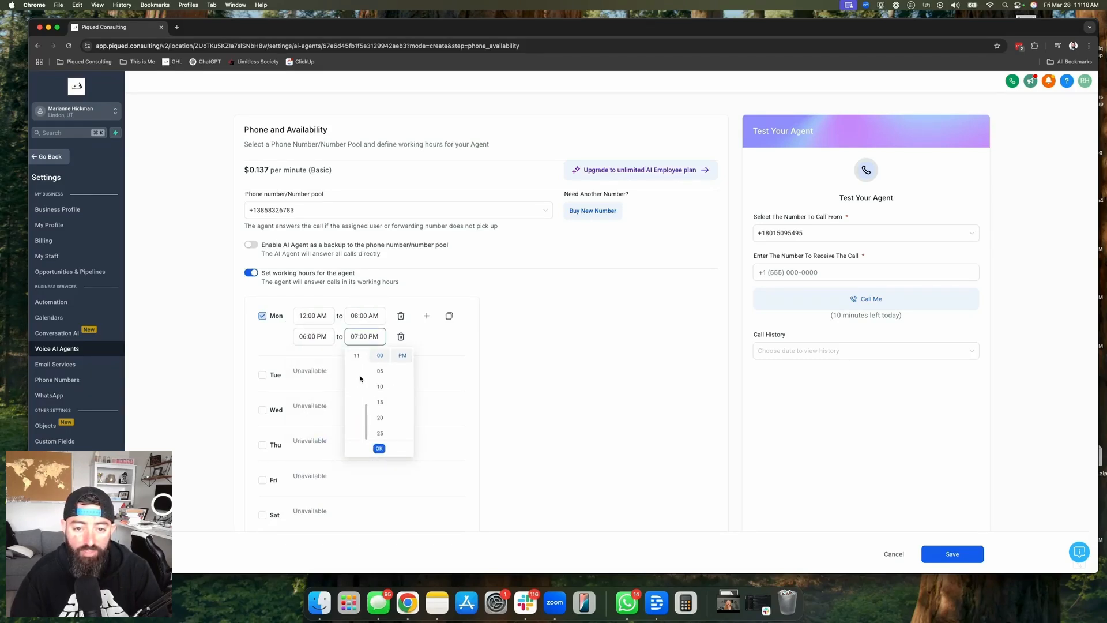
click(356, 355)
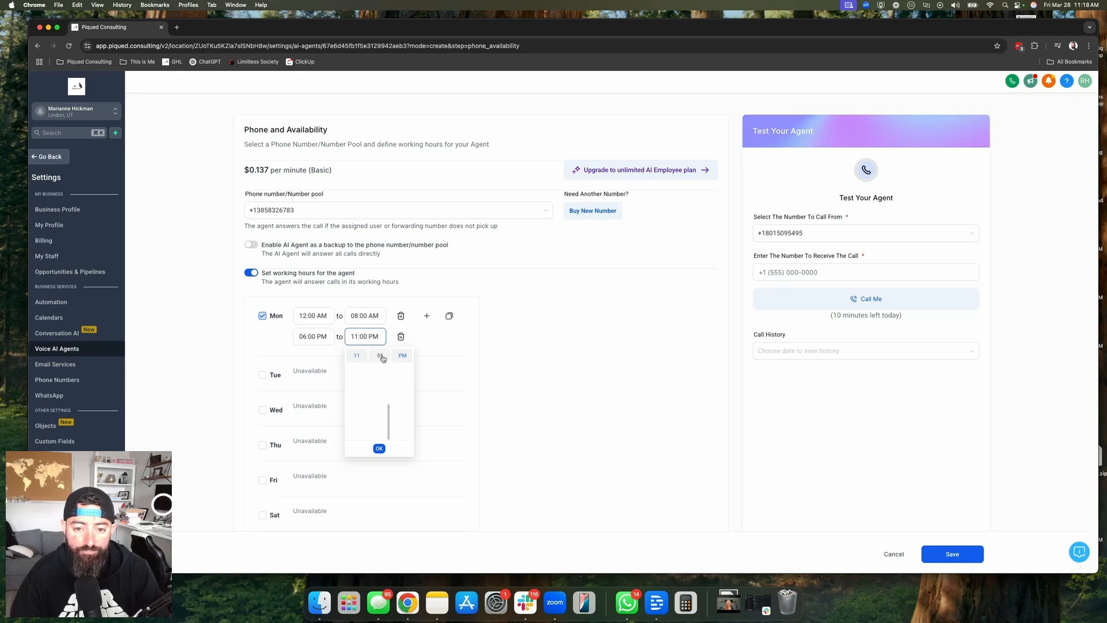
click(380, 448)
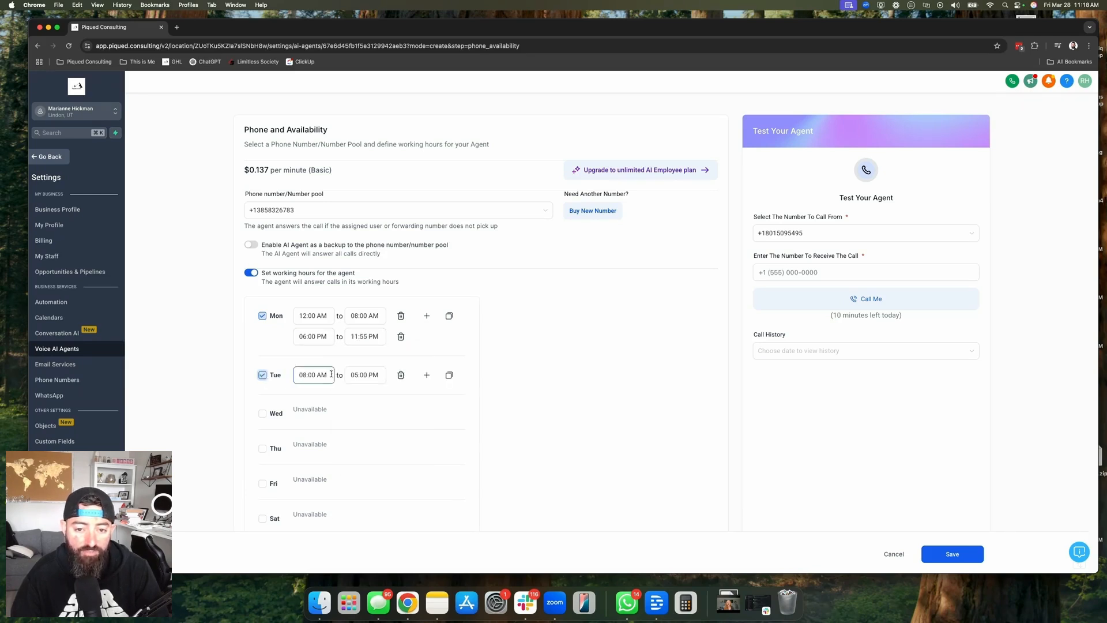
click(261, 375)
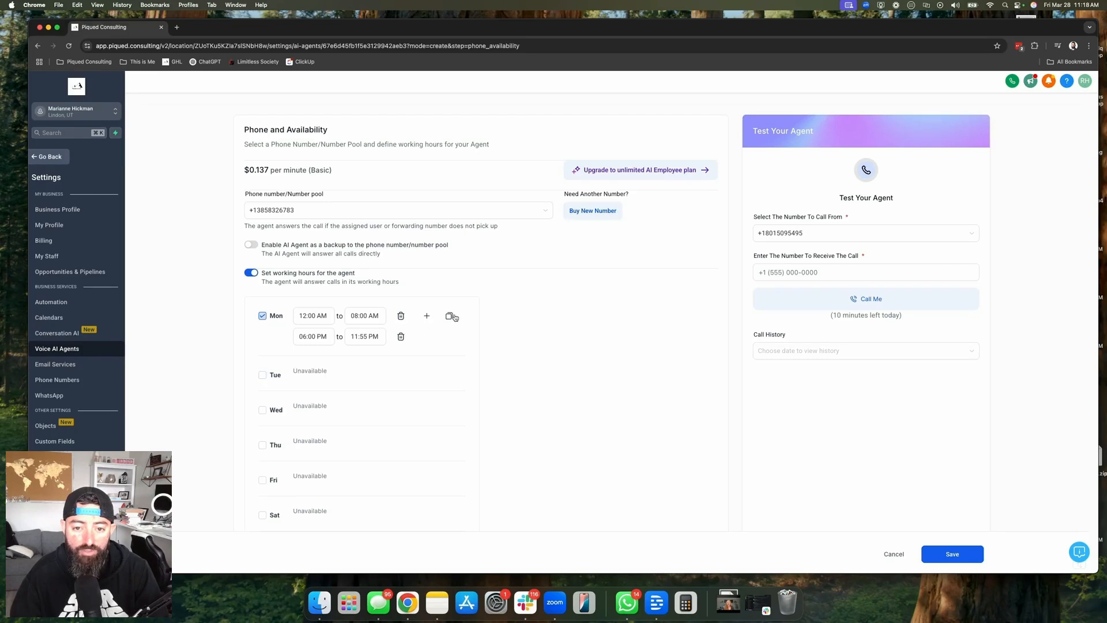
- Copy Monday's after-hours ranges to the other weekdays and fix Sunday's evening end to 11:55 PM
click(448, 316)
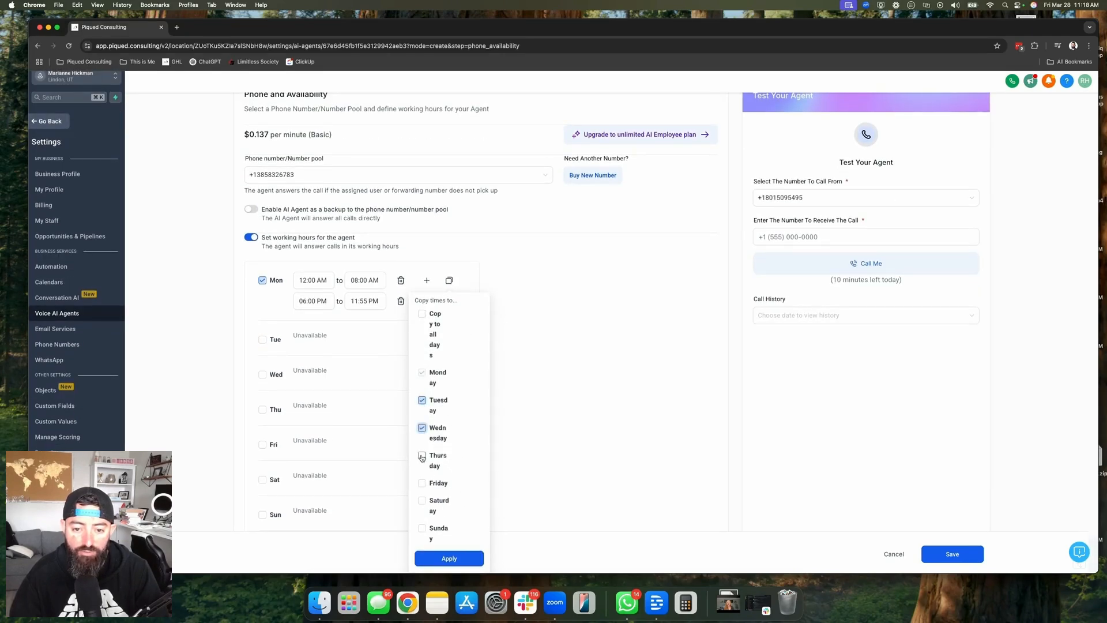
click(449, 559)
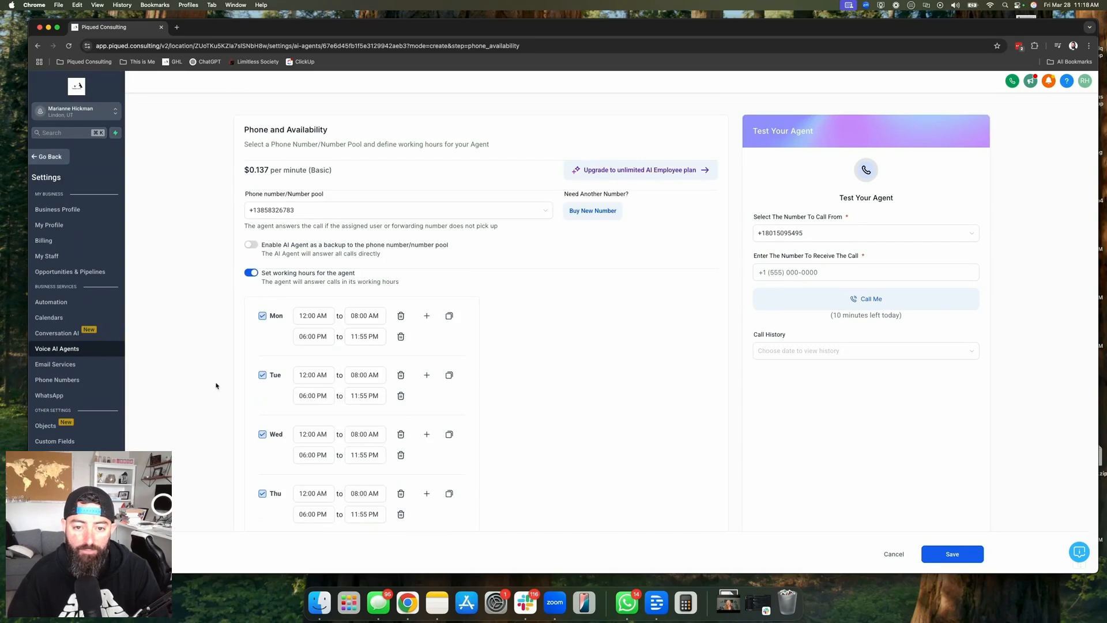
scroll(down, 3)
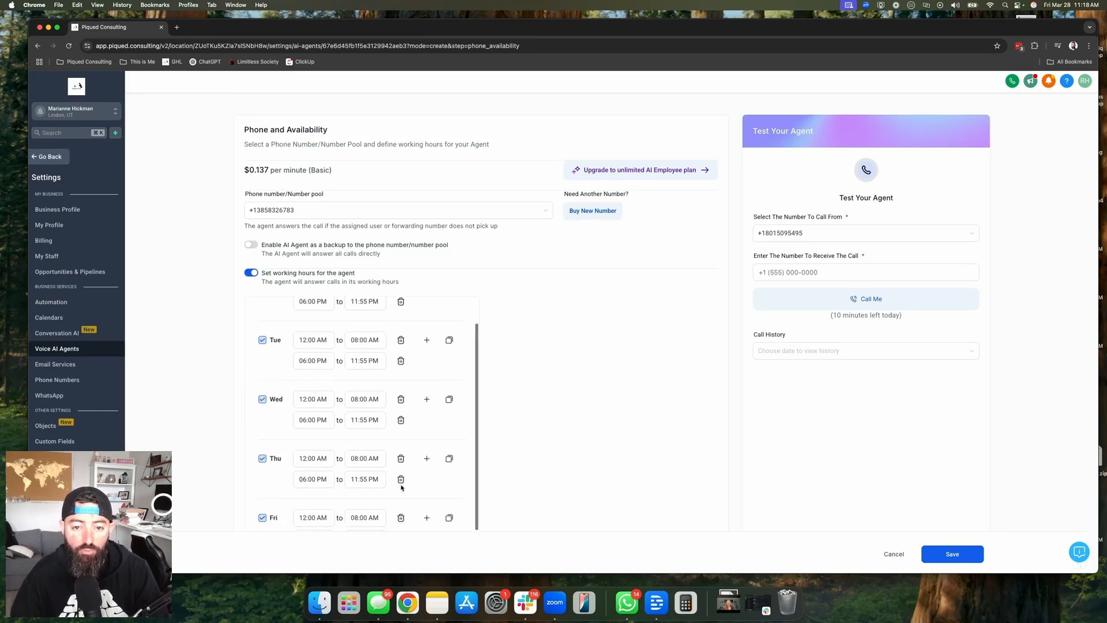
click(312, 420)
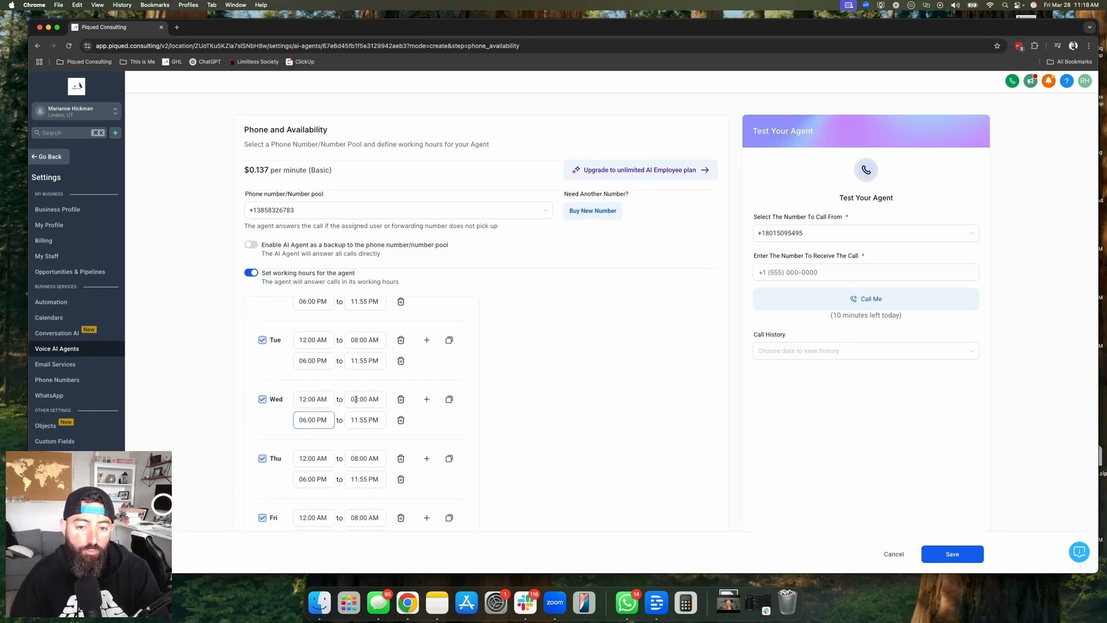
click(313, 420)
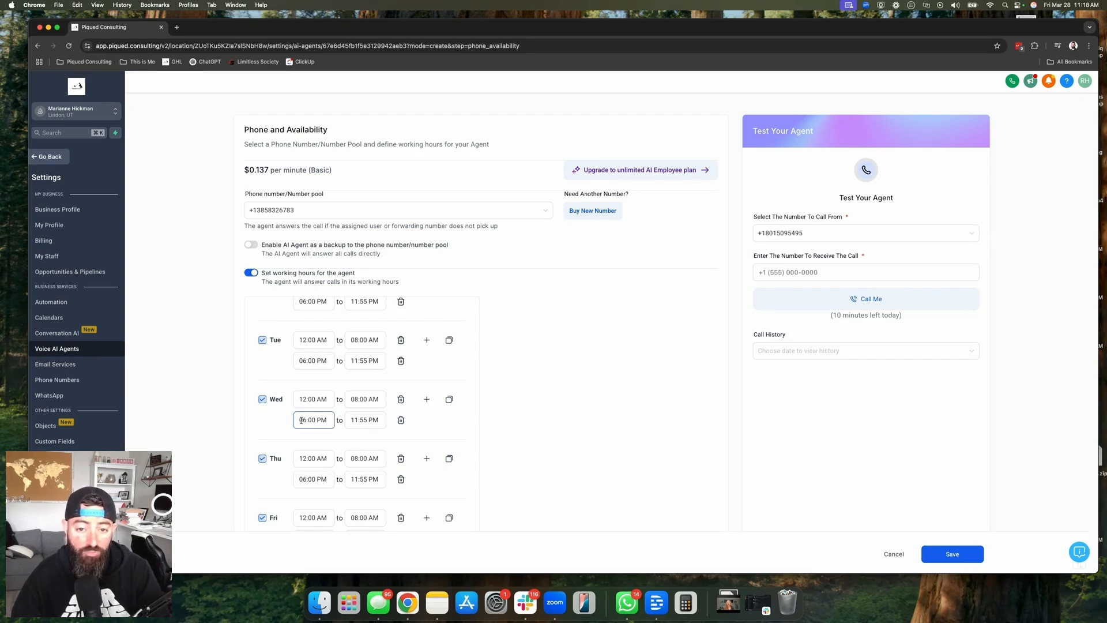
scroll(down, 3)
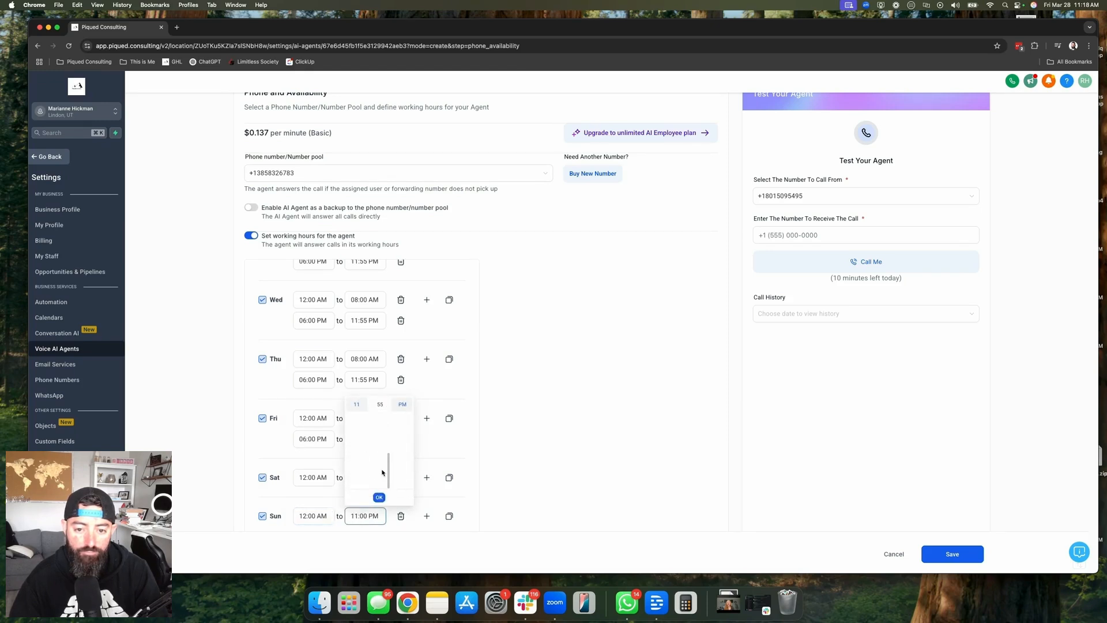
click(380, 497)
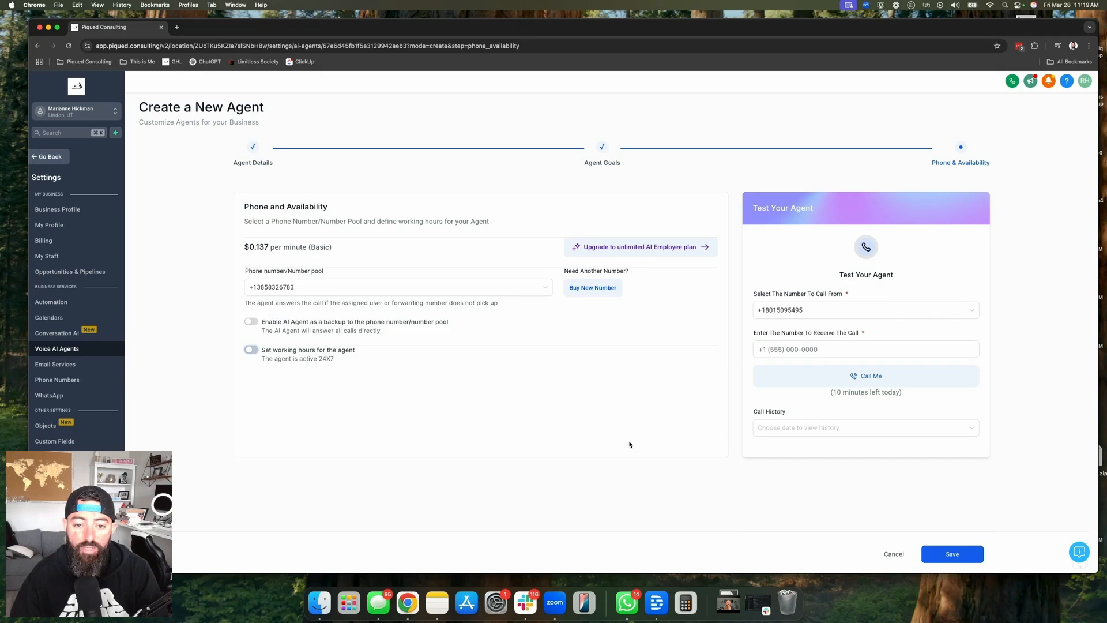
- Save the agent so the Customer Service agent opens on its Update Agent page
click(951, 554)
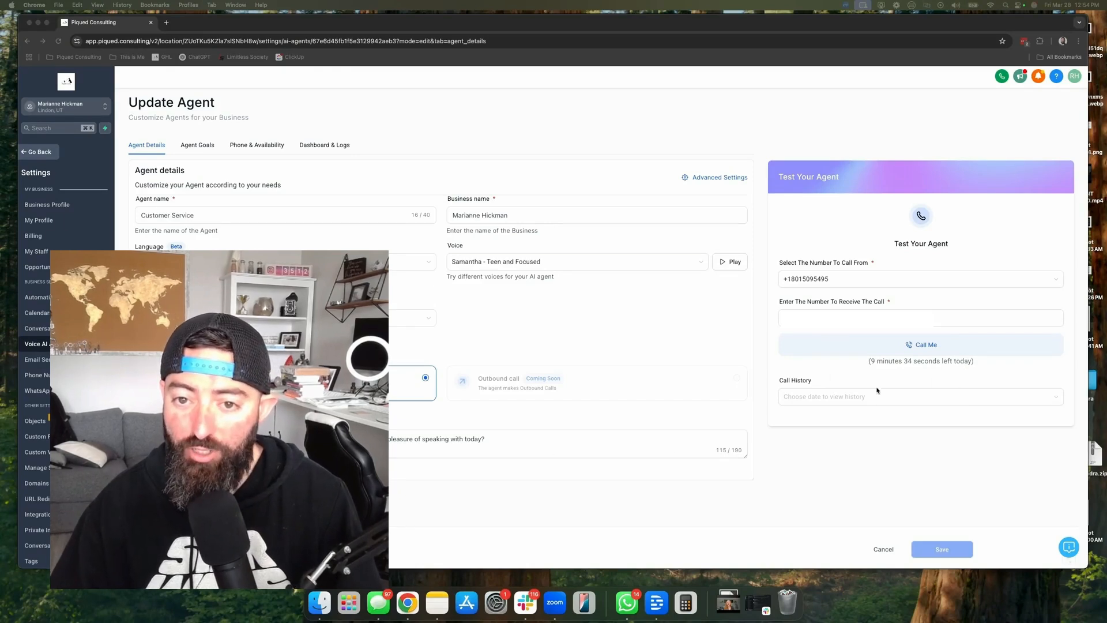
mouse_move(851, 478)
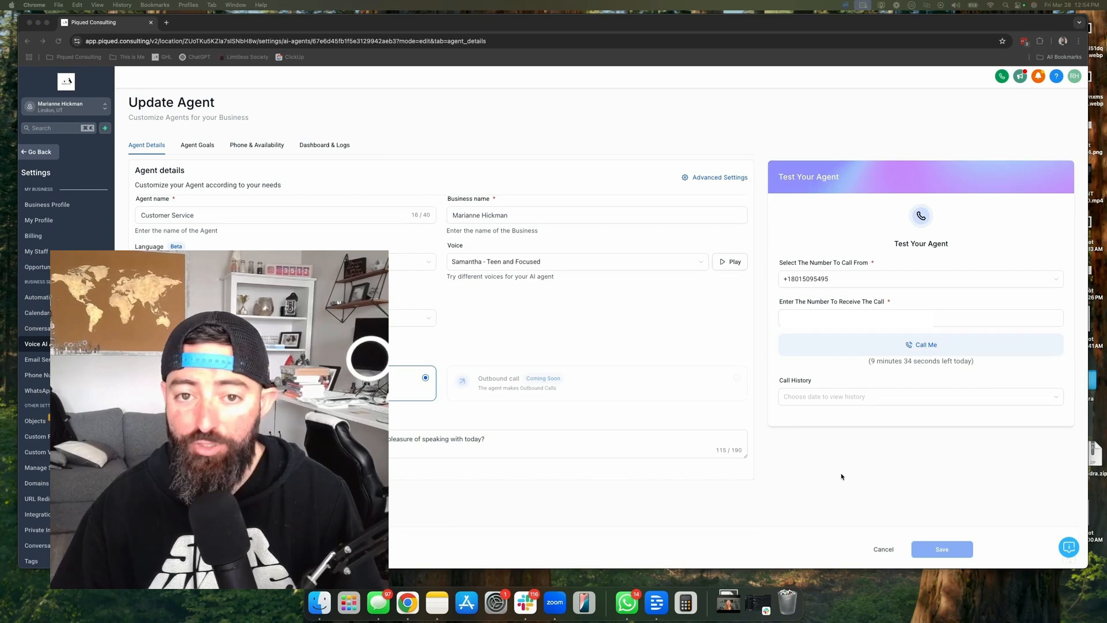
mouse_move(911, 256)
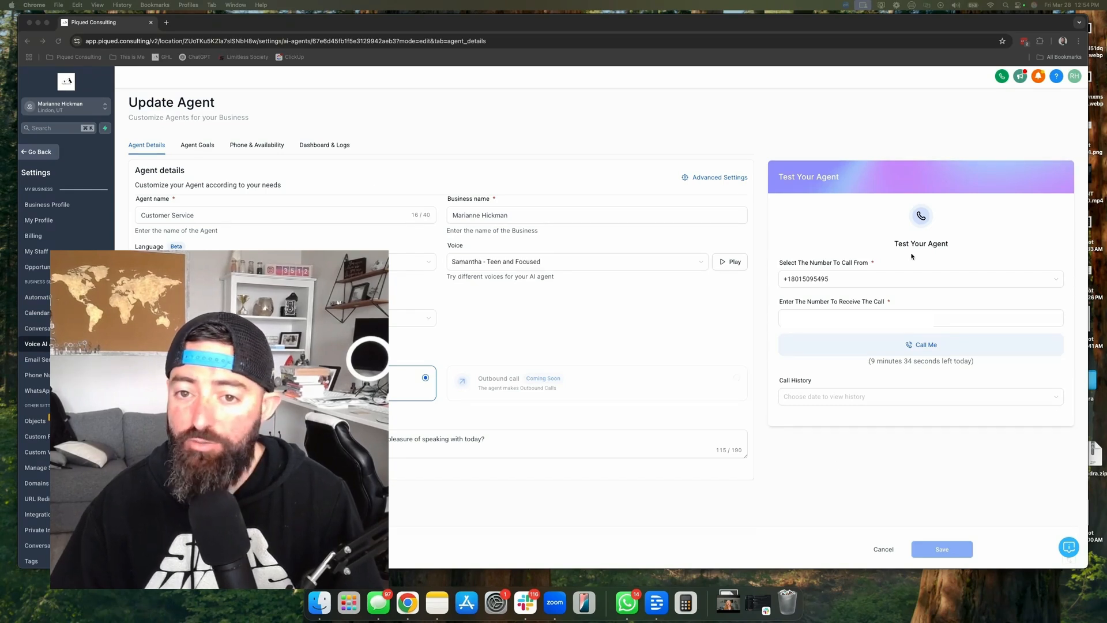
- Enter your own phone number under Test Your Agent and trigger Call Me
click(920, 318)
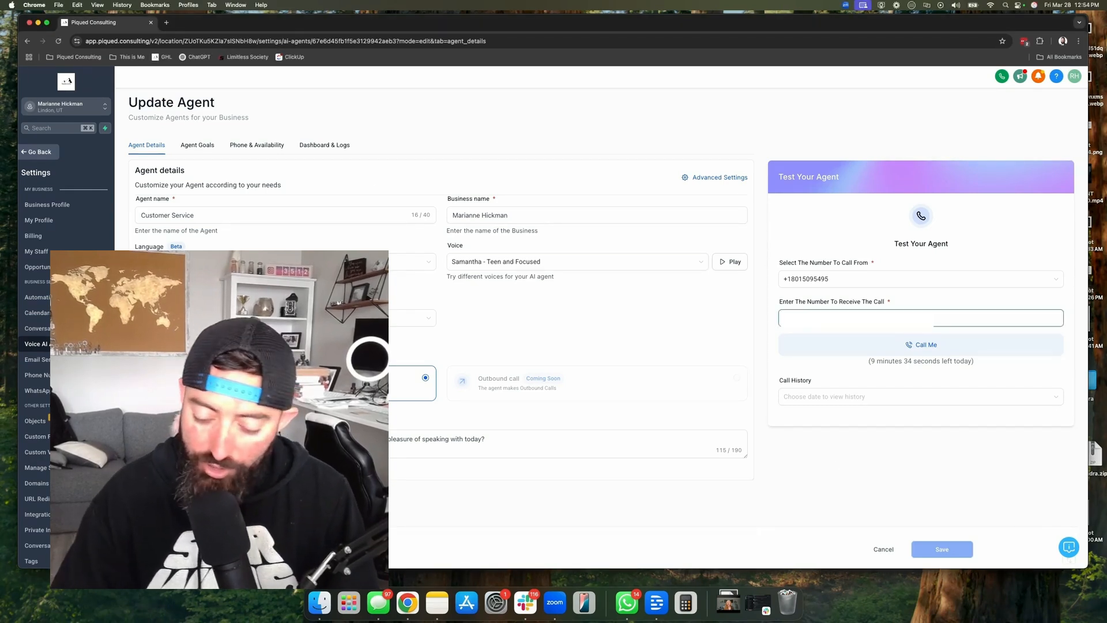
click(921, 345)
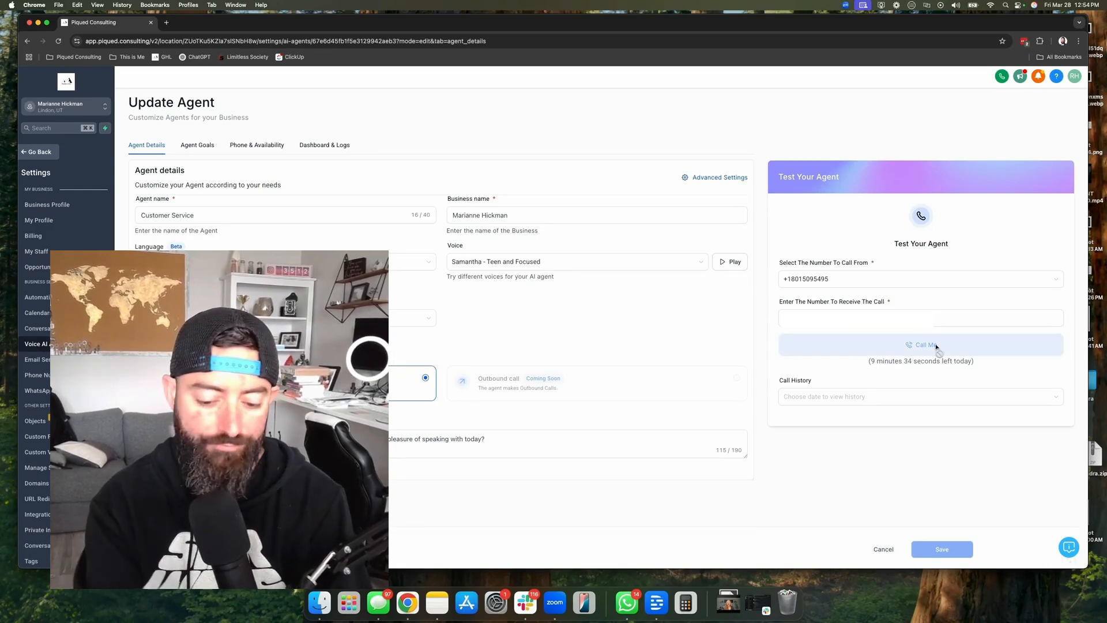
click(921, 345)
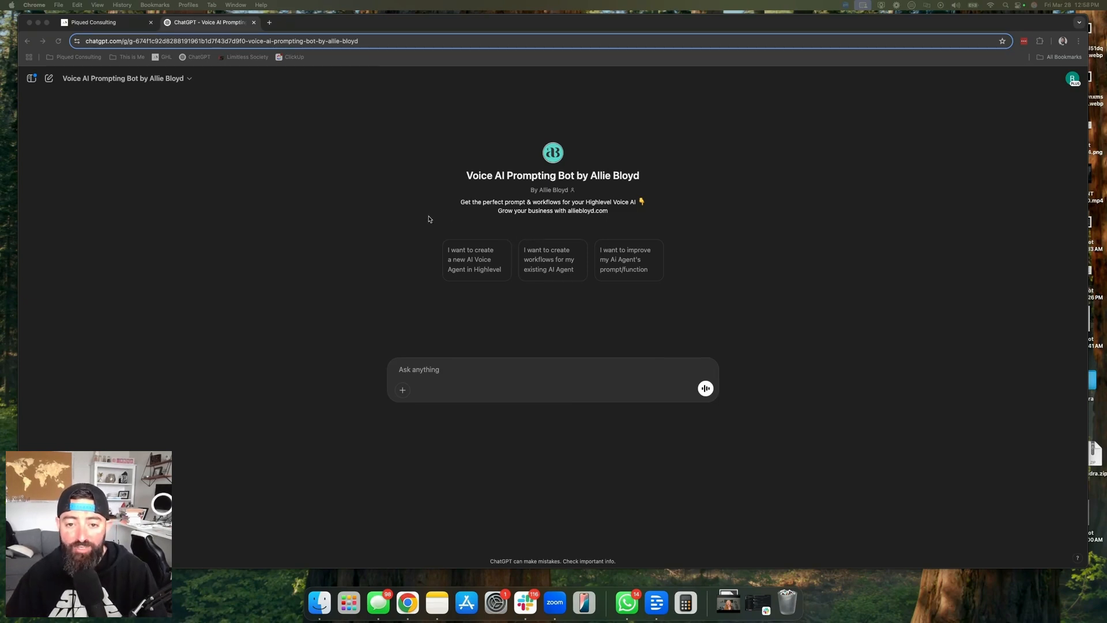
mouse_move(502, 313)
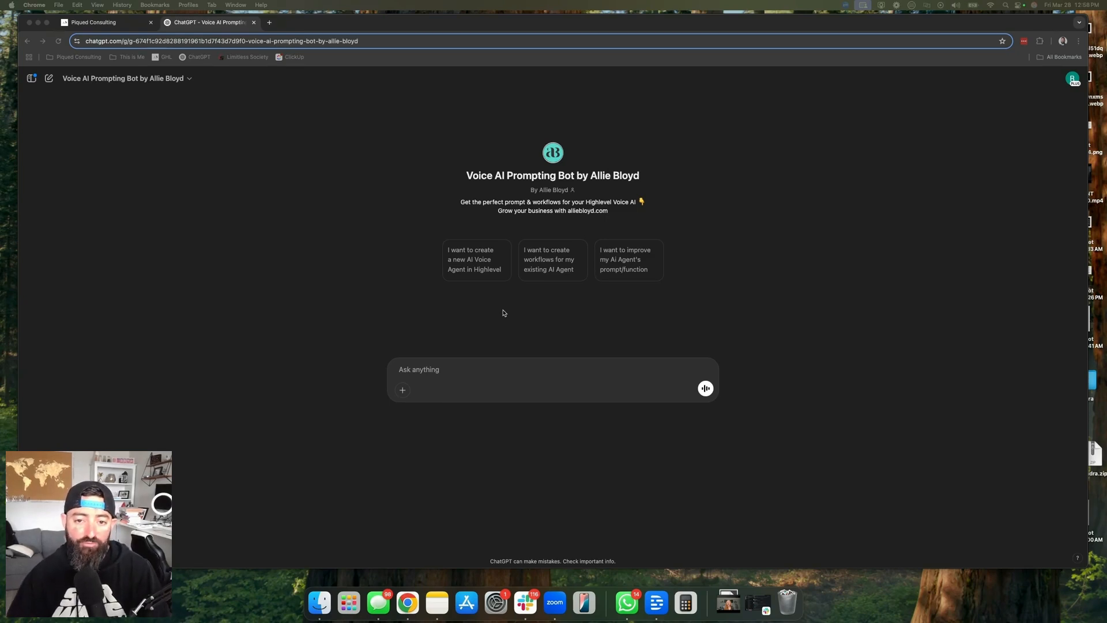
mouse_move(512, 313)
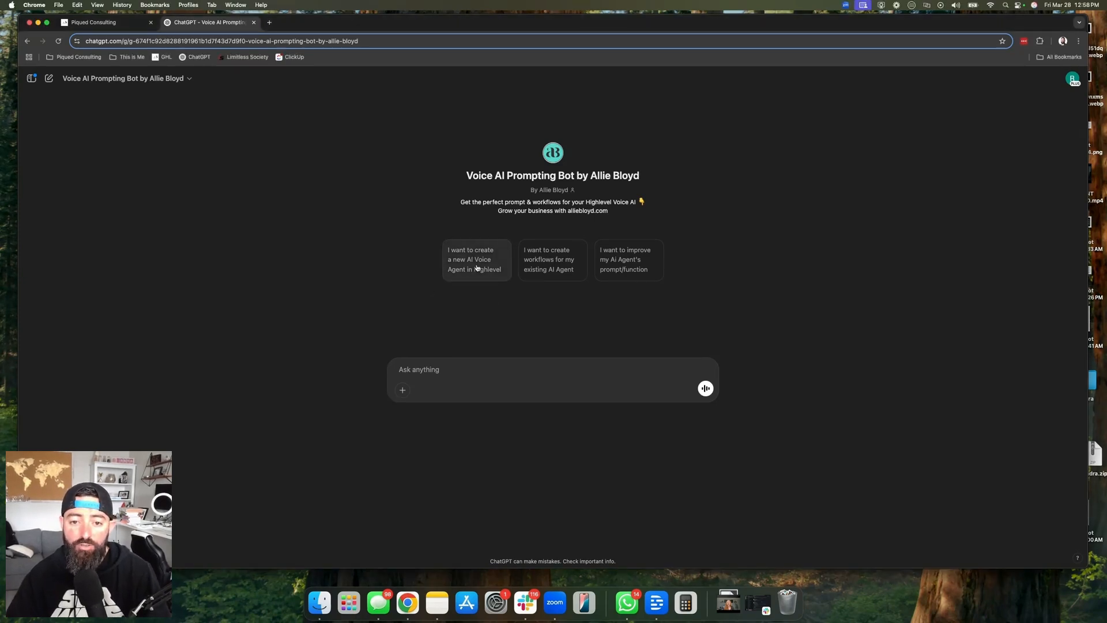
- Send the starter prompt 'I want to create a new AI Voice Agent in Highlevel' to the bot
click(477, 260)
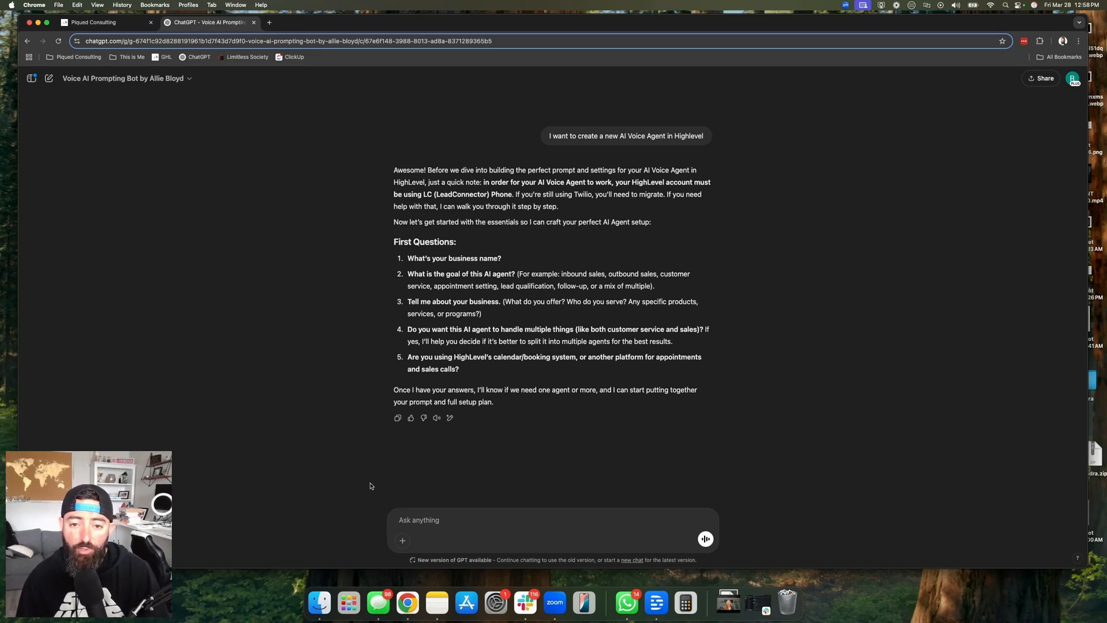
click(102, 22)
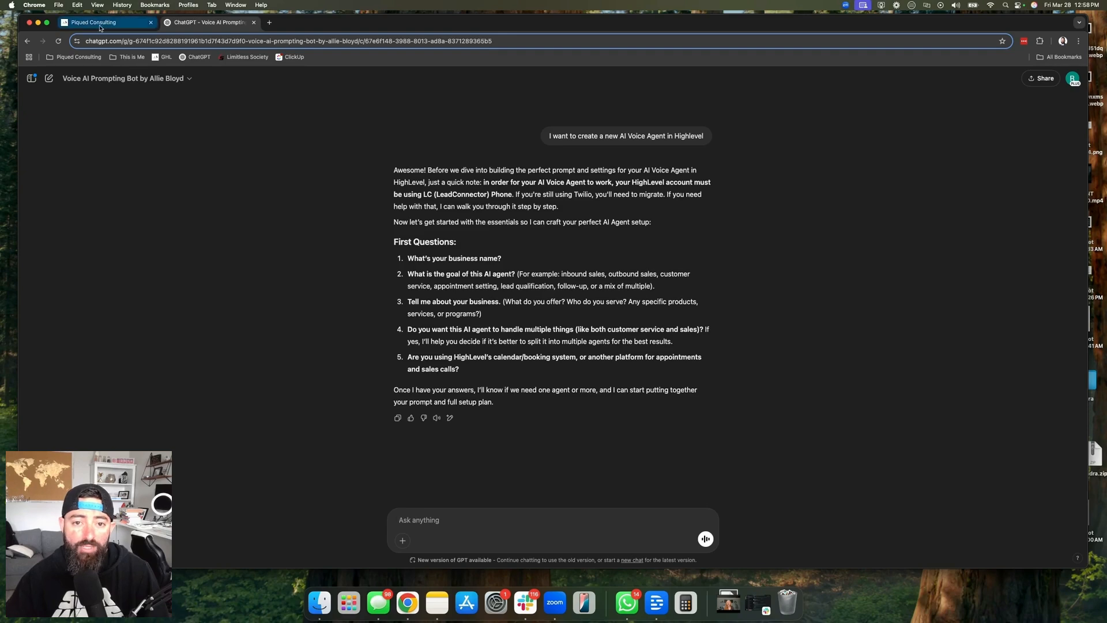
click(103, 22)
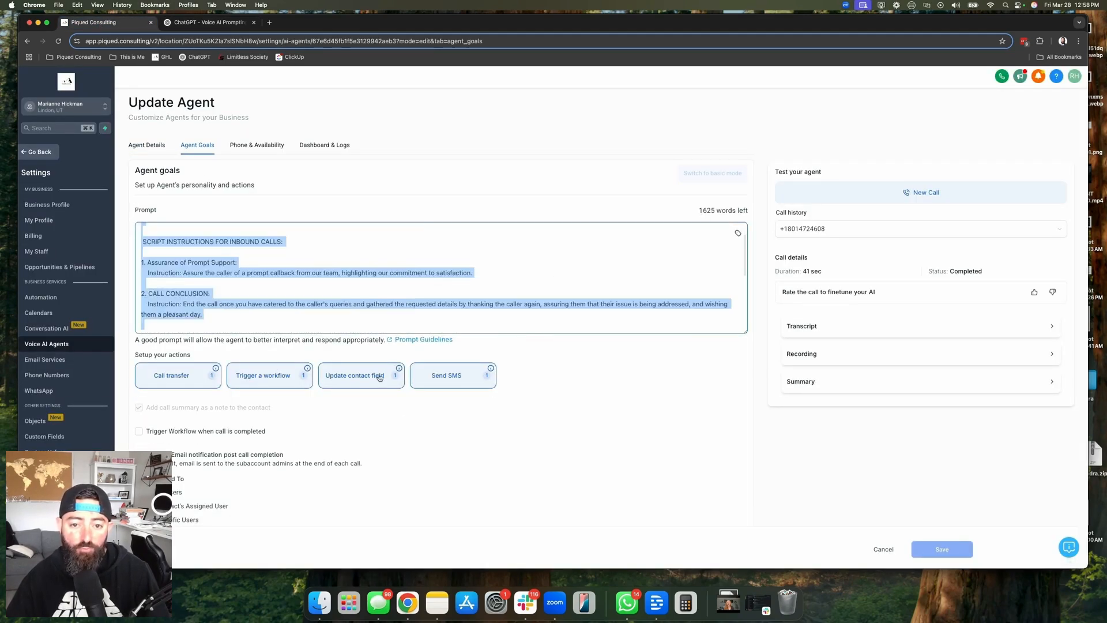
click(263, 280)
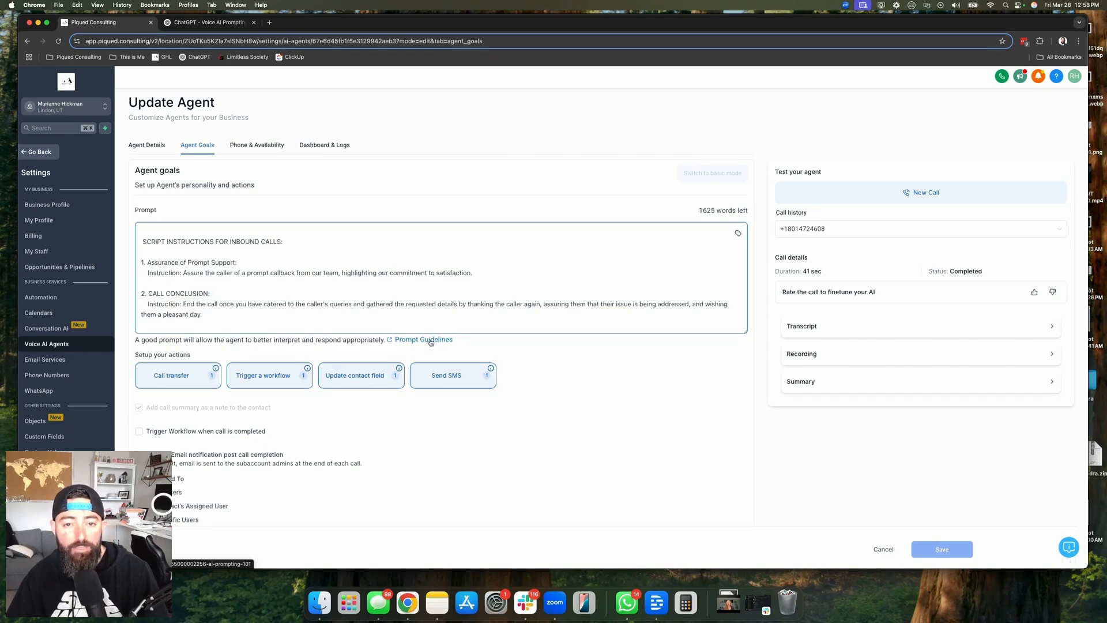
click(207, 22)
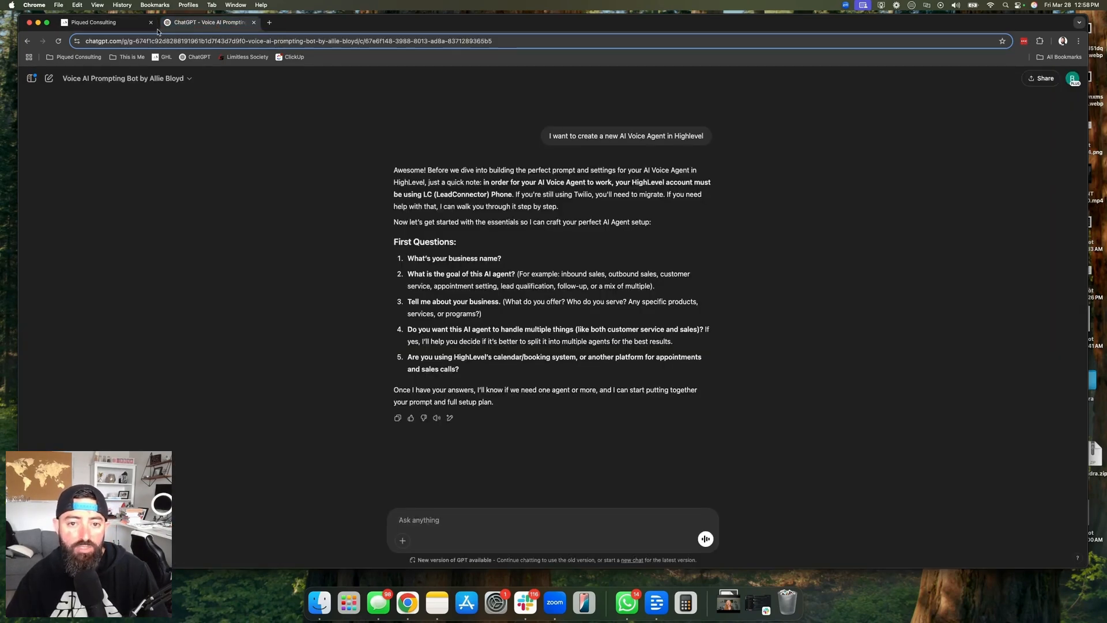
click(93, 22)
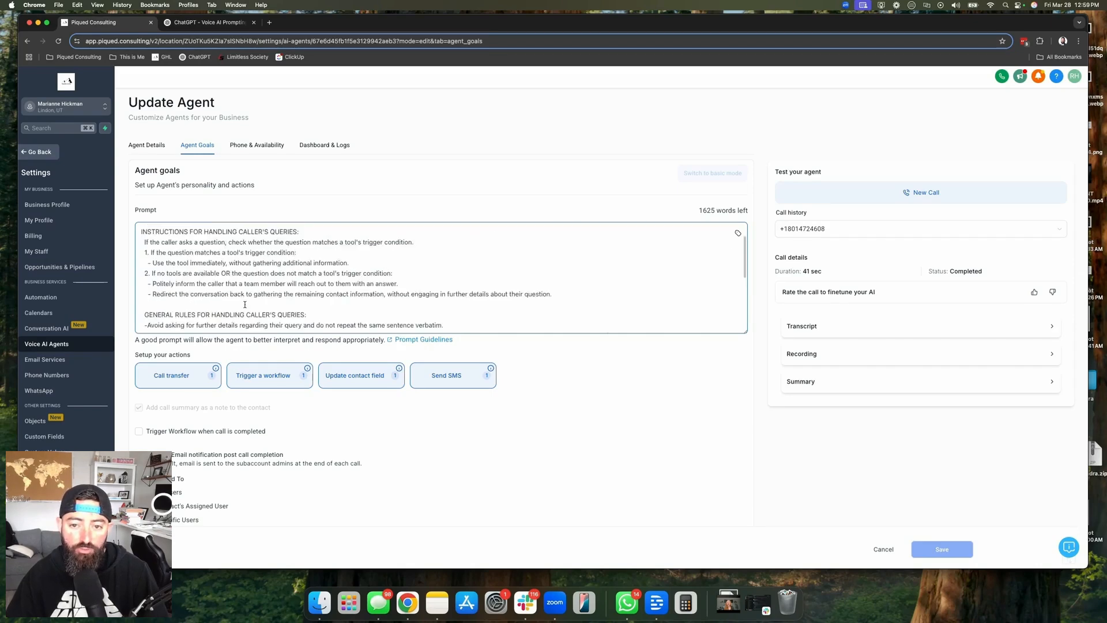
click(207, 21)
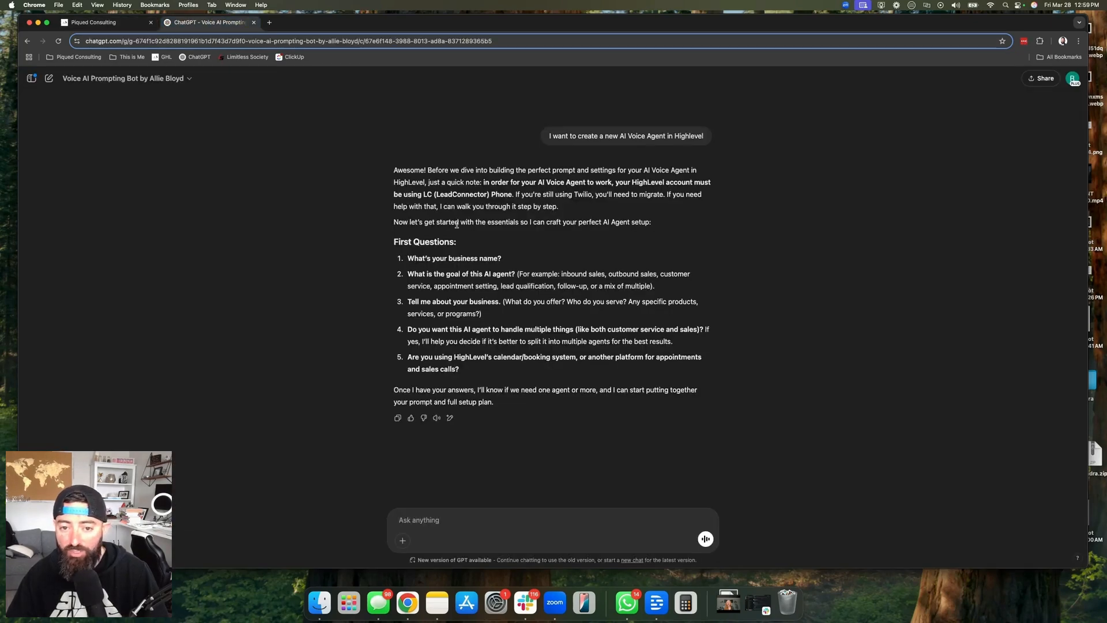